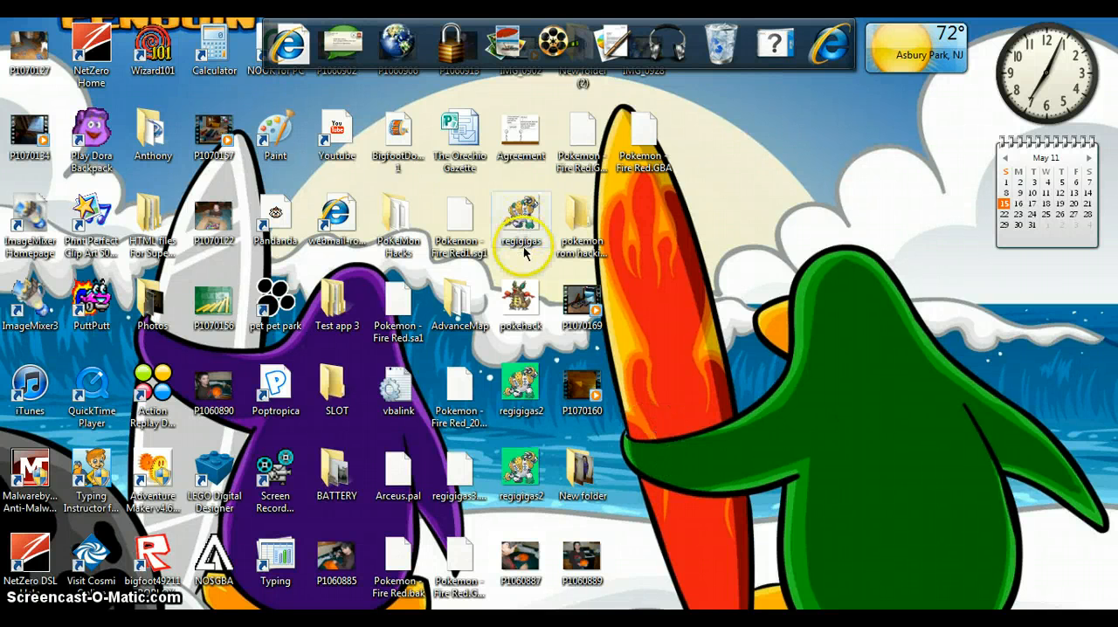
pyautogui.moveTo(635, 364)
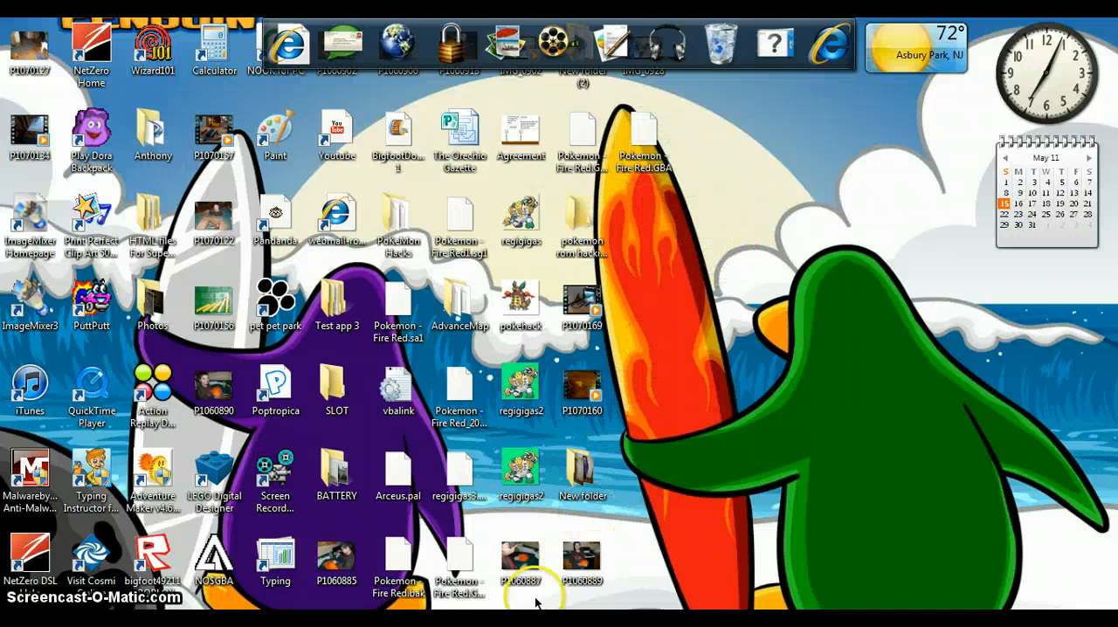
pyautogui.moveTo(619, 591)
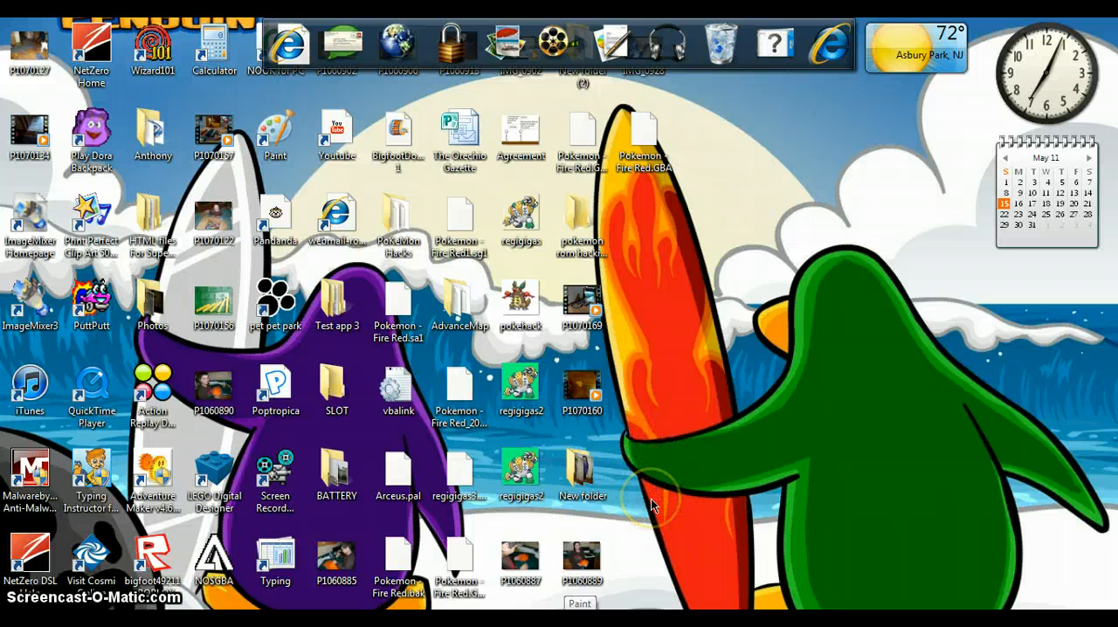
pyautogui.moveTo(573, 585)
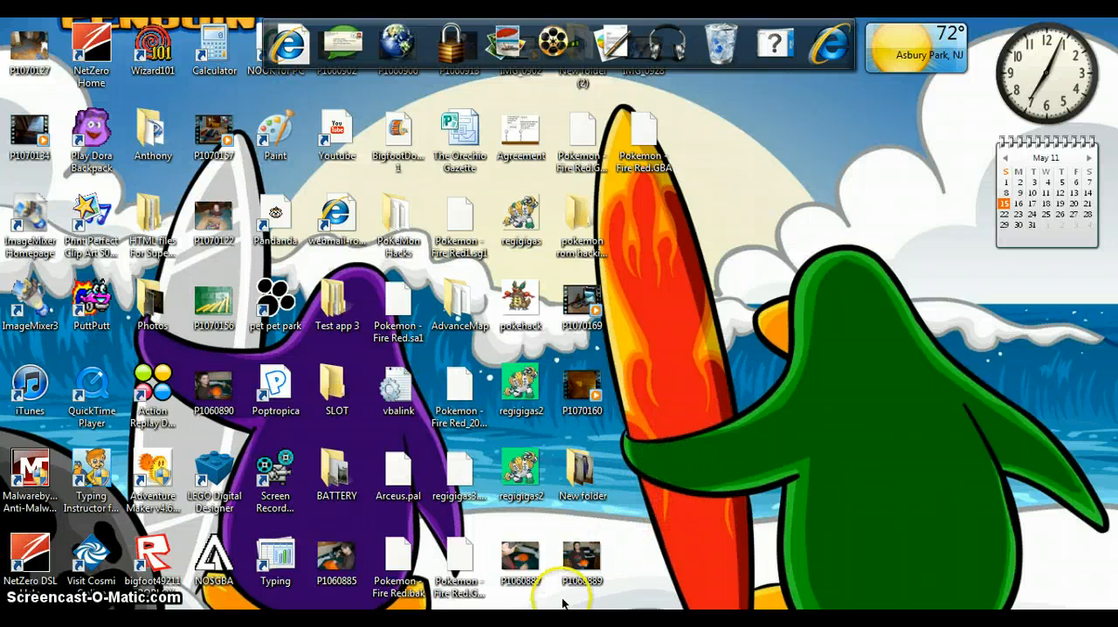
pyautogui.moveTo(580, 559)
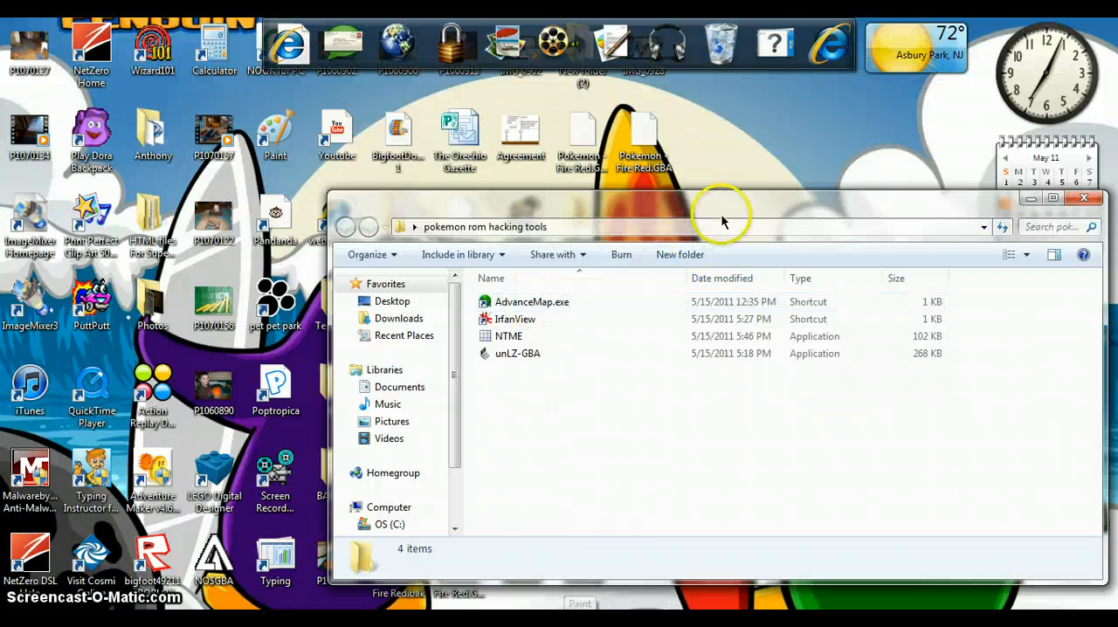
# Reopen the pokemon rom hacking tools folder and launch AdvanceMap.exe from it
pyautogui.click(1086, 199)
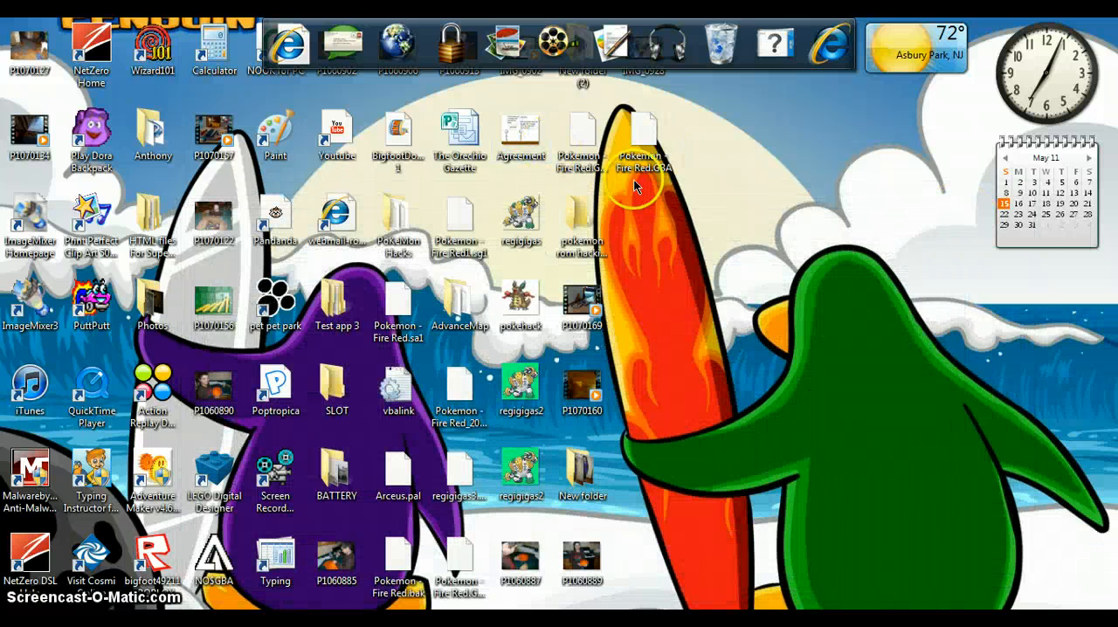
pyautogui.moveTo(672, 157)
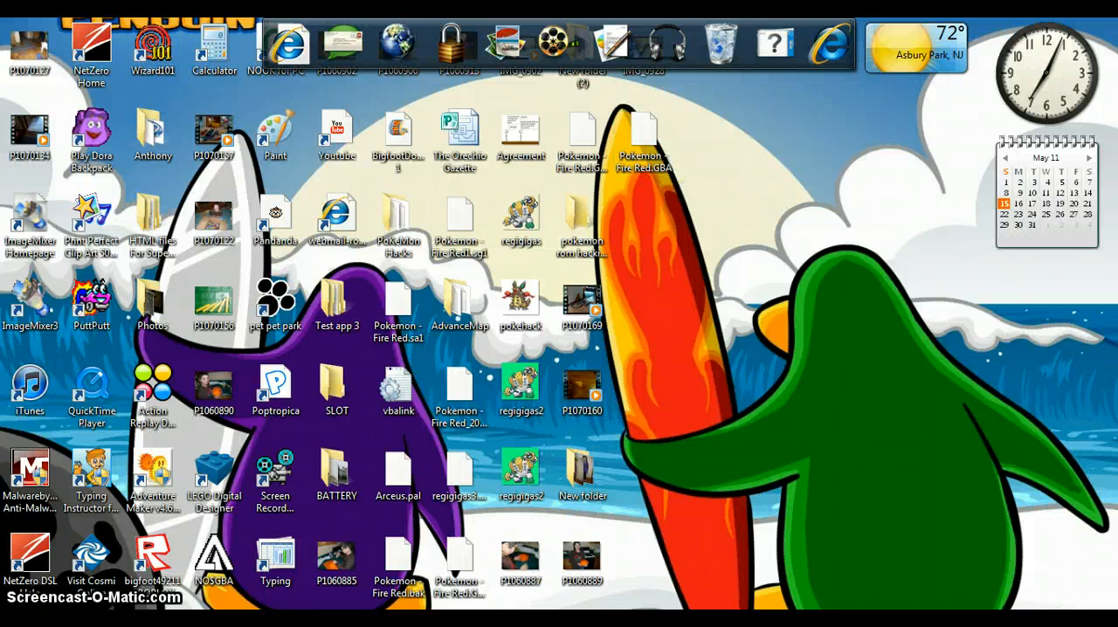
pyautogui.moveTo(625, 422)
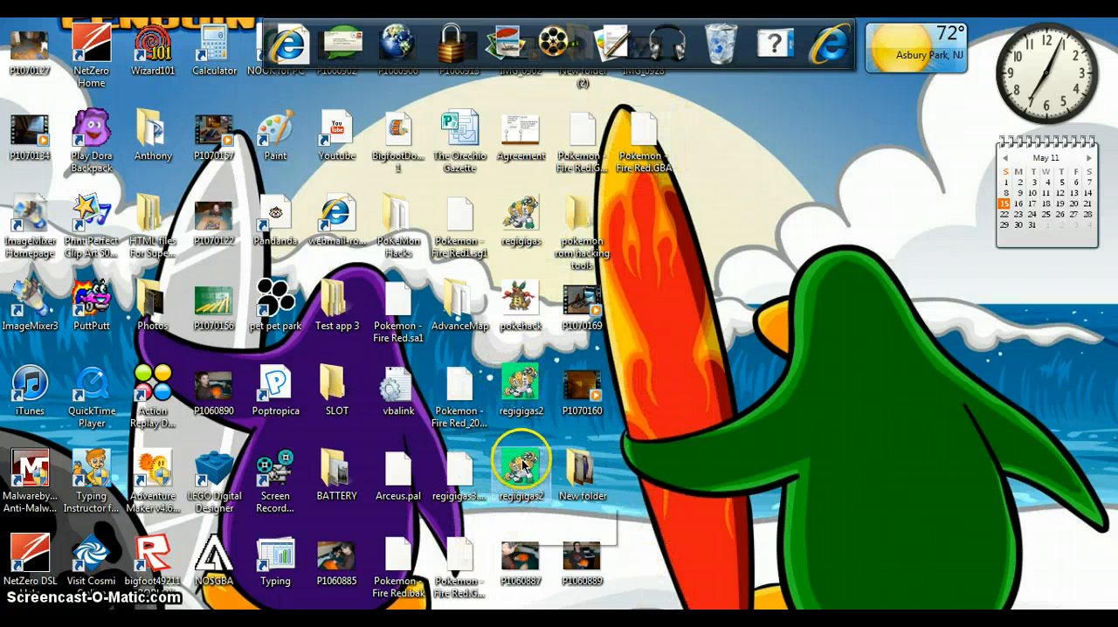
pyautogui.doubleClick(584, 223)
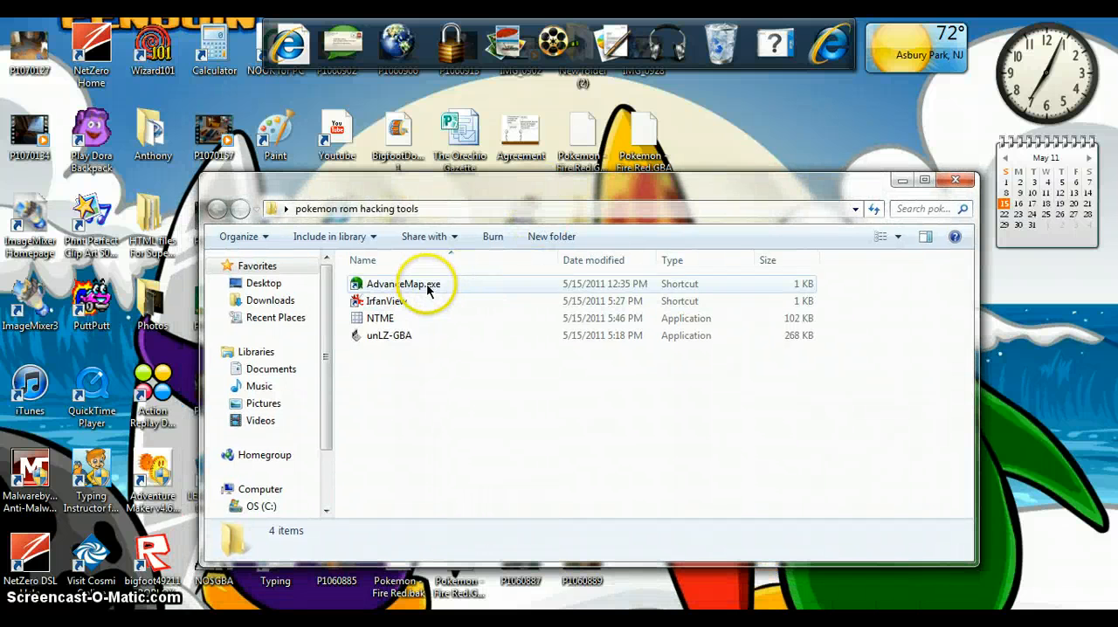
pyautogui.click(419, 283)
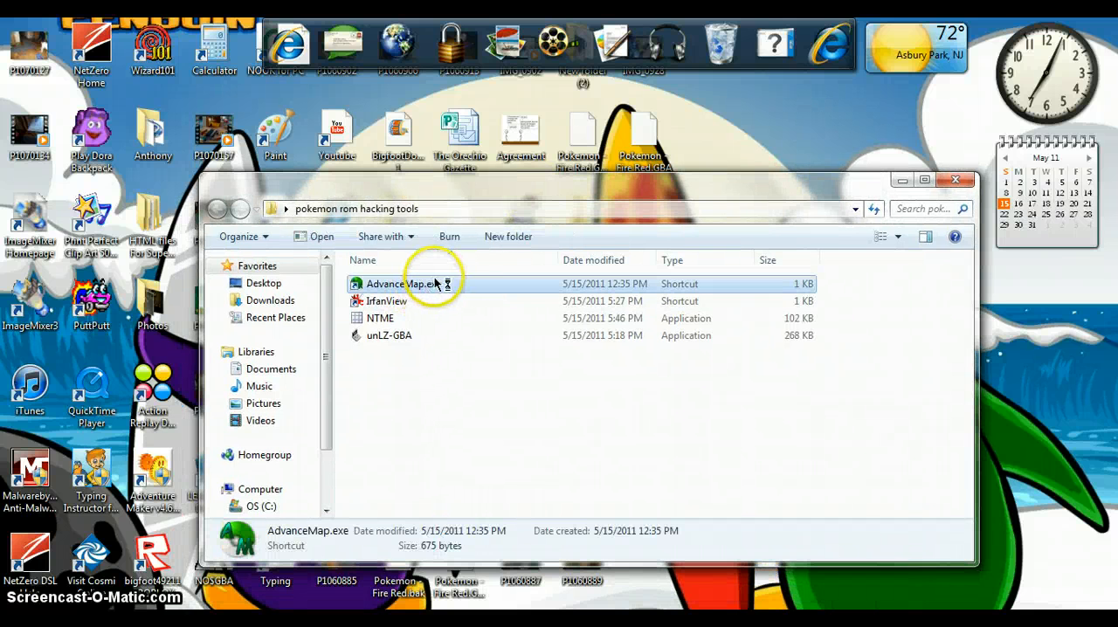
pyautogui.doubleClick(398, 283)
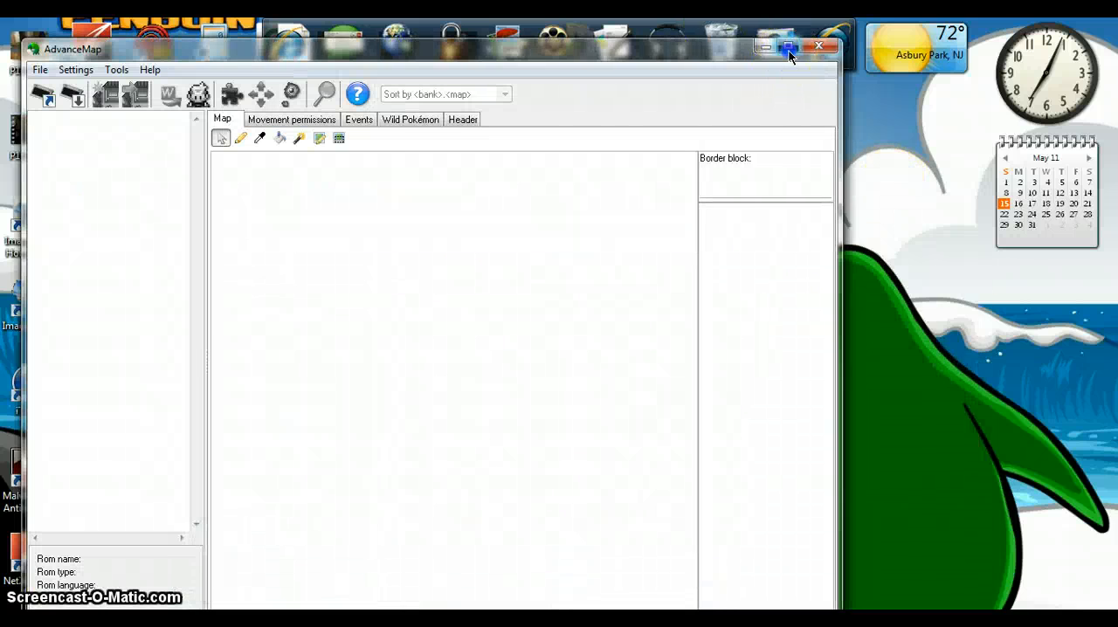
# Maximize AdvanceMap and start loading a ROM, filtering file names with 'pok'
pyautogui.click(789, 45)
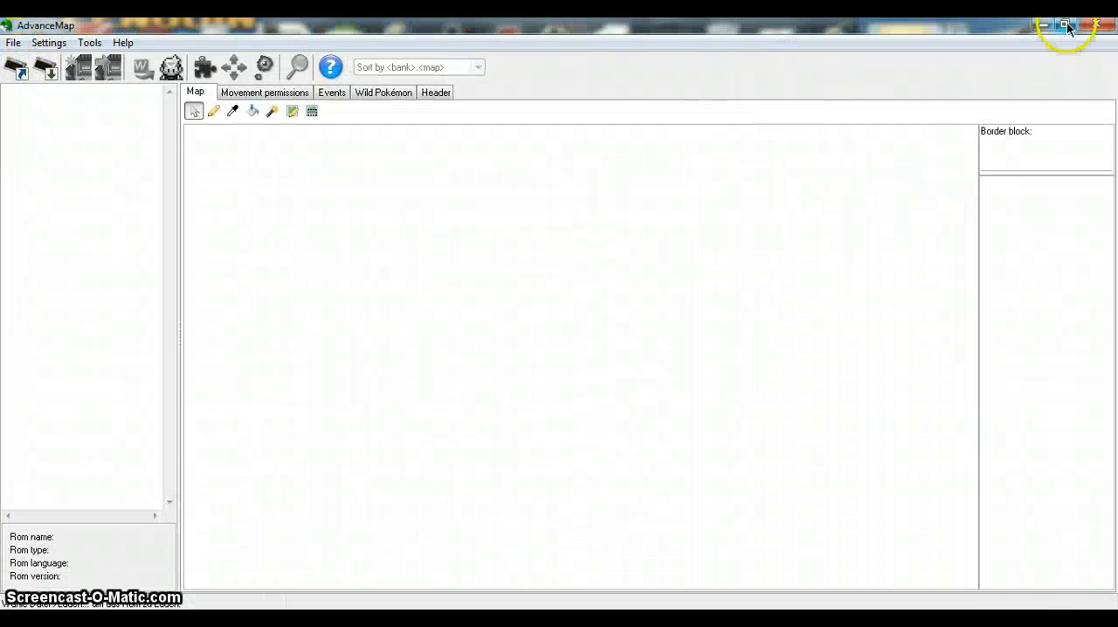
pyautogui.click(1038, 21)
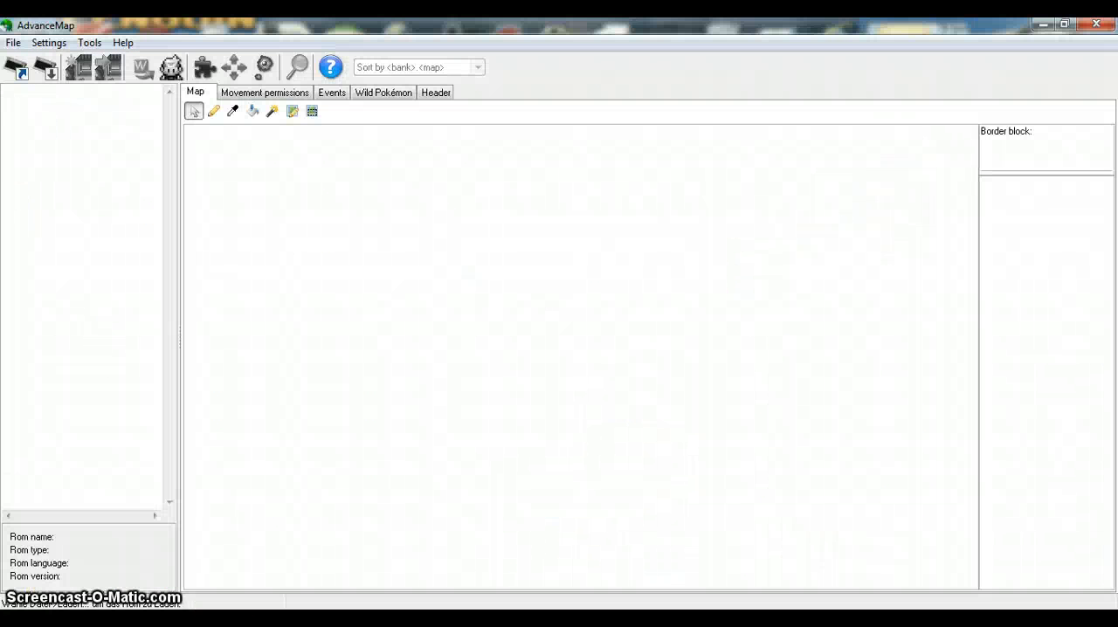
pyautogui.moveTo(26, 63)
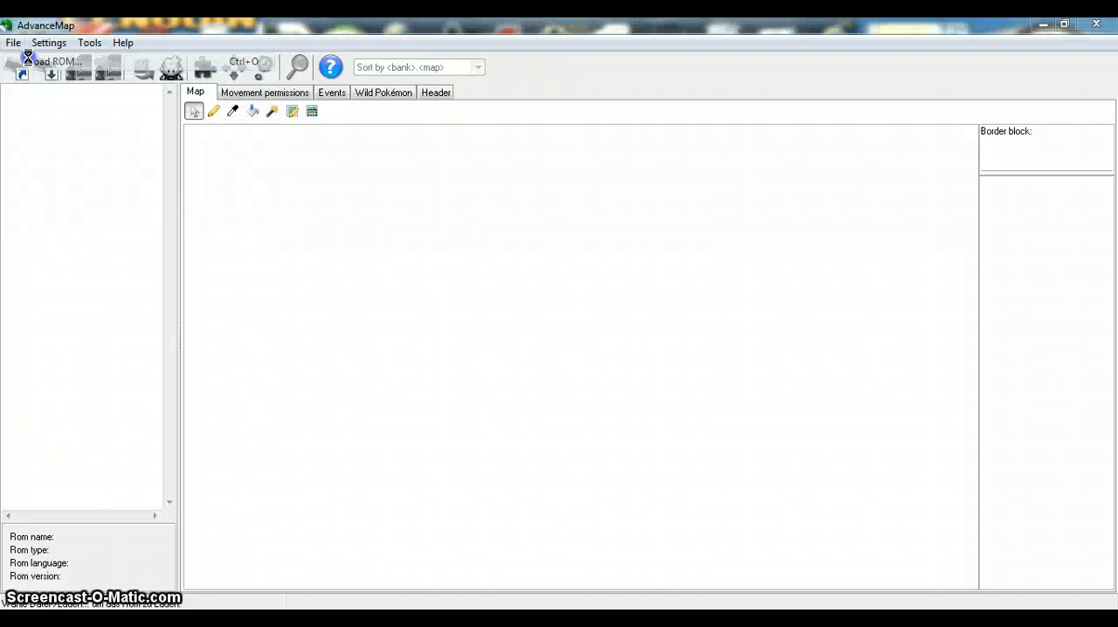
pyautogui.click(21, 64)
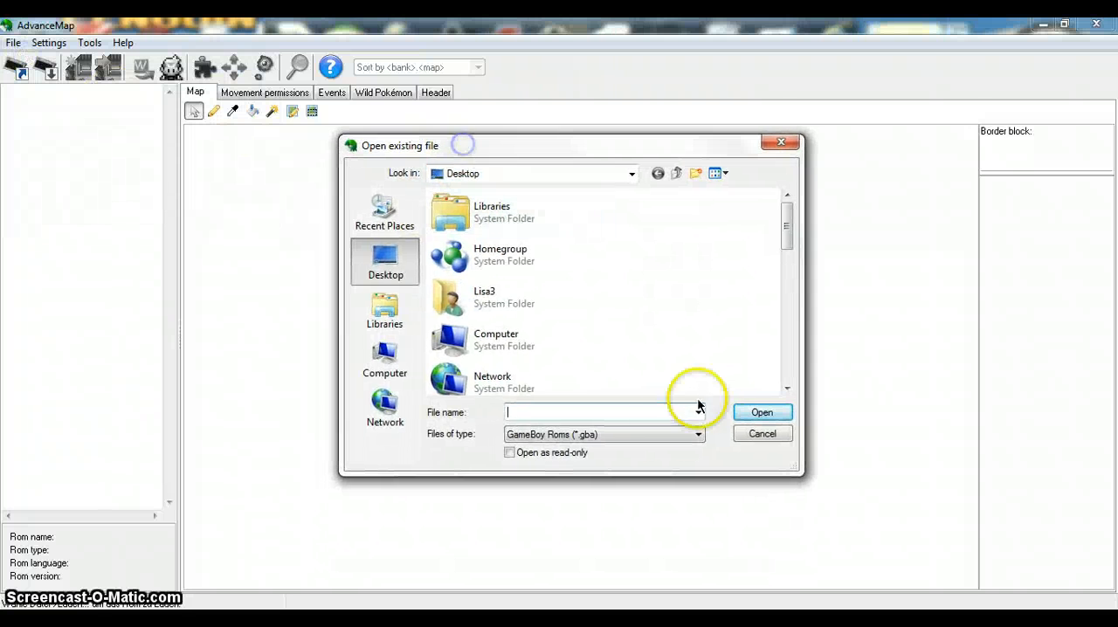
pyautogui.write('pokemon')
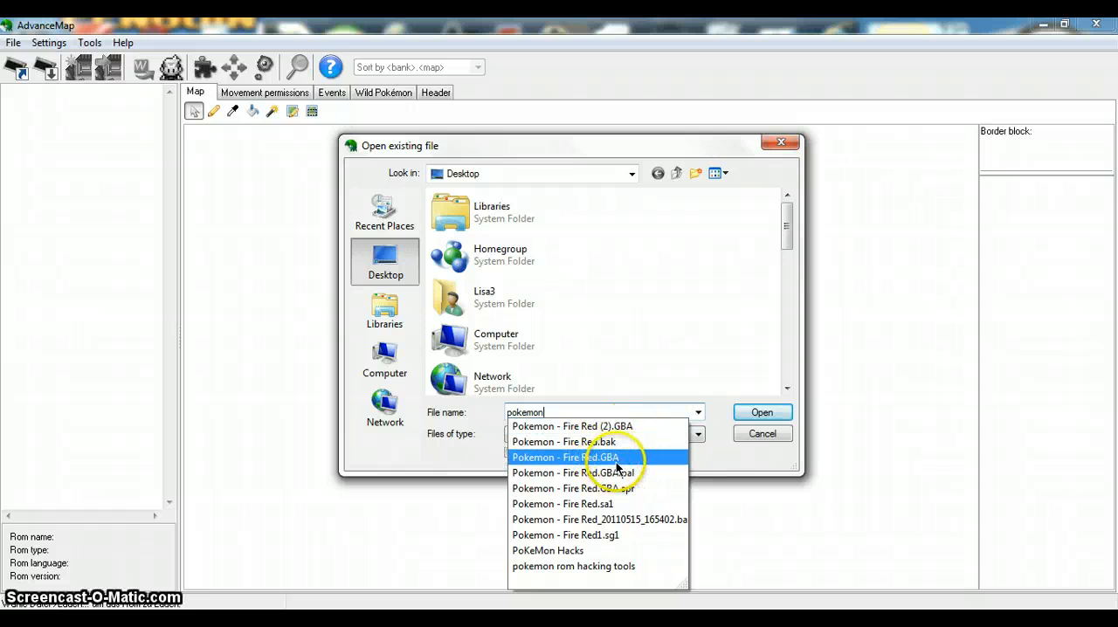
# Choose Pokemon - Fire Red (2).GBA from the suggestions and open it
pyautogui.click(586, 458)
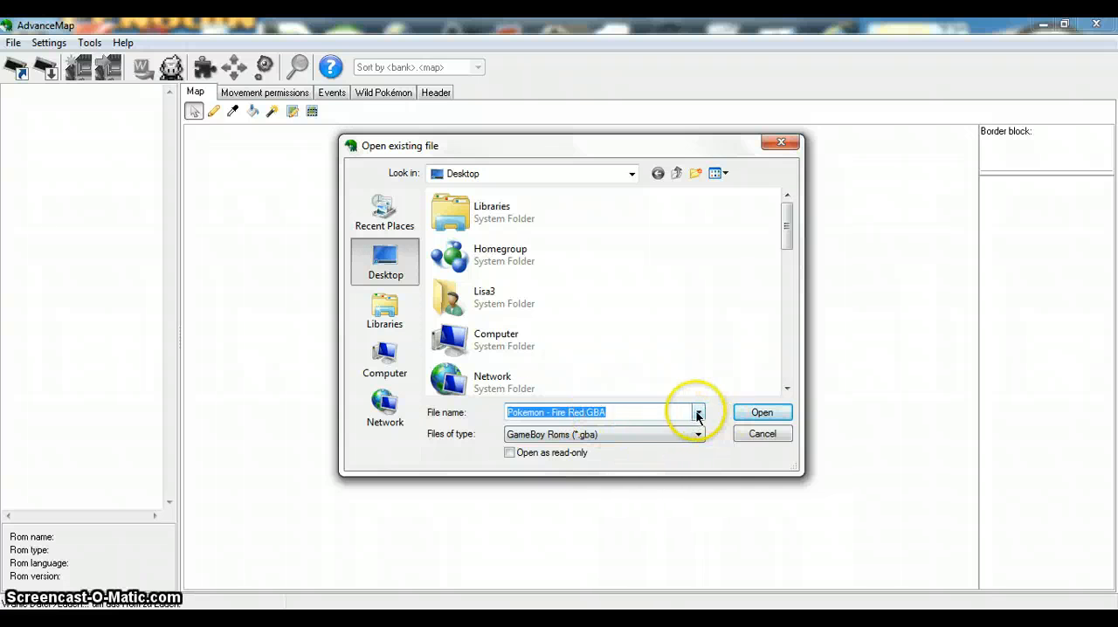
pyautogui.click(608, 413)
pyautogui.write('Pokemon')
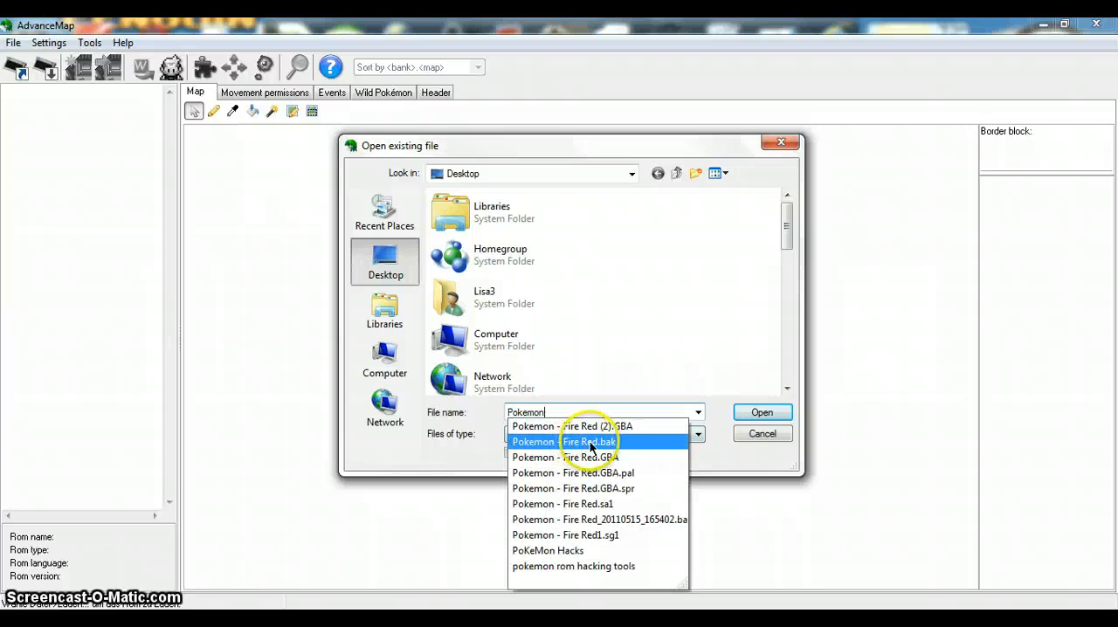
pyautogui.click(571, 426)
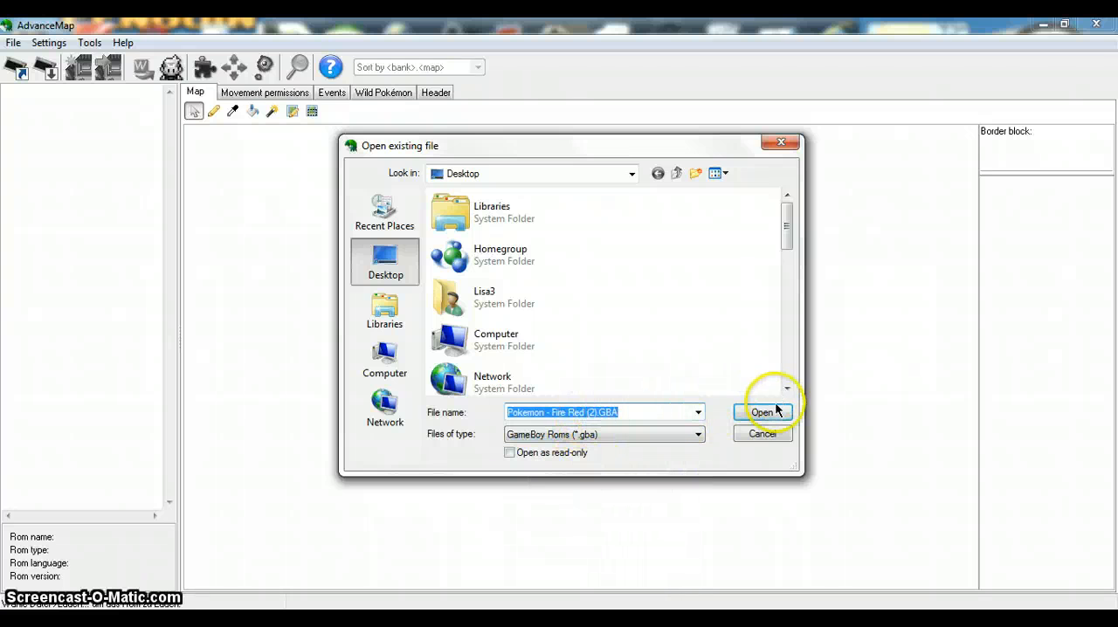
pyautogui.click(762, 412)
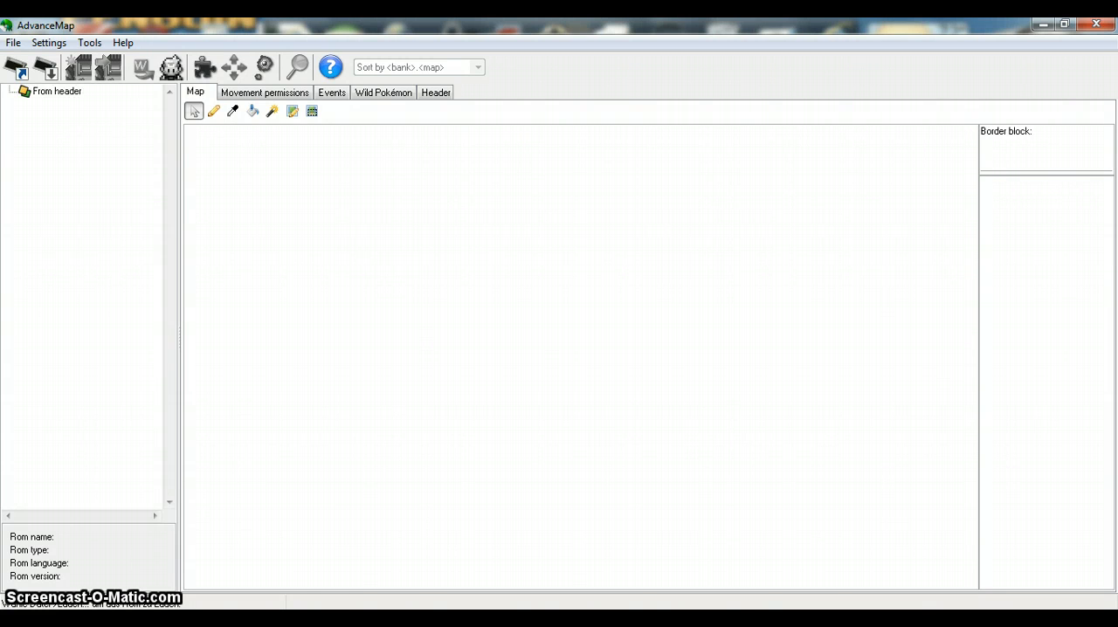
# Load Pokemon - Fire Red.GBA via File > Load ROM instead of the (2) copy
pyautogui.click(14, 41)
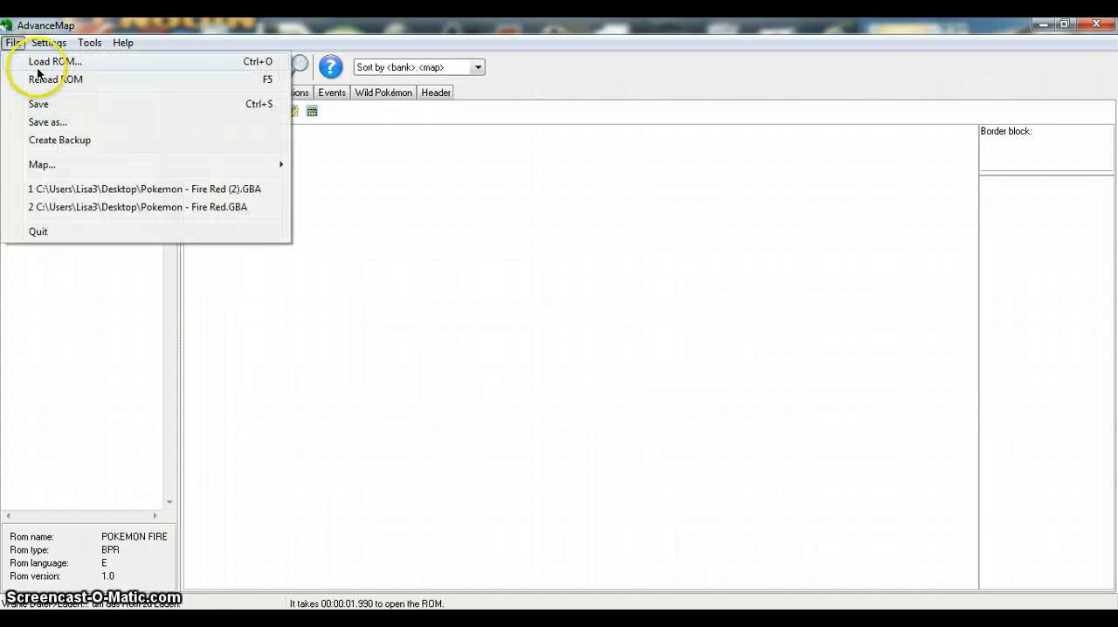
pyautogui.click(45, 61)
pyautogui.write('Pokemon - Fire Red')
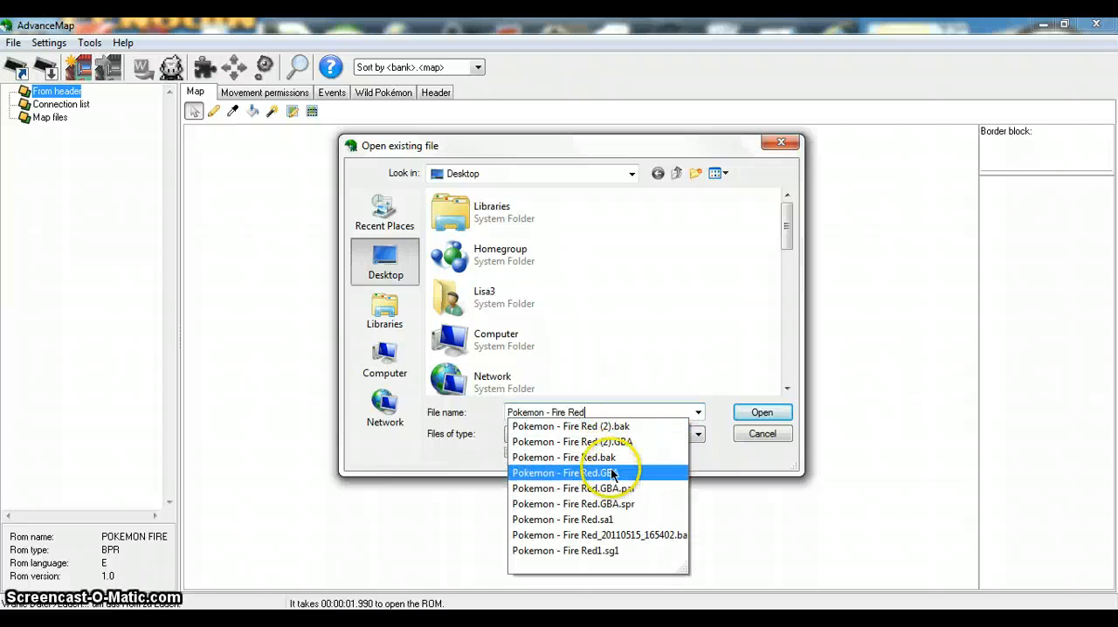
pyautogui.click(573, 472)
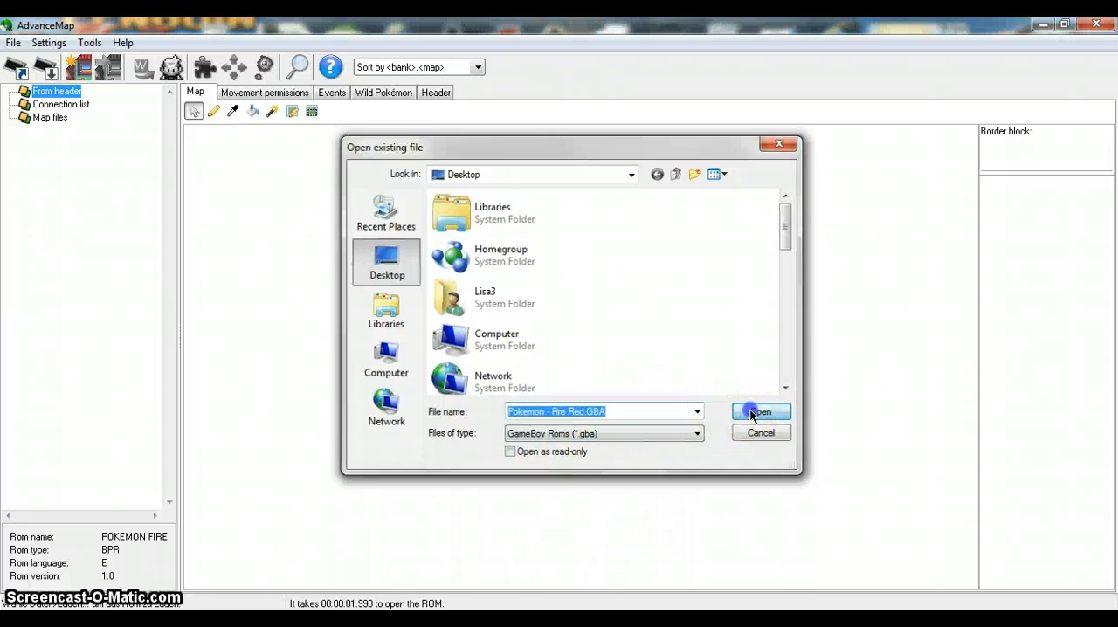
pyautogui.click(762, 412)
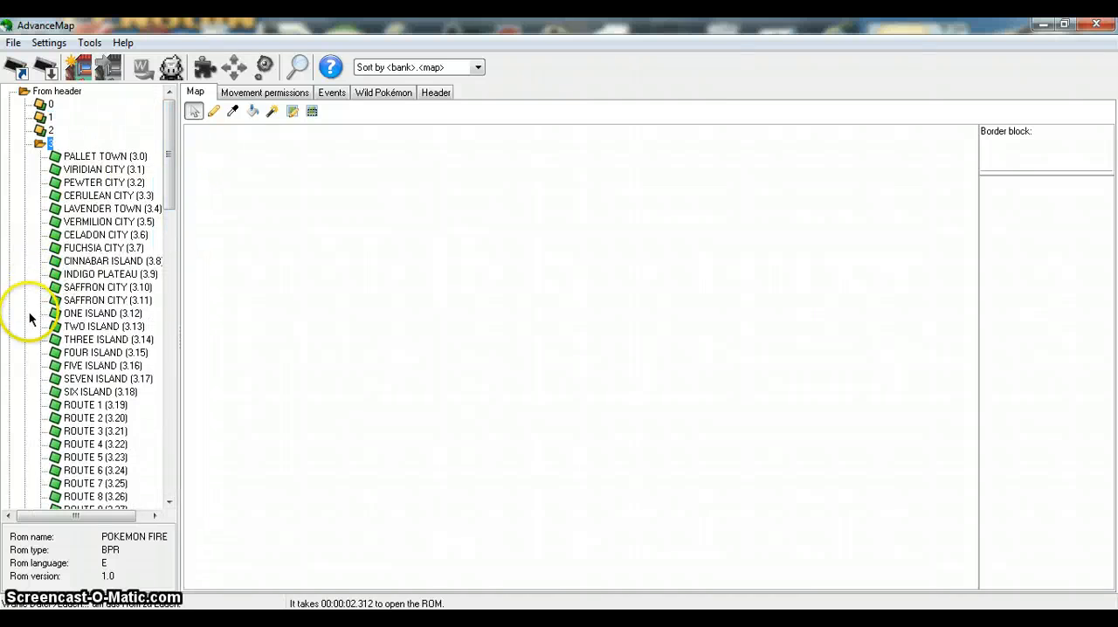
# Select PALLET TOWN (3.0) in bank 3 and scroll through its tileset
pyautogui.click(105, 167)
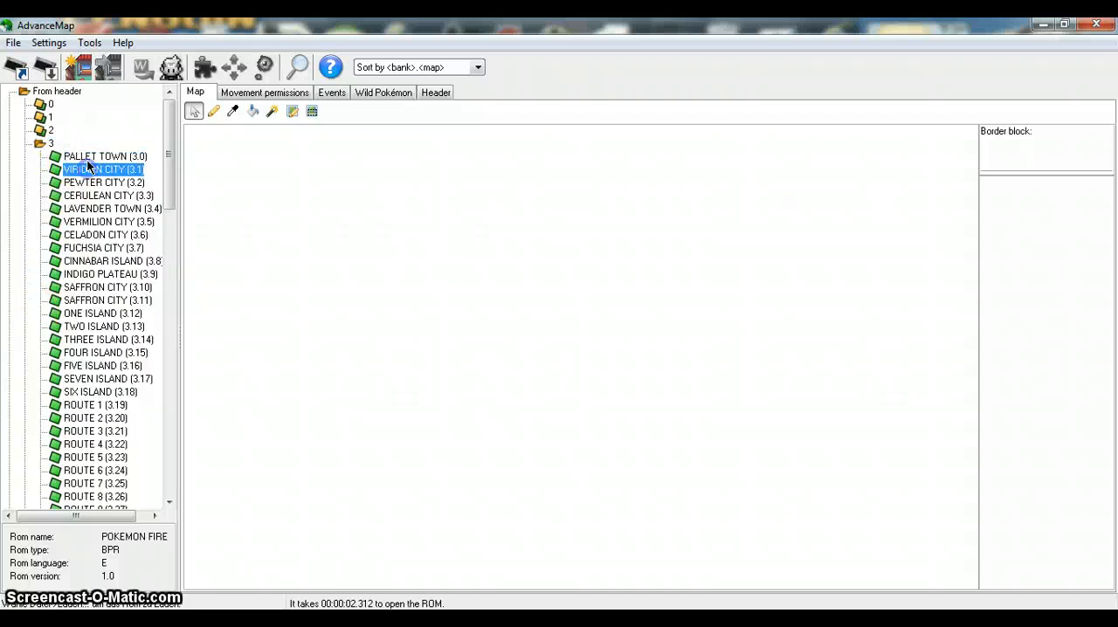
pyautogui.click(105, 155)
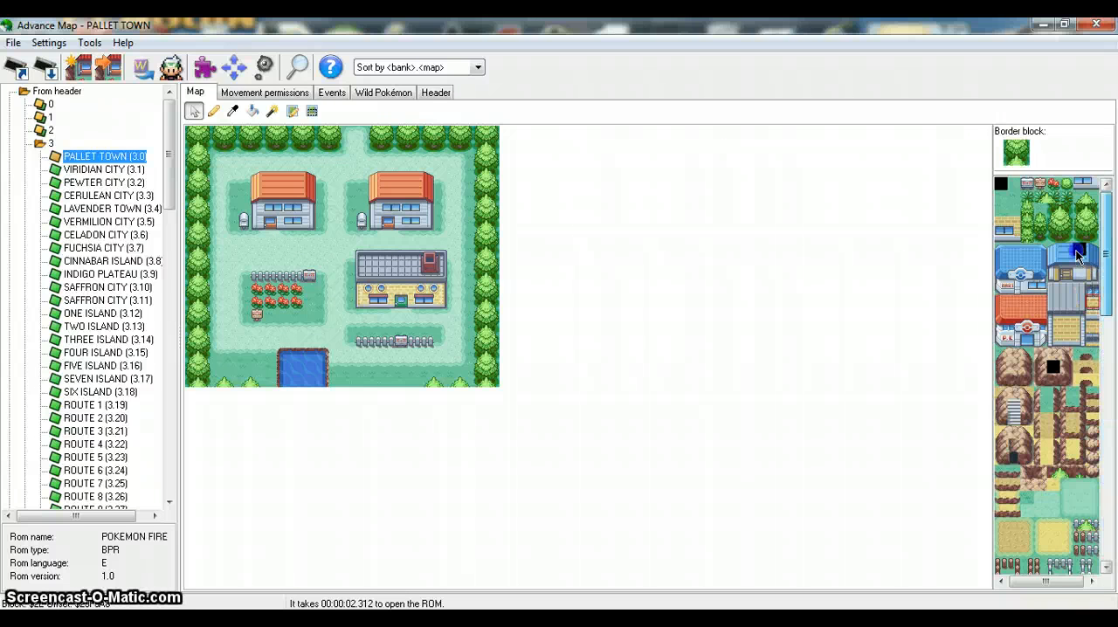
pyautogui.scroll(-3)
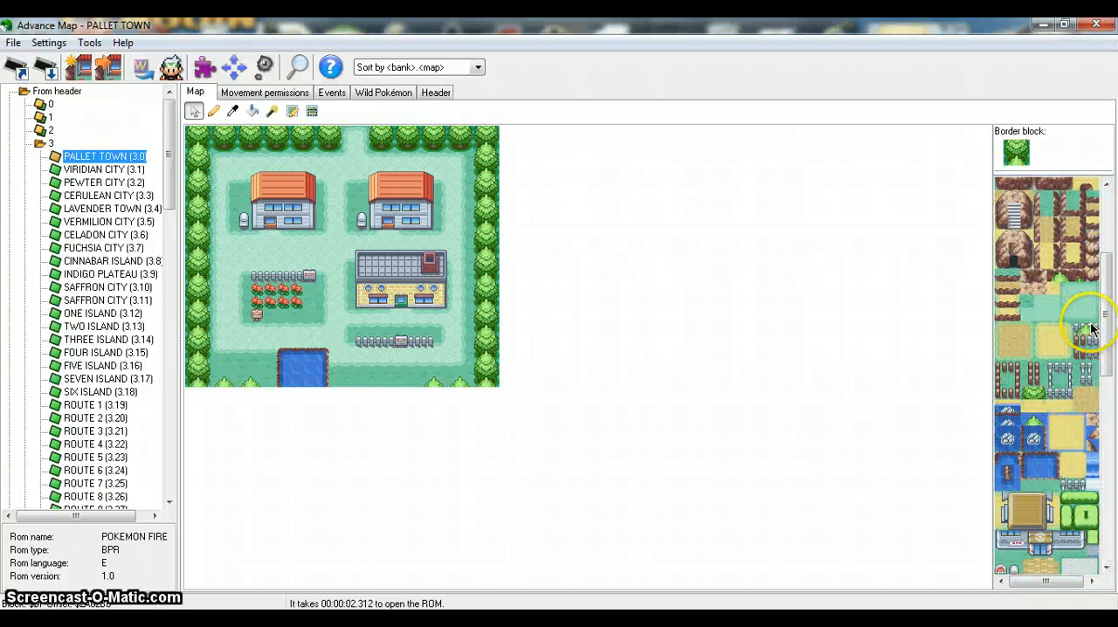
pyautogui.scroll(-3)
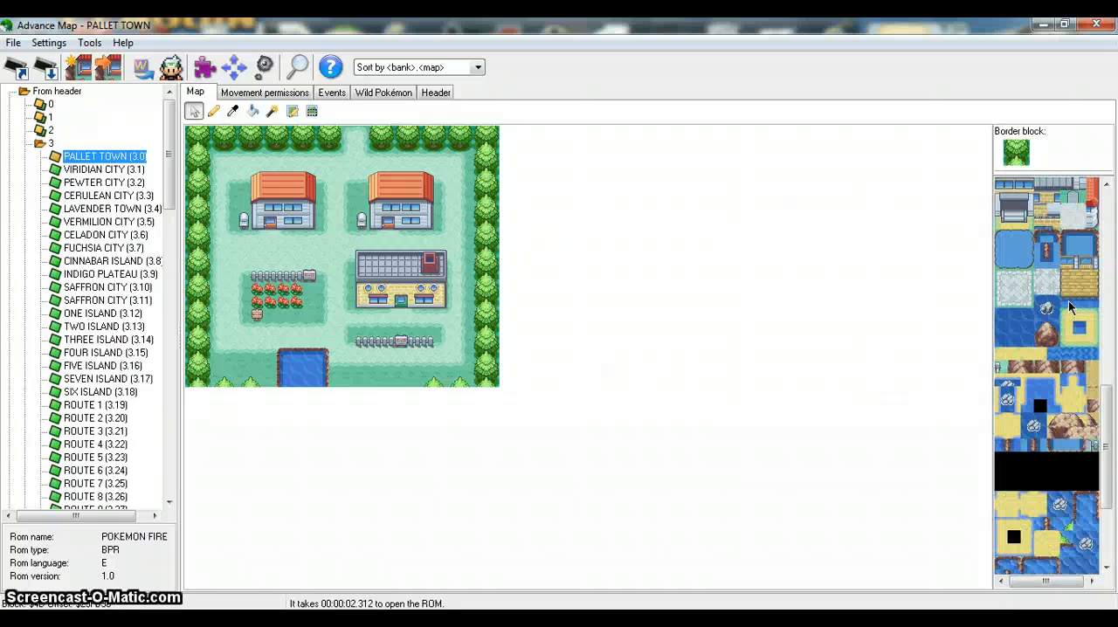
pyautogui.scroll(-3)
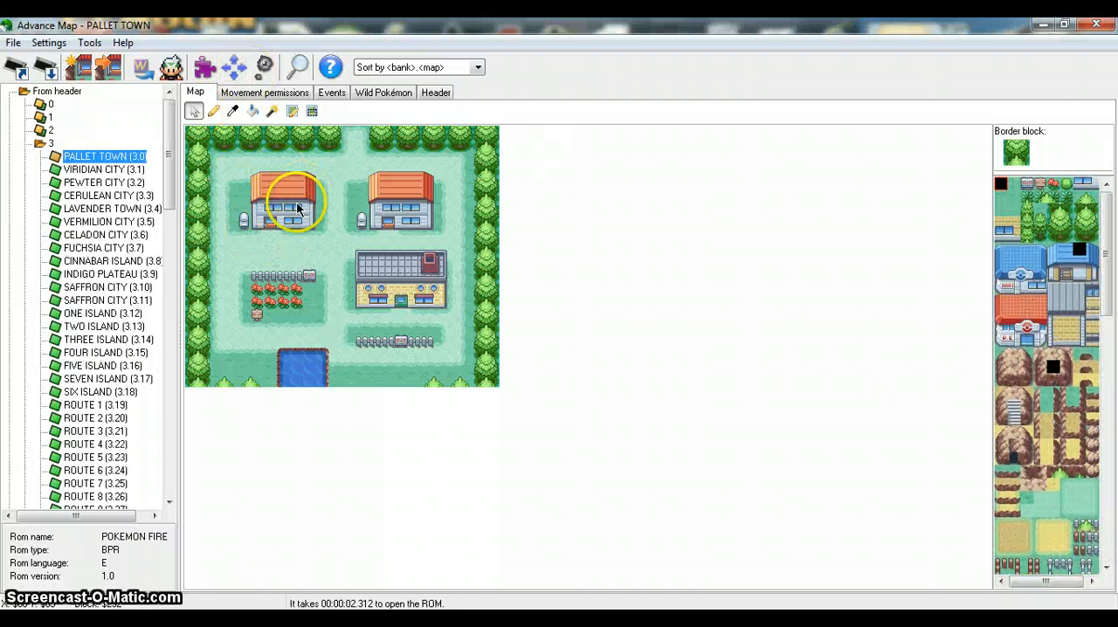
pyautogui.moveTo(42, 146)
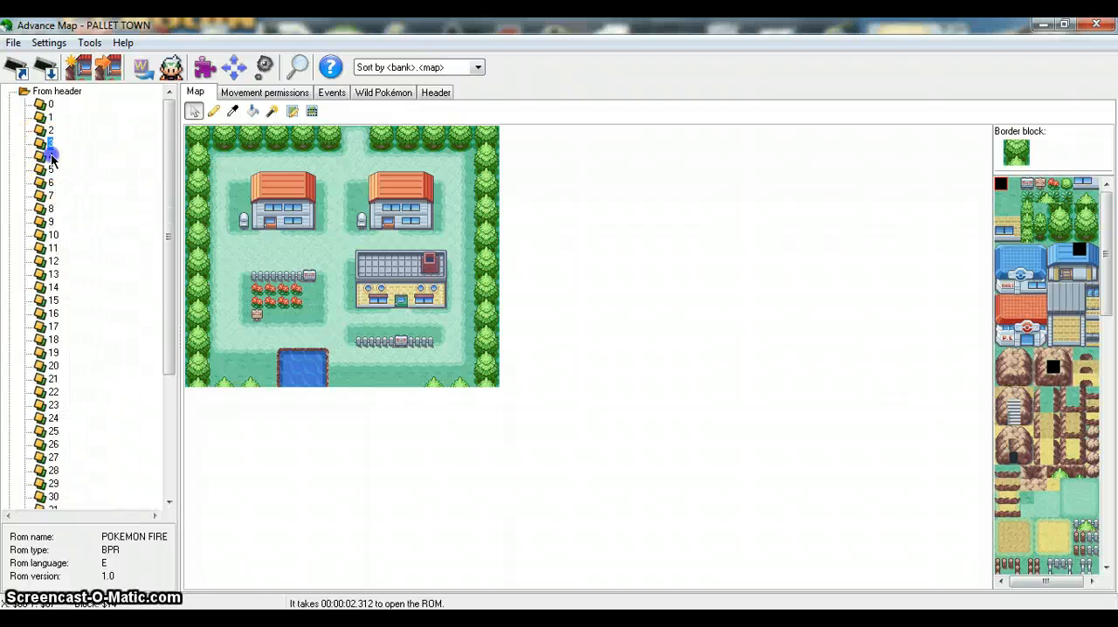
# Expand bank 4 and open the PALLET TOWN (4.1) house interior map
pyautogui.click(41, 154)
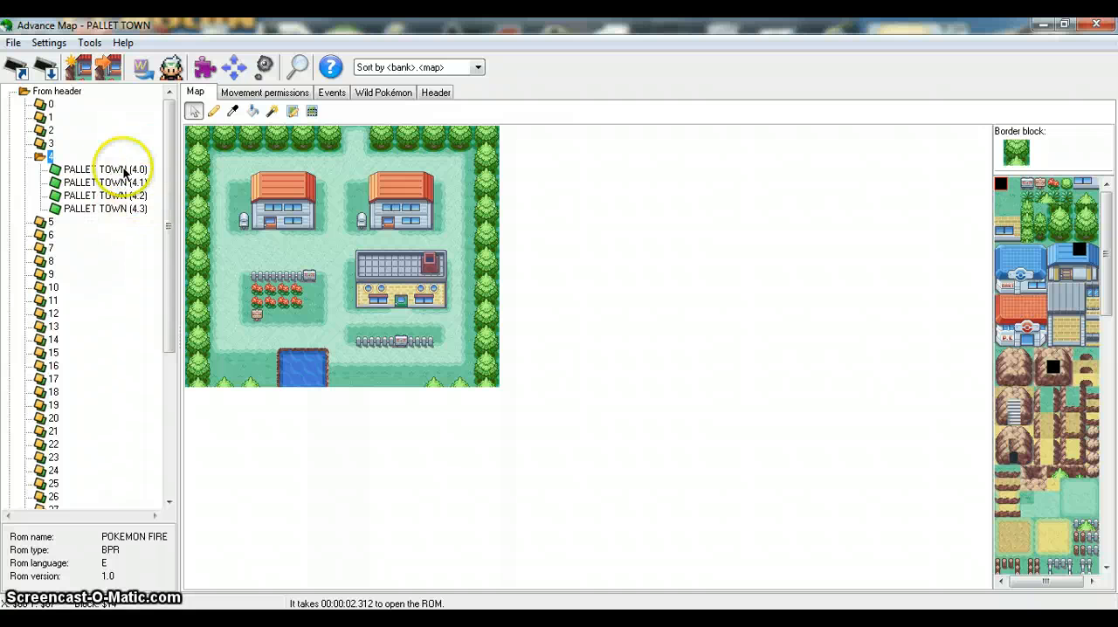
pyautogui.click(25, 164)
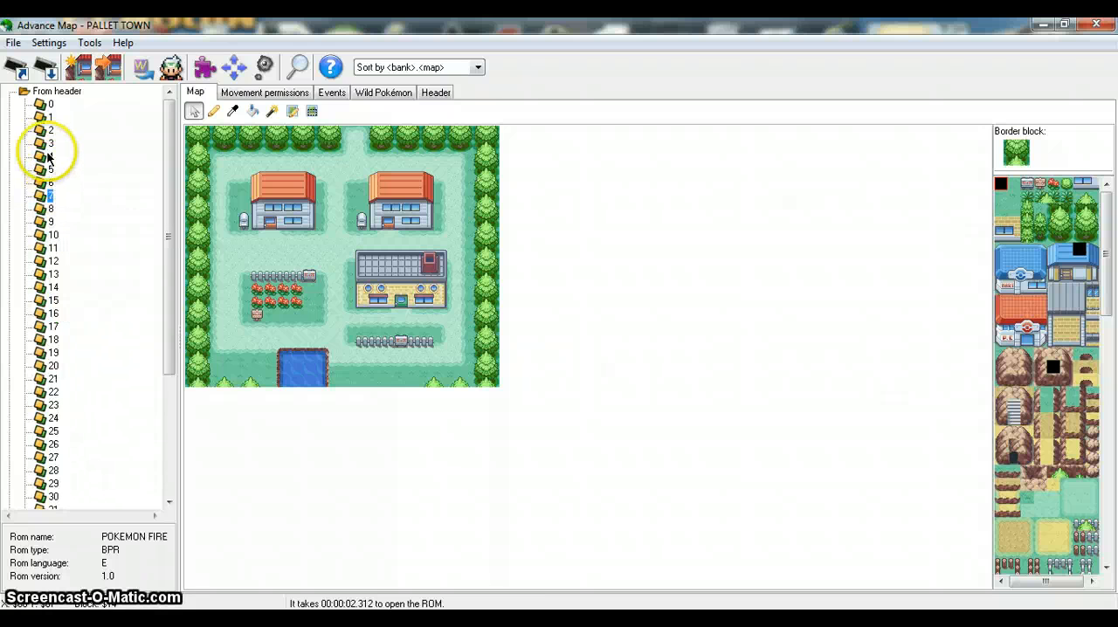
pyautogui.click(24, 157)
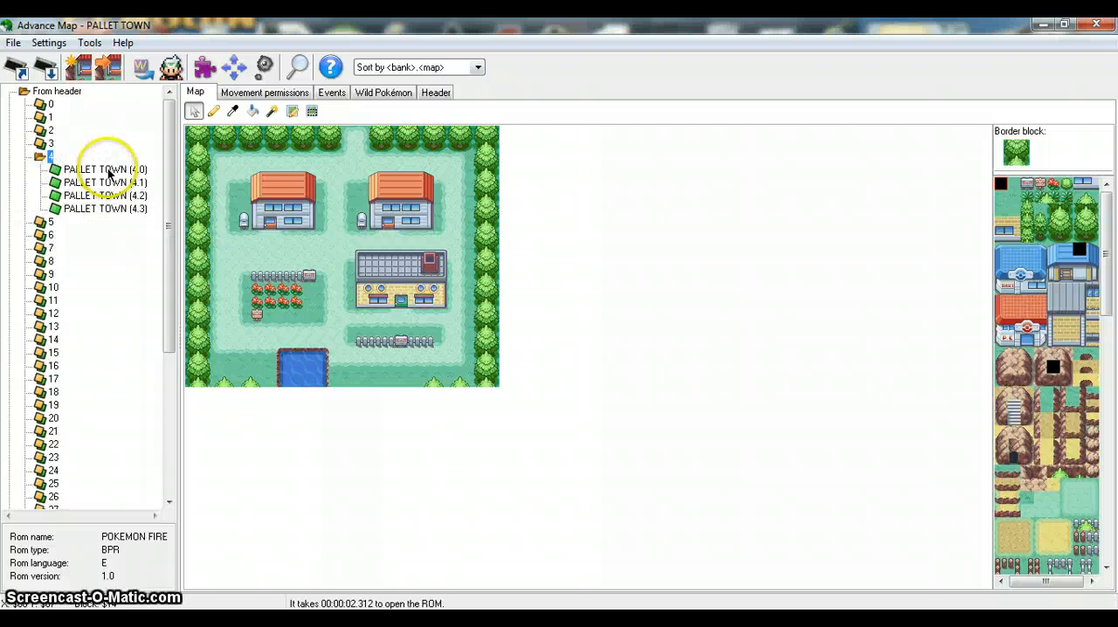
pyautogui.click(96, 181)
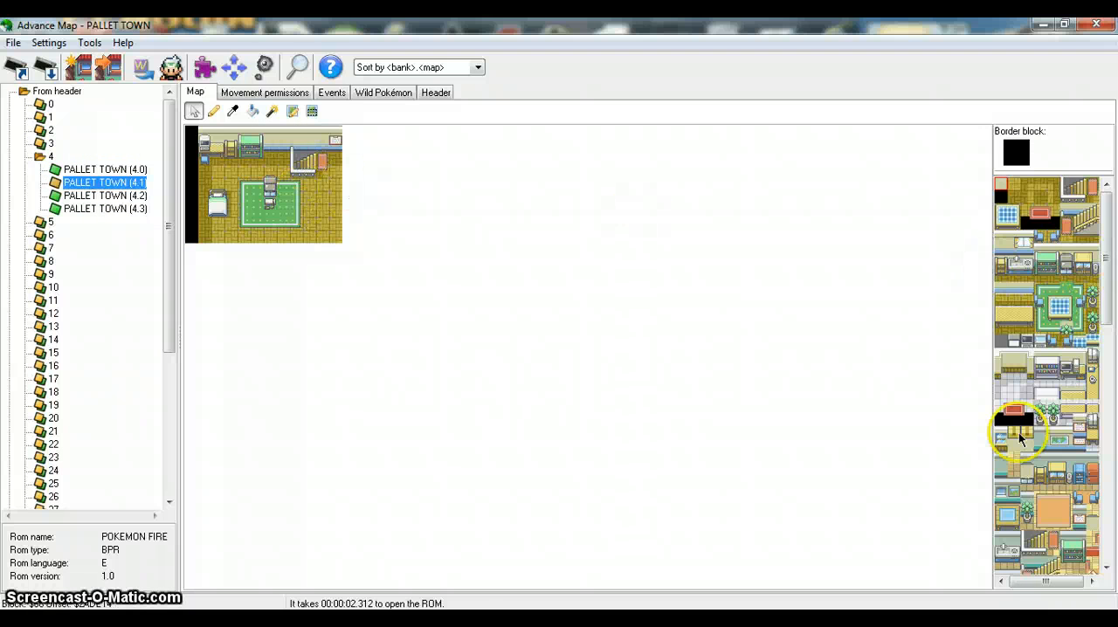
# Scroll the indoor tileset and select the PALLET TOWN (4.2) map
pyautogui.scroll(-3)
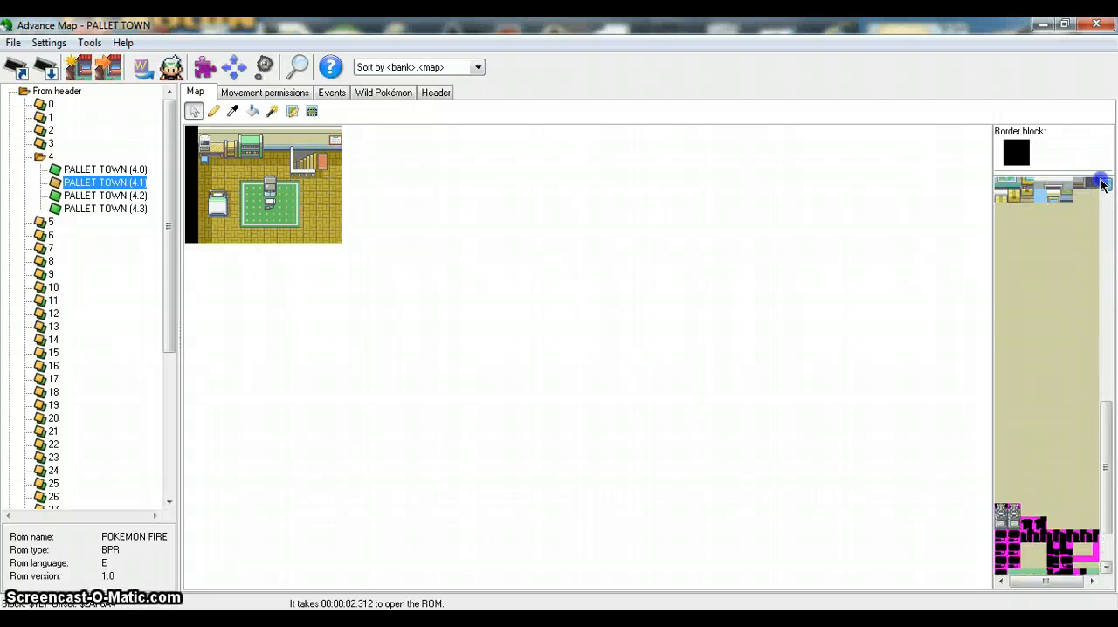
pyautogui.scroll(-3)
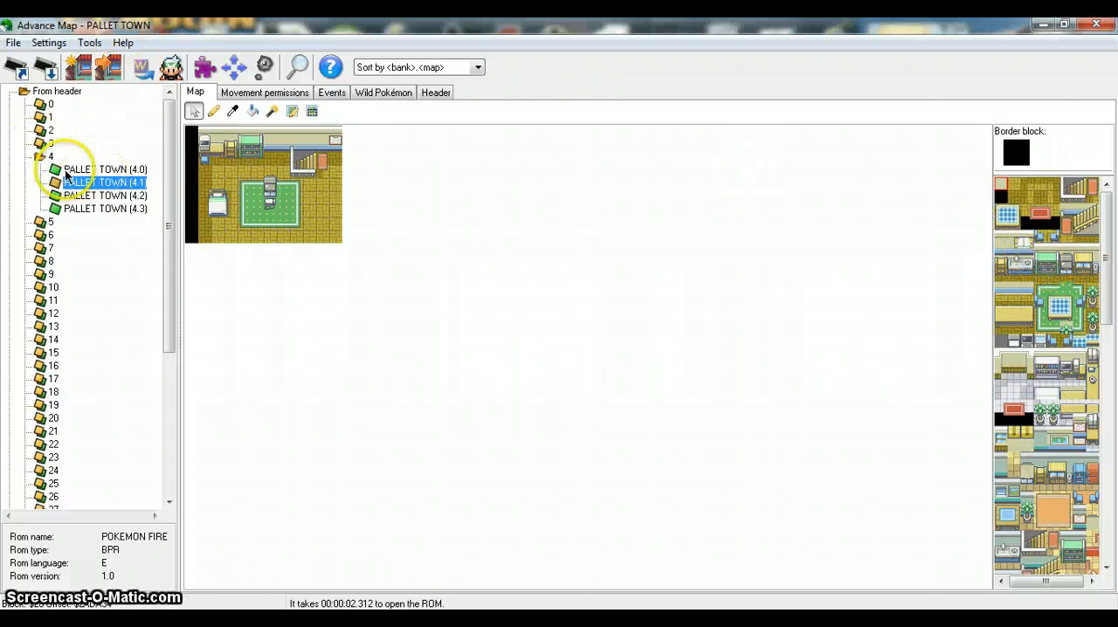
pyautogui.click(105, 194)
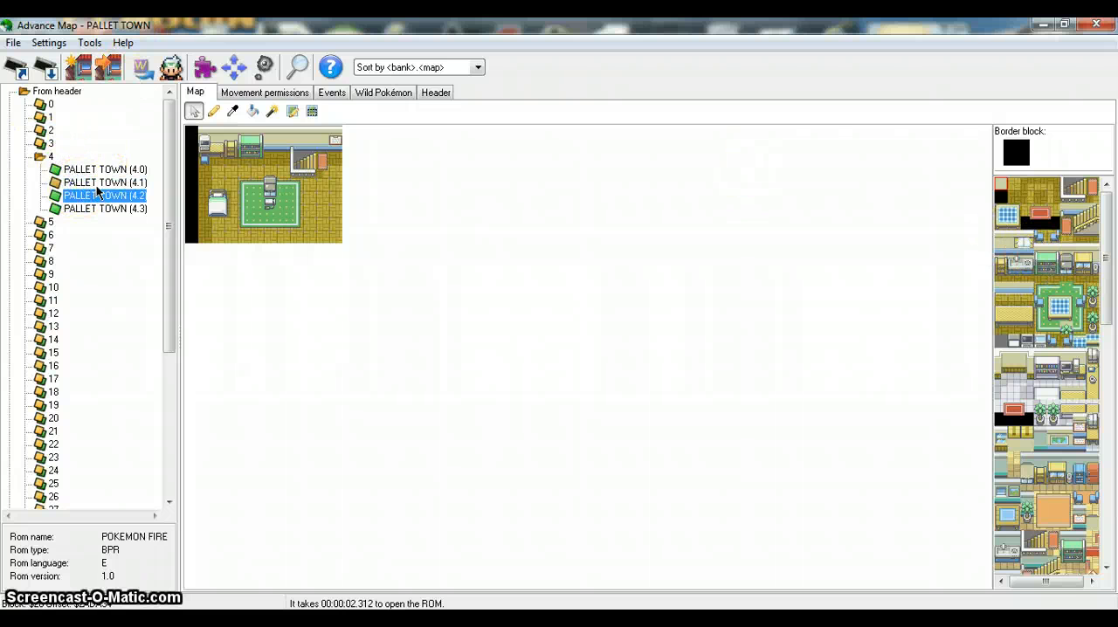
# Open the PALLET TOWN (4.3) lab interior map
pyautogui.click(105, 209)
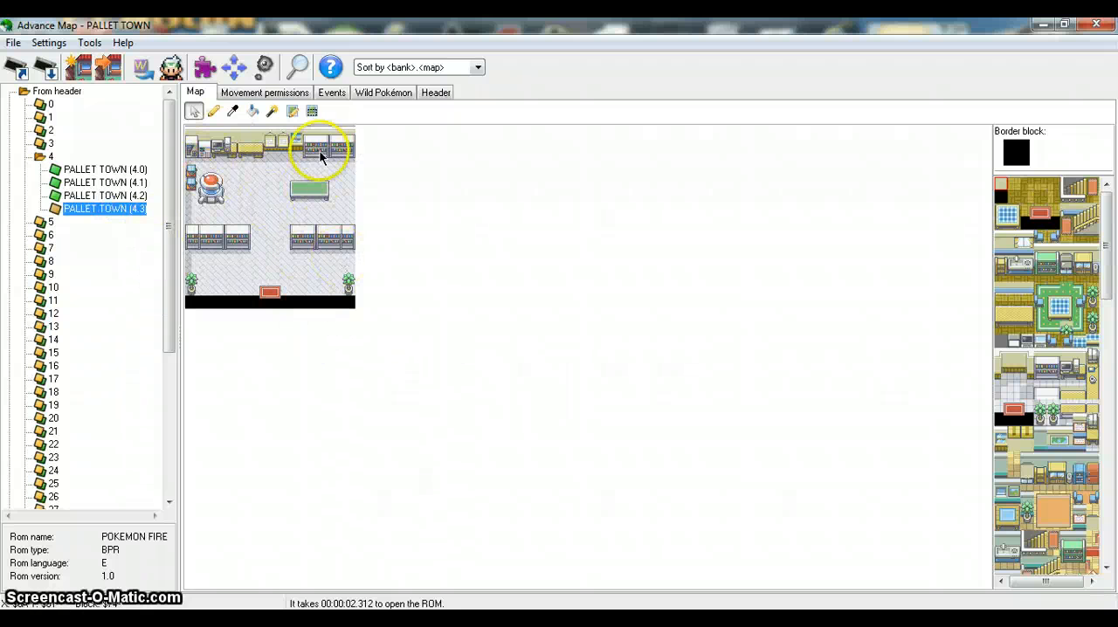
pyautogui.moveTo(1051, 438)
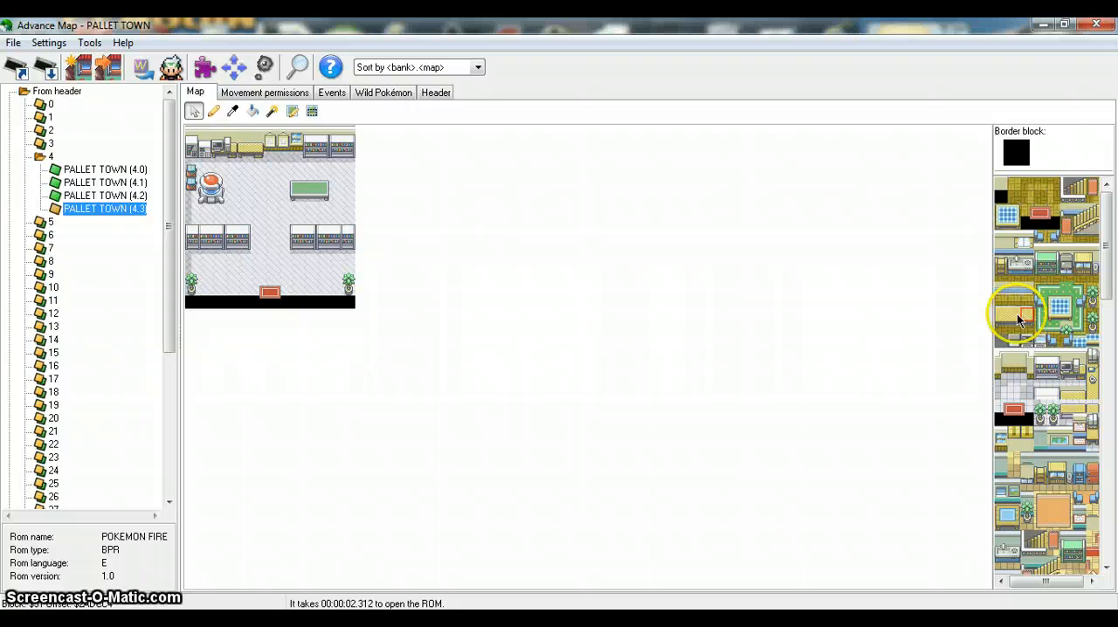
pyautogui.moveTo(1032, 339)
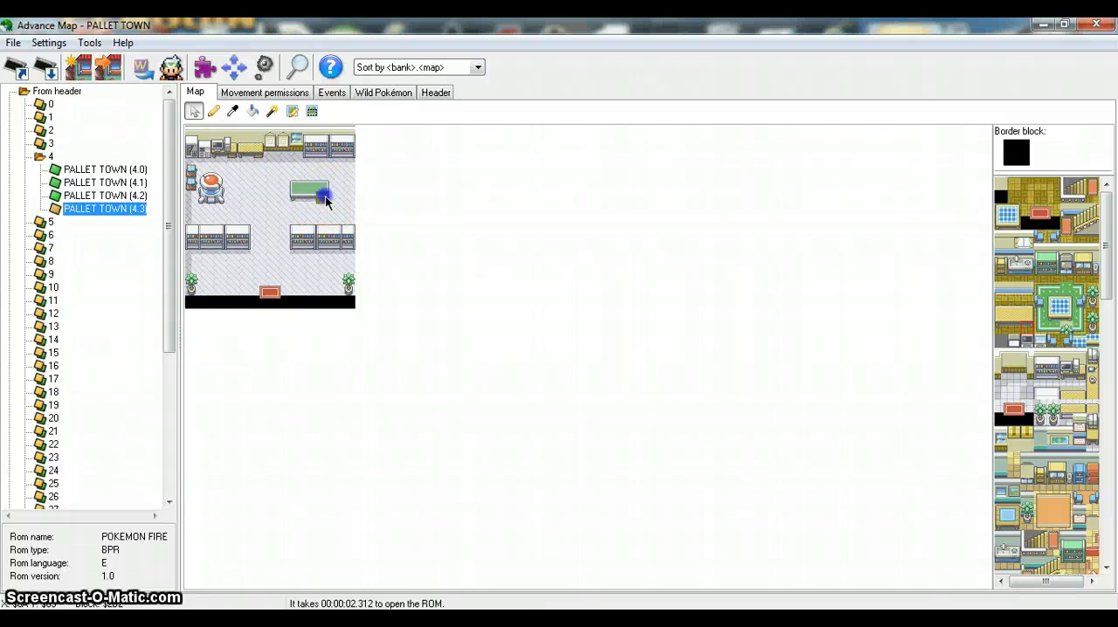
pyautogui.moveTo(787, 290)
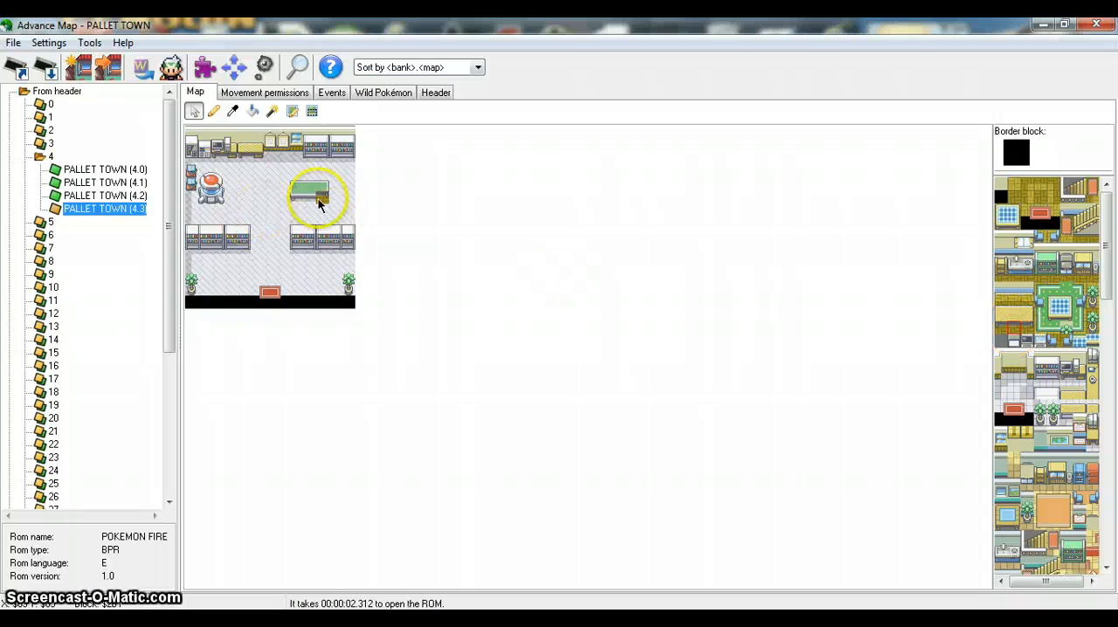
pyautogui.moveTo(1009, 335)
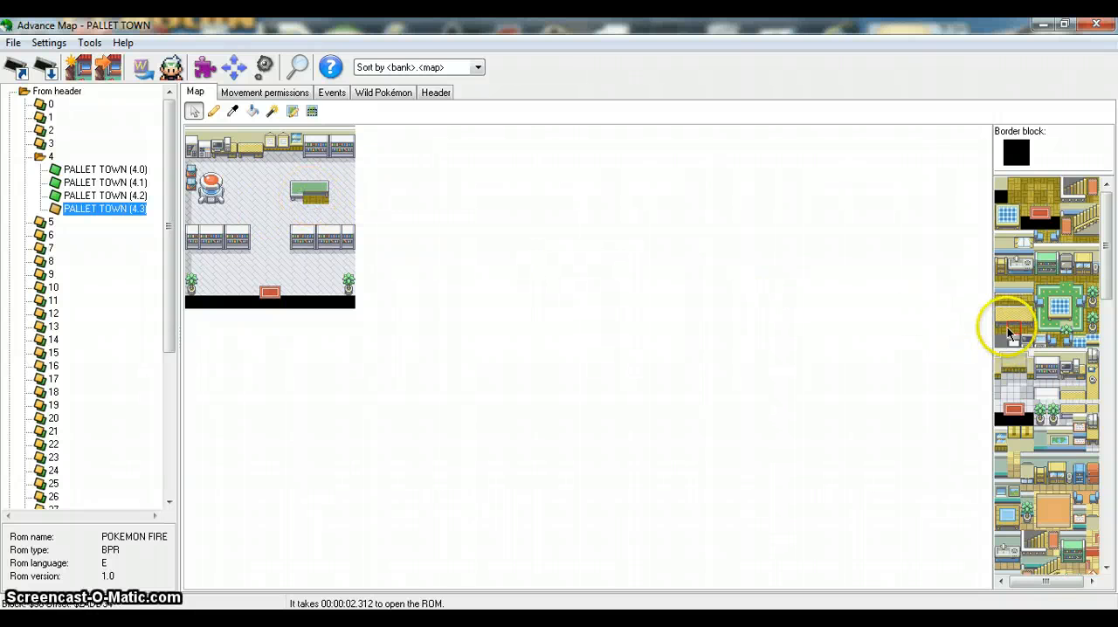
pyautogui.moveTo(793, 299)
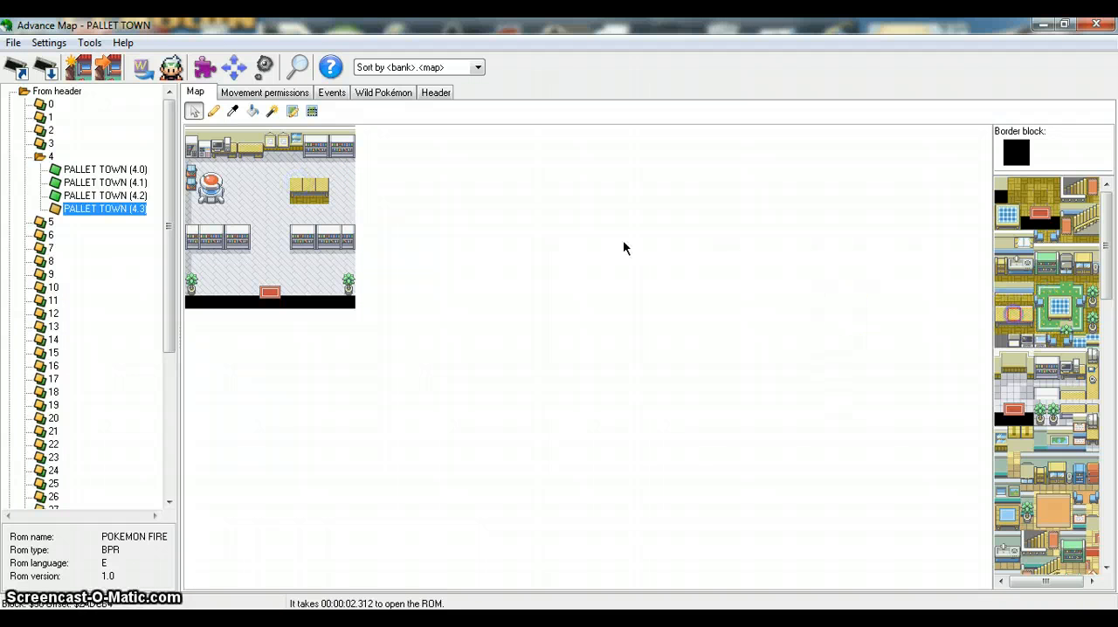
# Paint the yellow floor block across the lab's upper and lower floor areas
pyautogui.click(1013, 318)
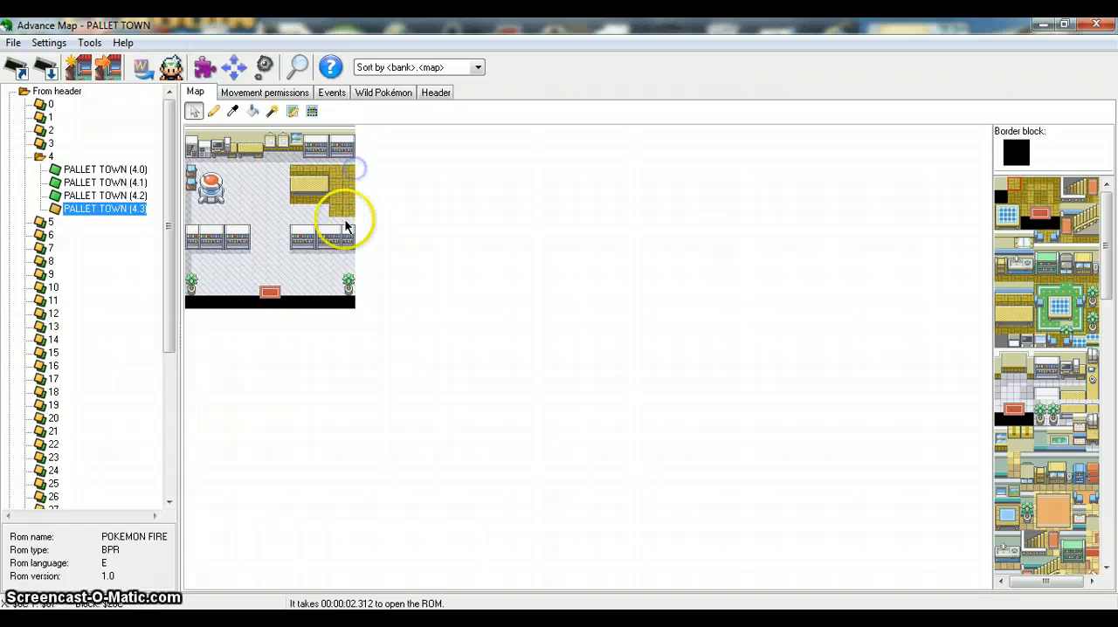
pyautogui.click(283, 213)
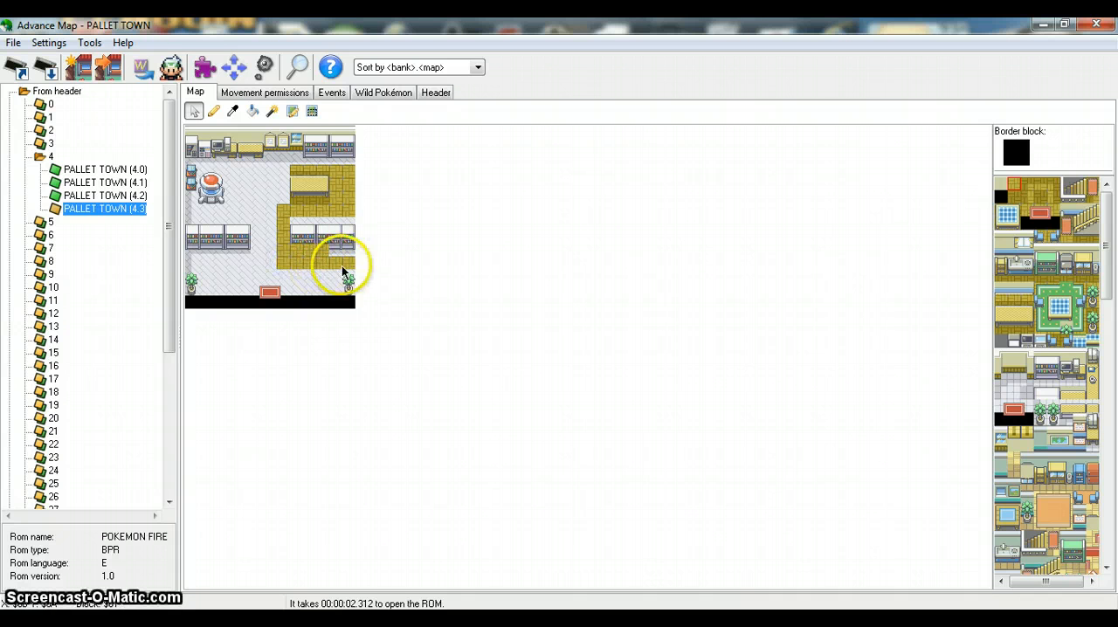
pyautogui.click(311, 272)
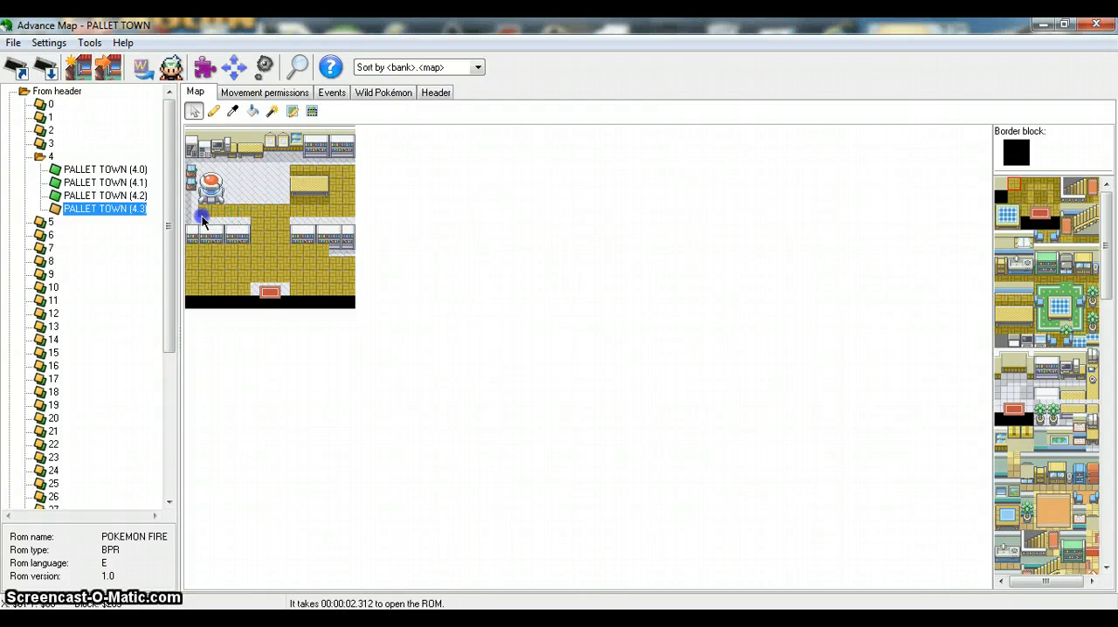
pyautogui.moveTo(234, 186)
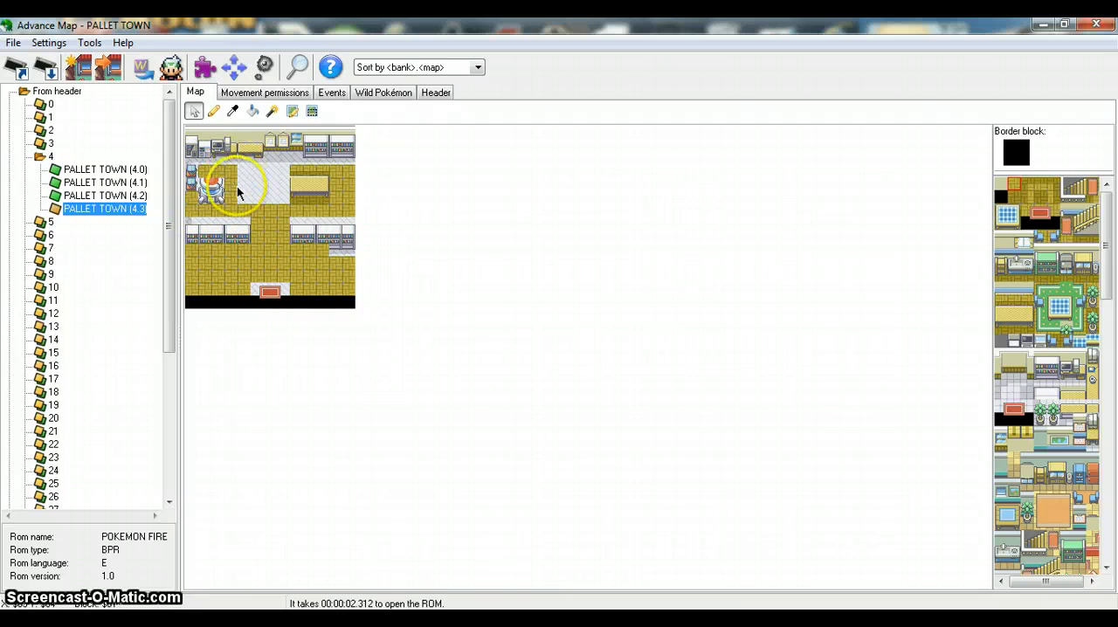
pyautogui.moveTo(936, 335)
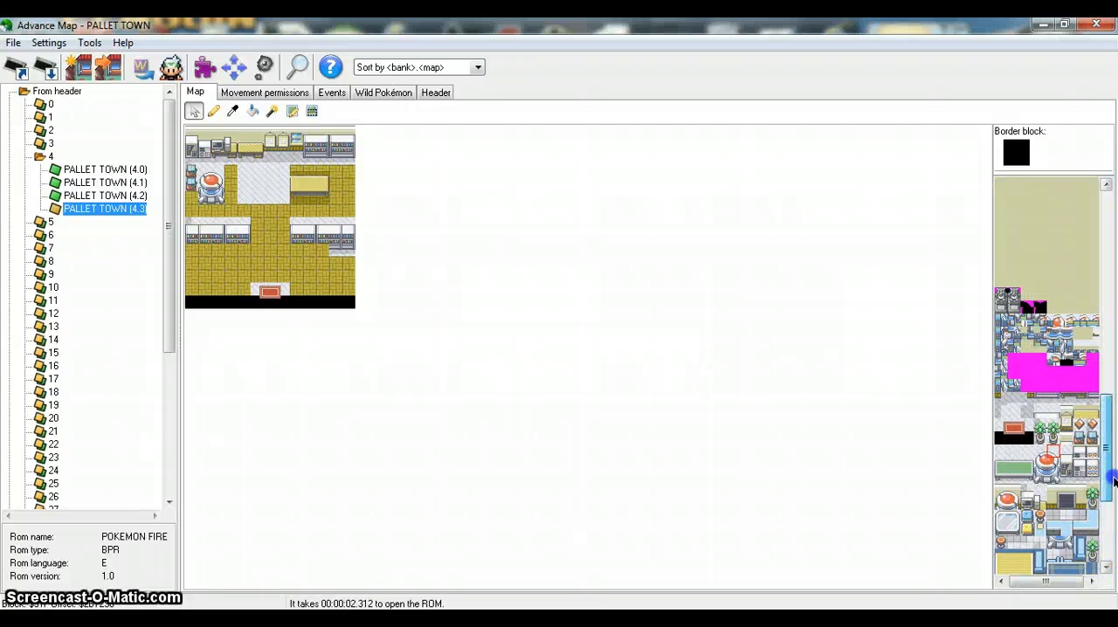
# Scroll the tileset while finishing the last white floor patch in yellow
pyautogui.scroll(-3)
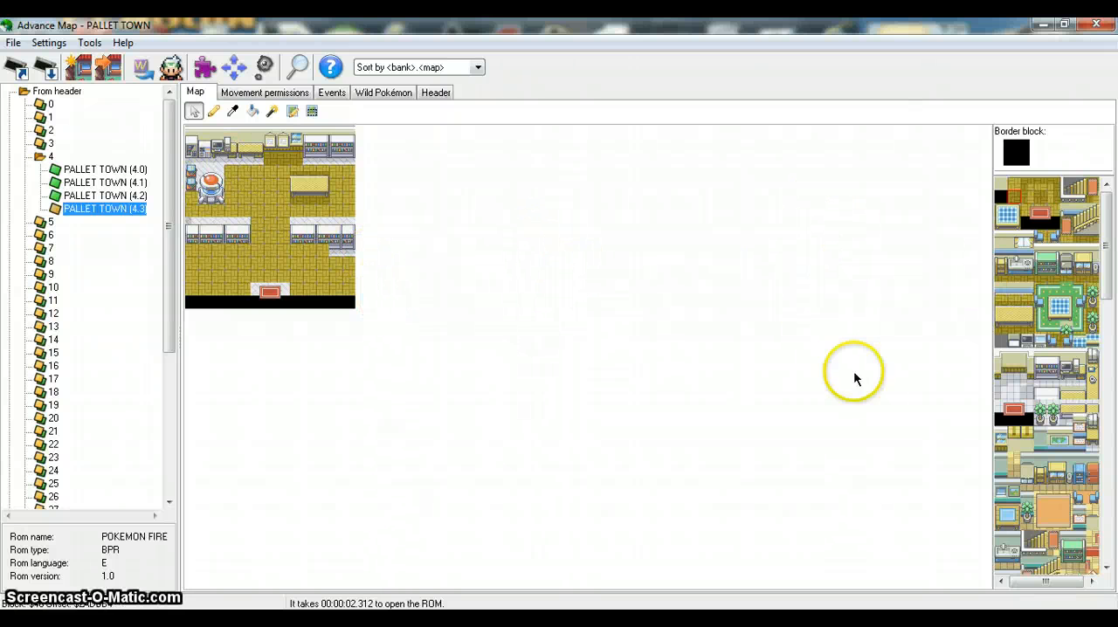
pyautogui.moveTo(987, 316)
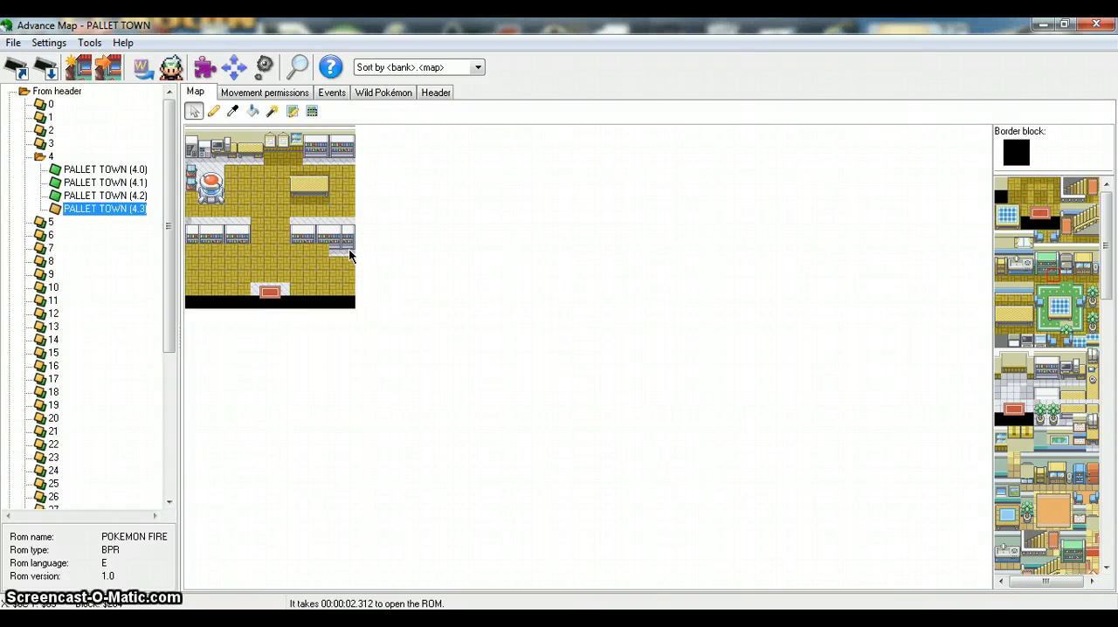
pyautogui.moveTo(313, 251)
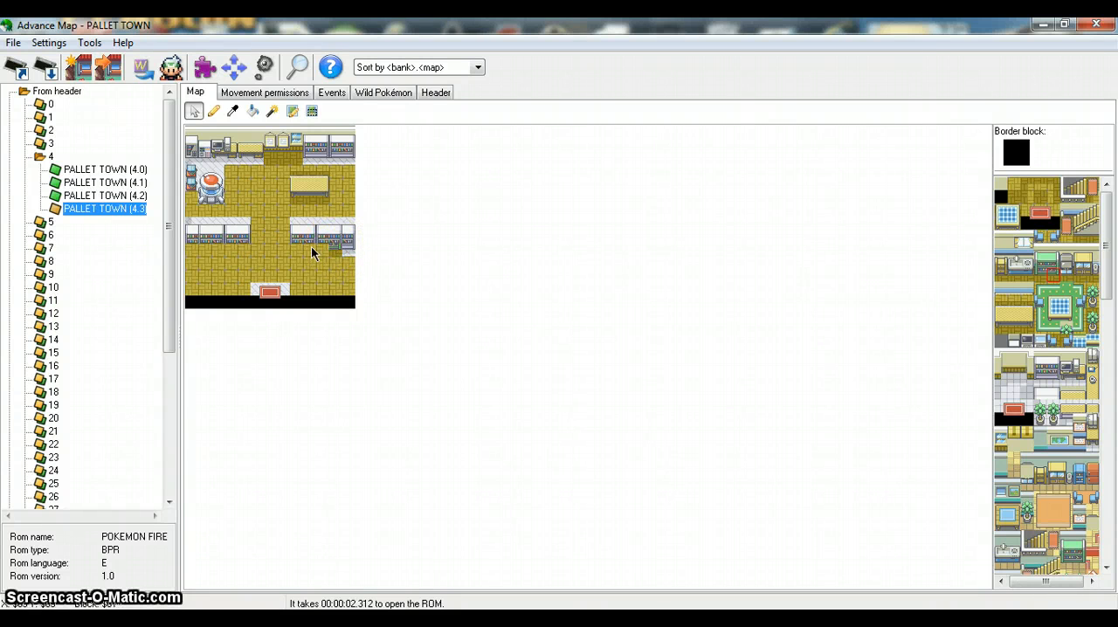
# Begin repainting the lab's counter rows with the green-topped counter block
pyautogui.click(220, 244)
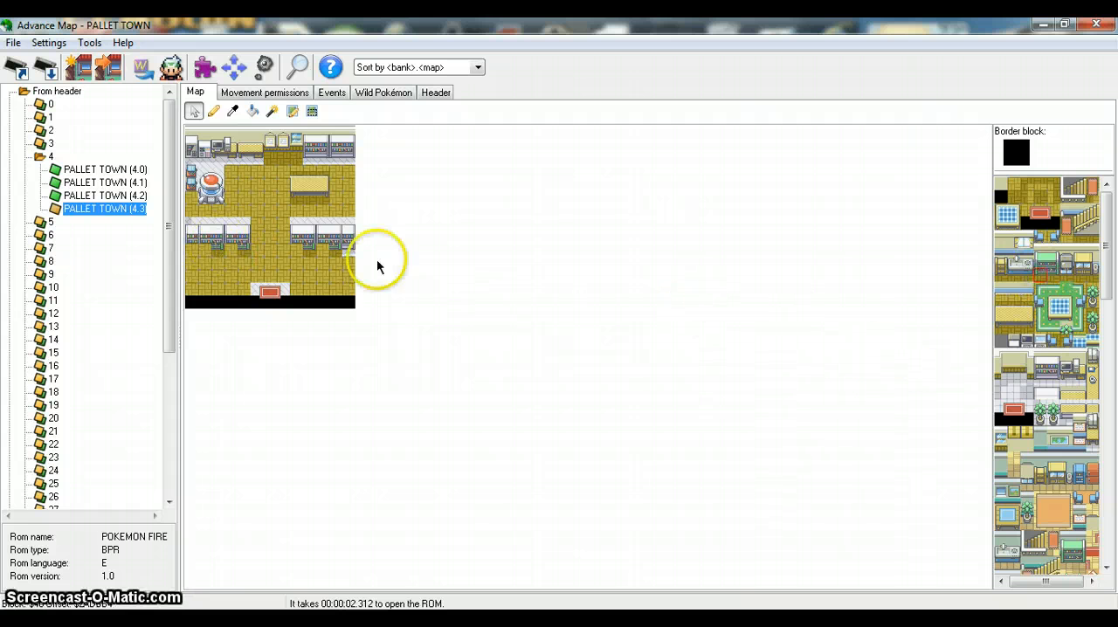
pyautogui.moveTo(206, 254)
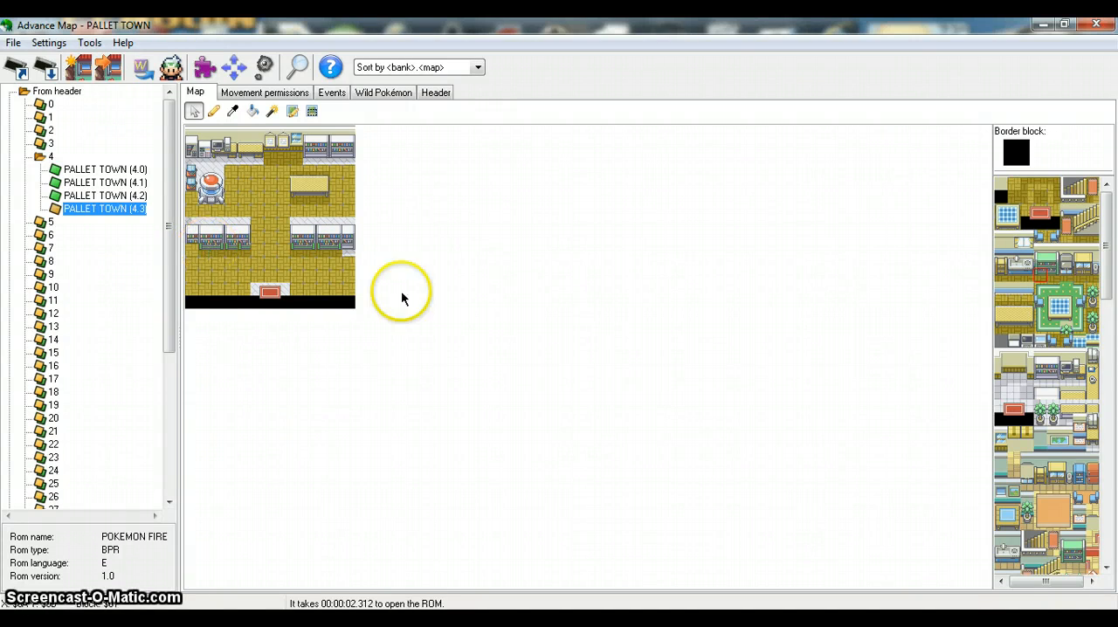
pyautogui.moveTo(232, 260)
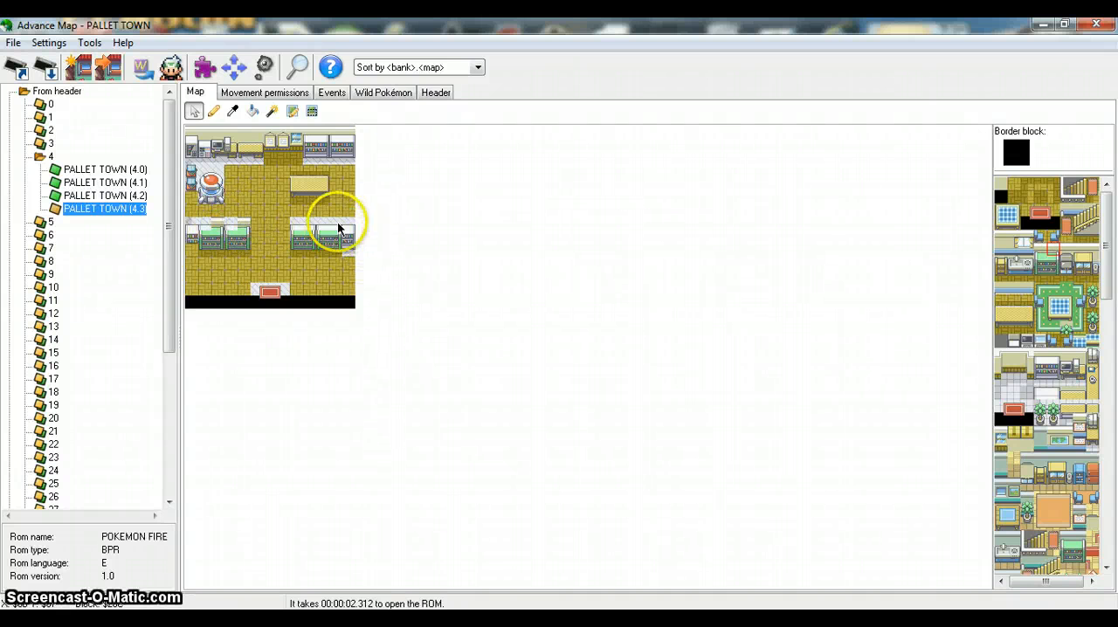
pyautogui.moveTo(1042, 259)
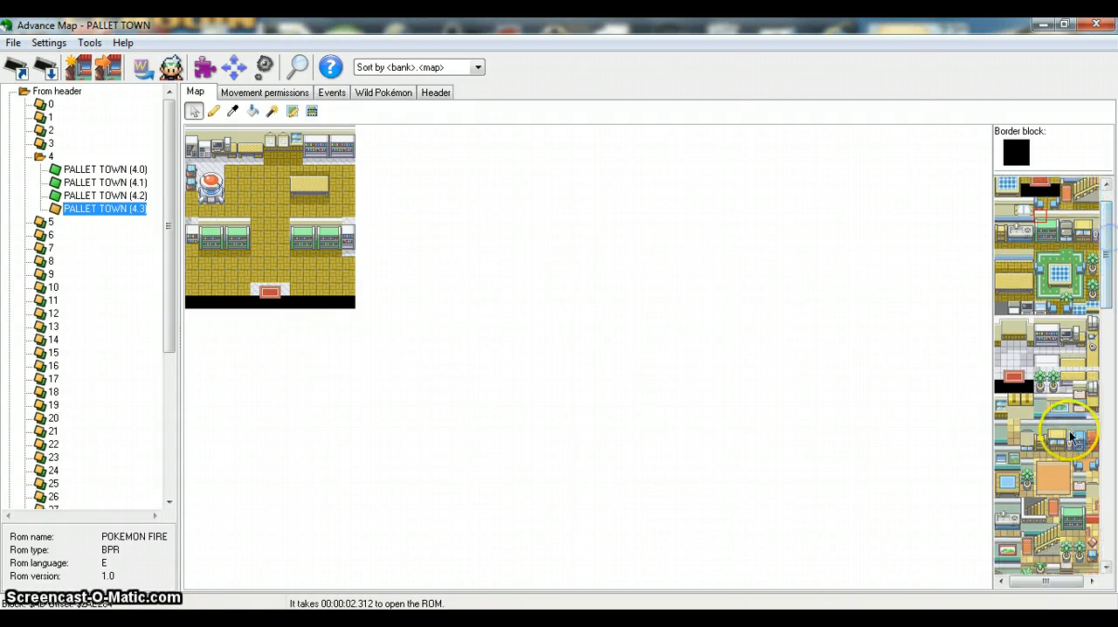
# Collapse map group 4 so only the numbered map groups remain listed
pyautogui.scroll(-3)
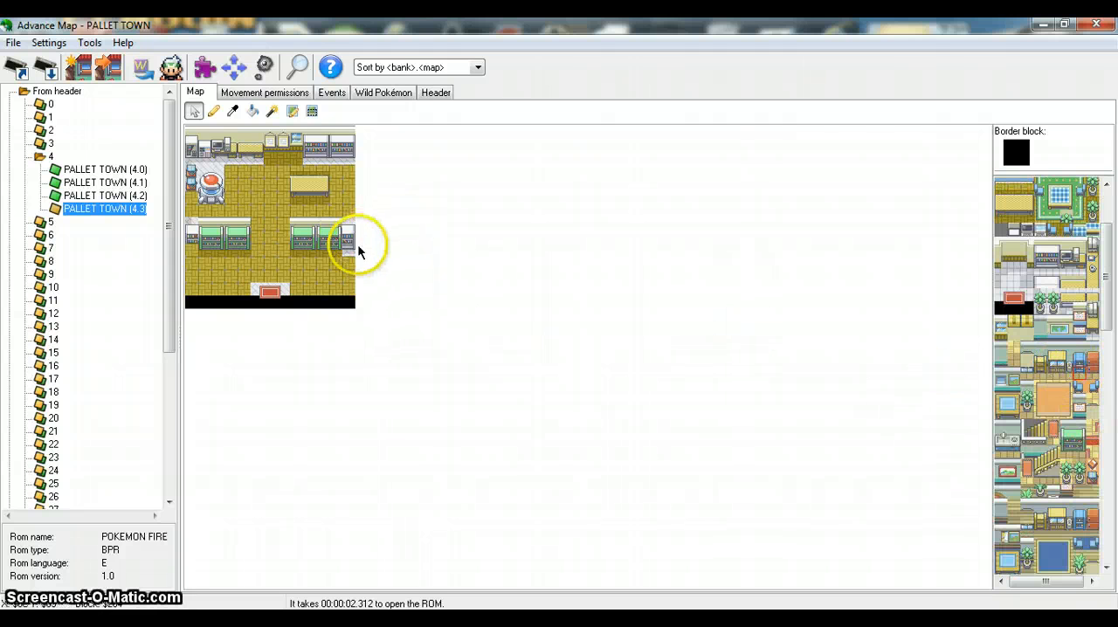
pyautogui.moveTo(691, 395)
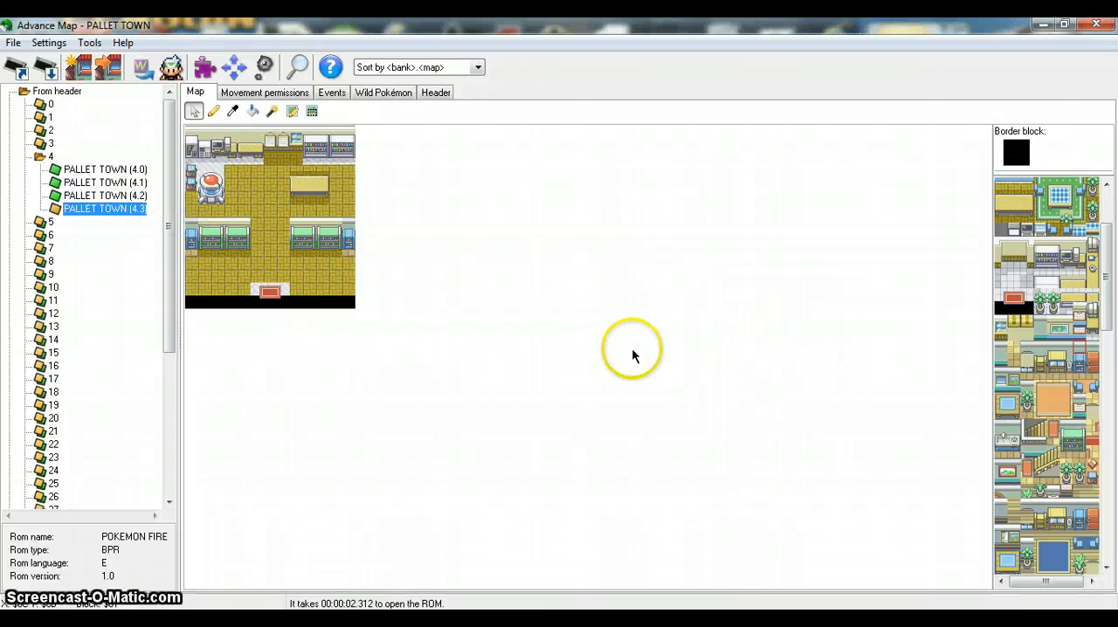
pyautogui.moveTo(463, 304)
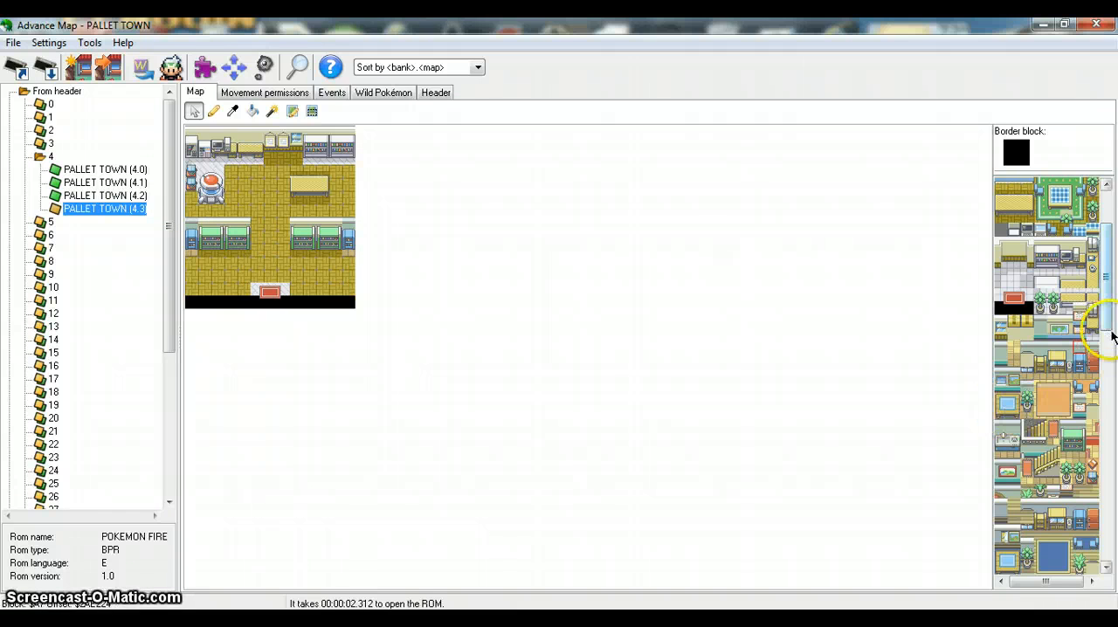
pyautogui.click(1016, 307)
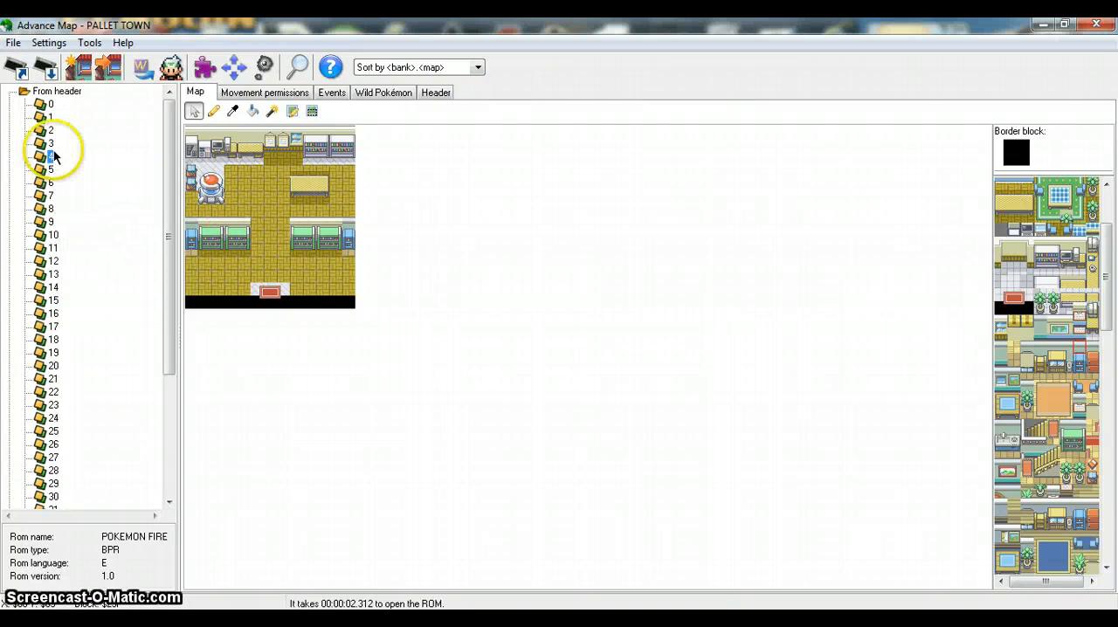
# Load the outdoor PALLET TOWN (3.0) map, discarding changes to the lab map
pyautogui.click(25, 143)
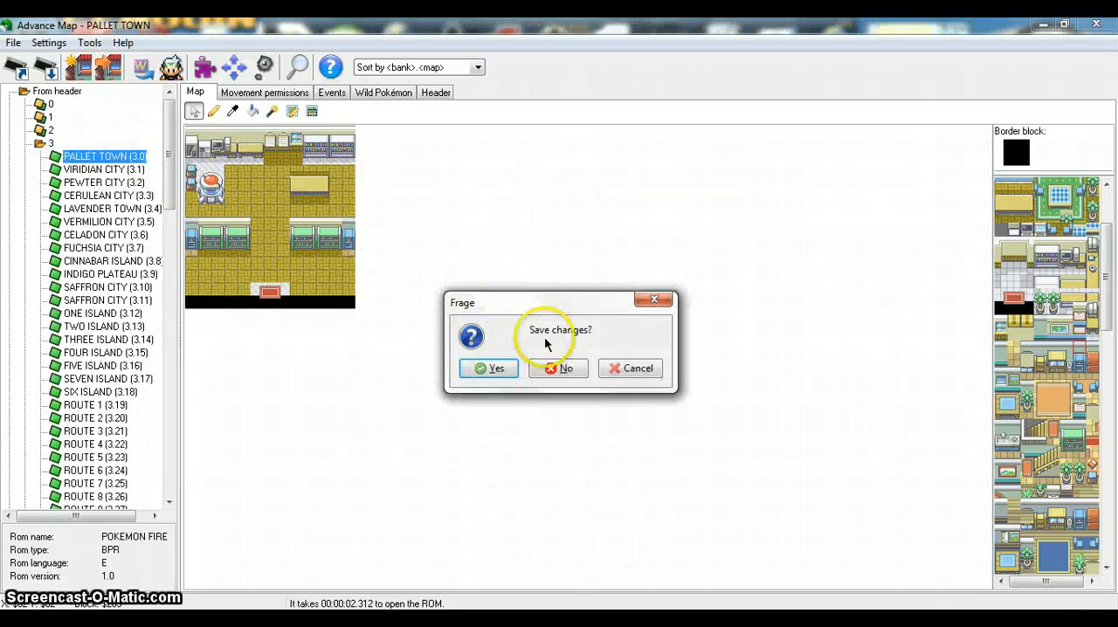
pyautogui.click(559, 369)
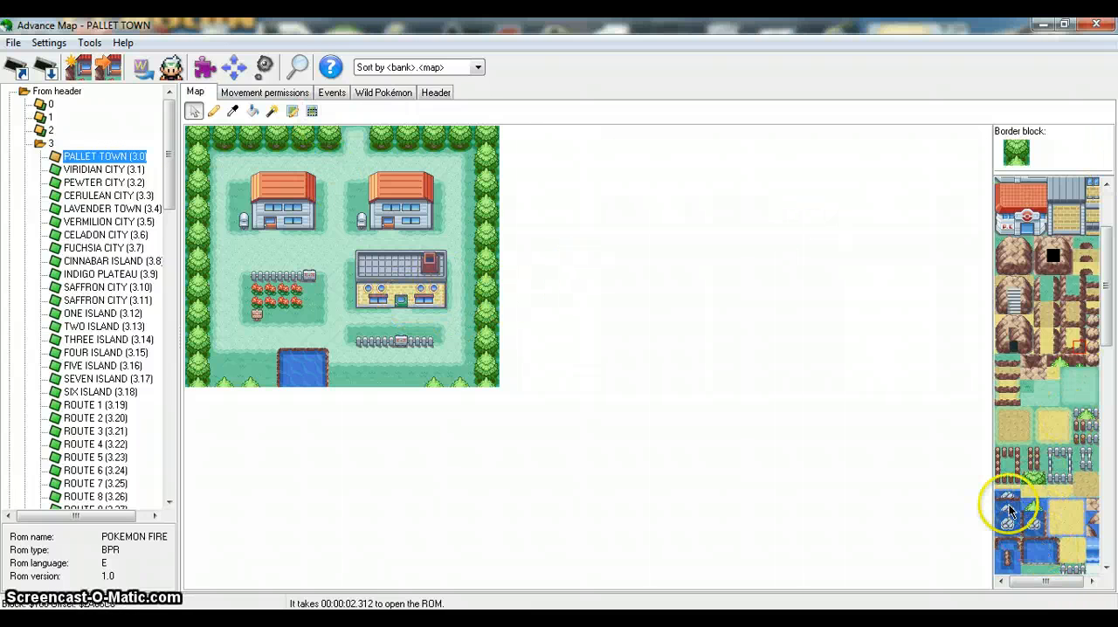
pyautogui.moveTo(402, 220)
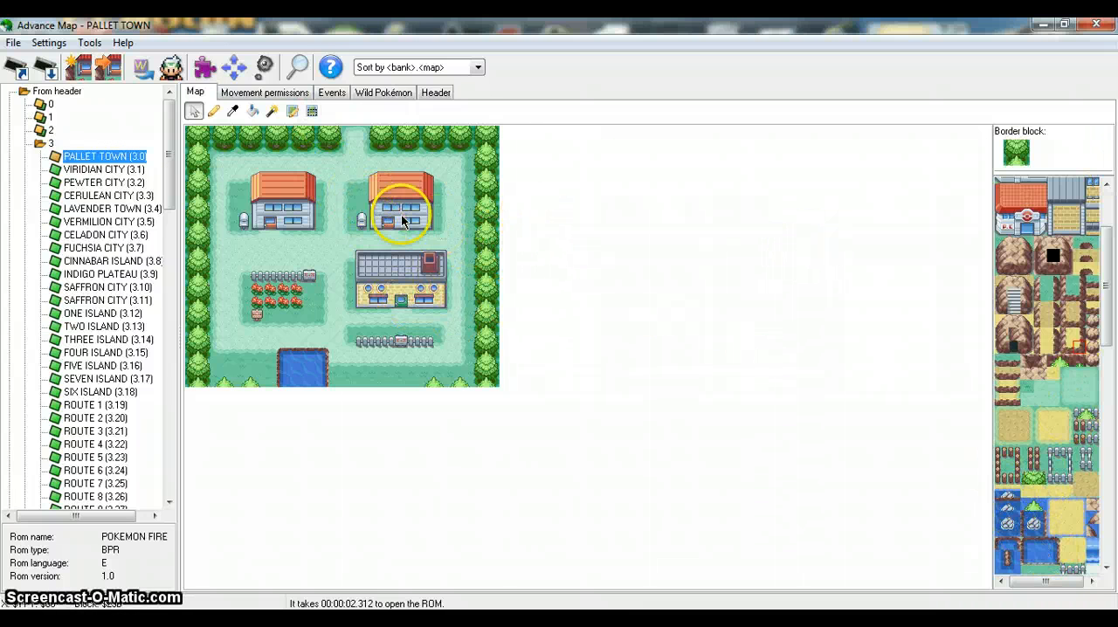
pyautogui.moveTo(1011, 145)
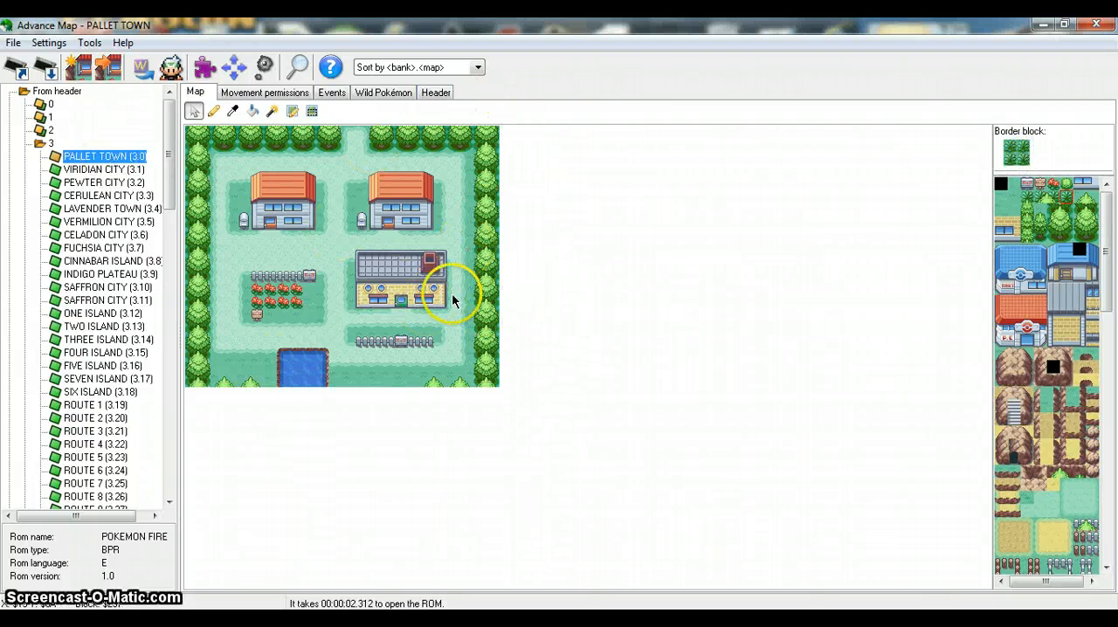
pyautogui.moveTo(1107, 461)
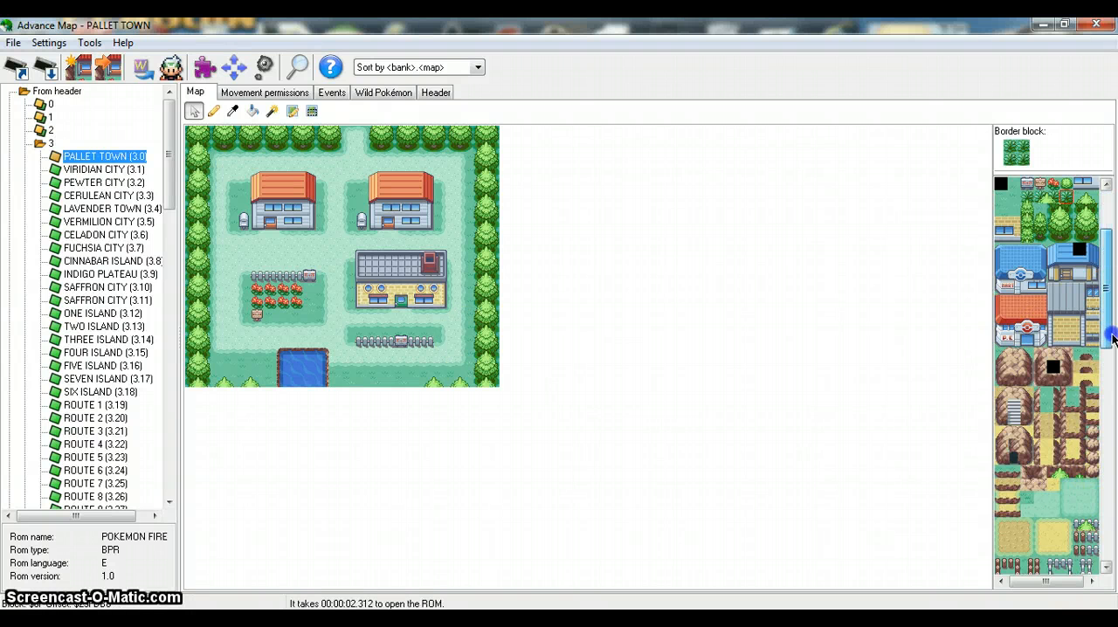
# Scroll down the block palette to look over the outdoor Pallet Town tiles
pyautogui.scroll(-3)
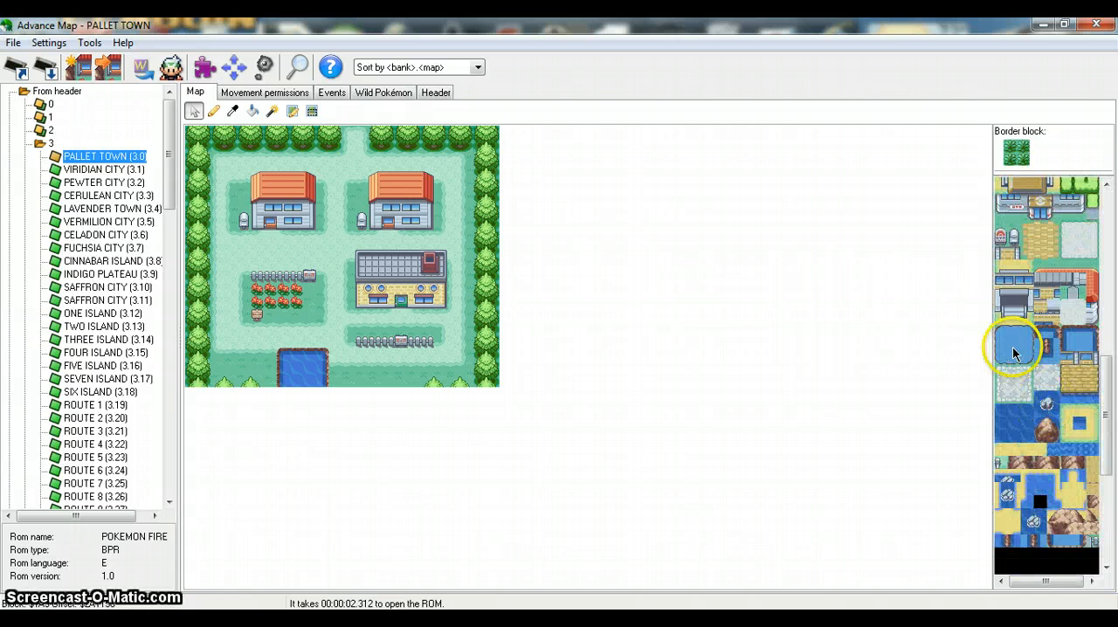
pyautogui.moveTo(1067, 340)
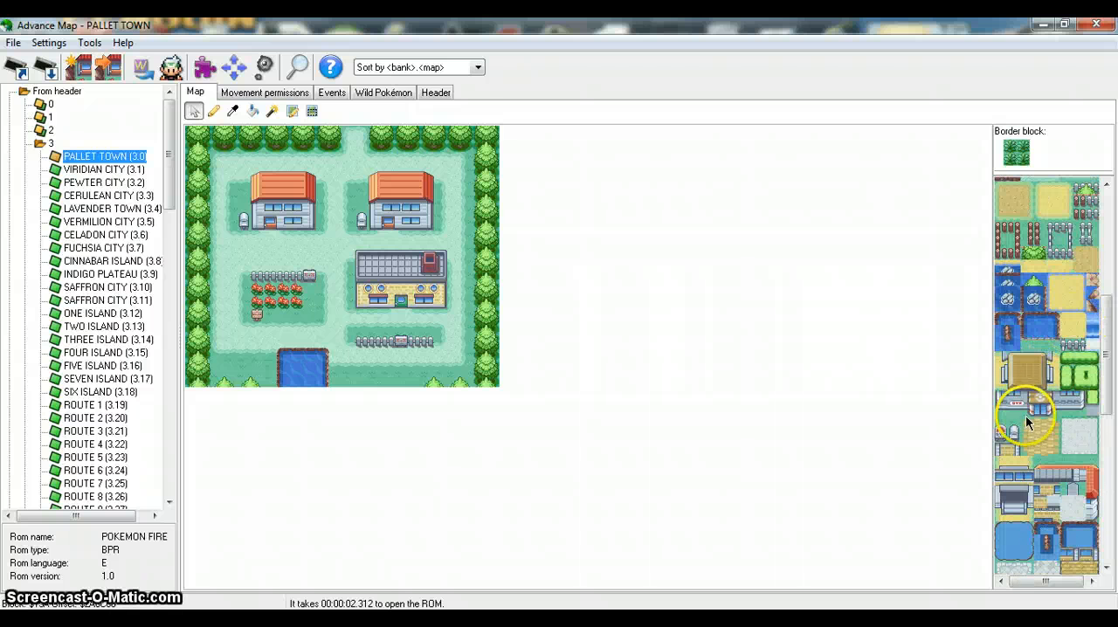
pyautogui.moveTo(363, 297)
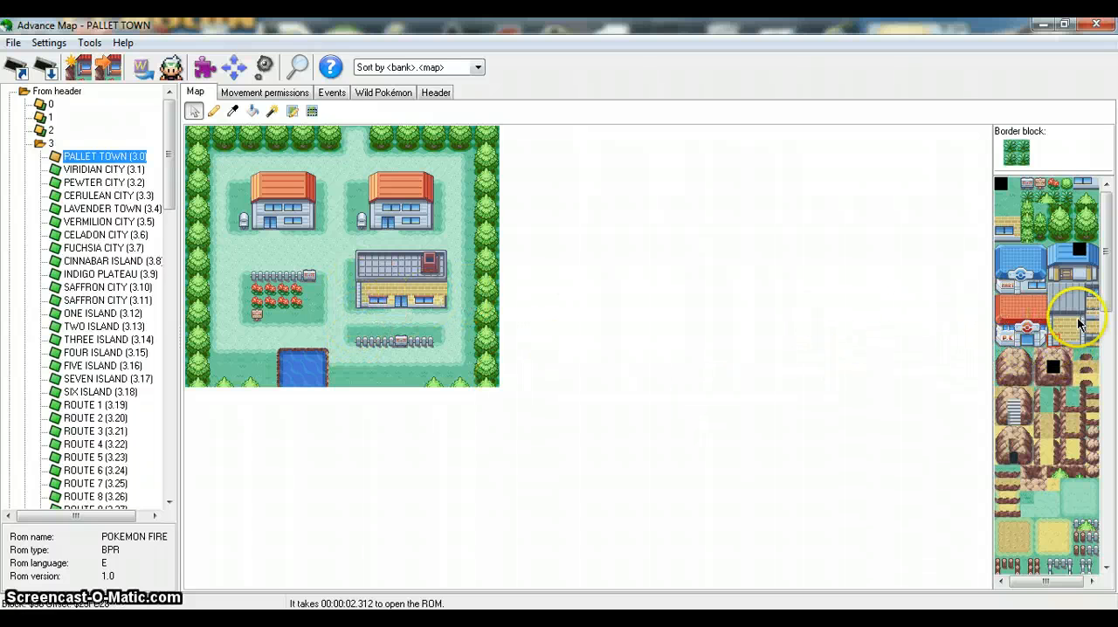
pyautogui.moveTo(516, 335)
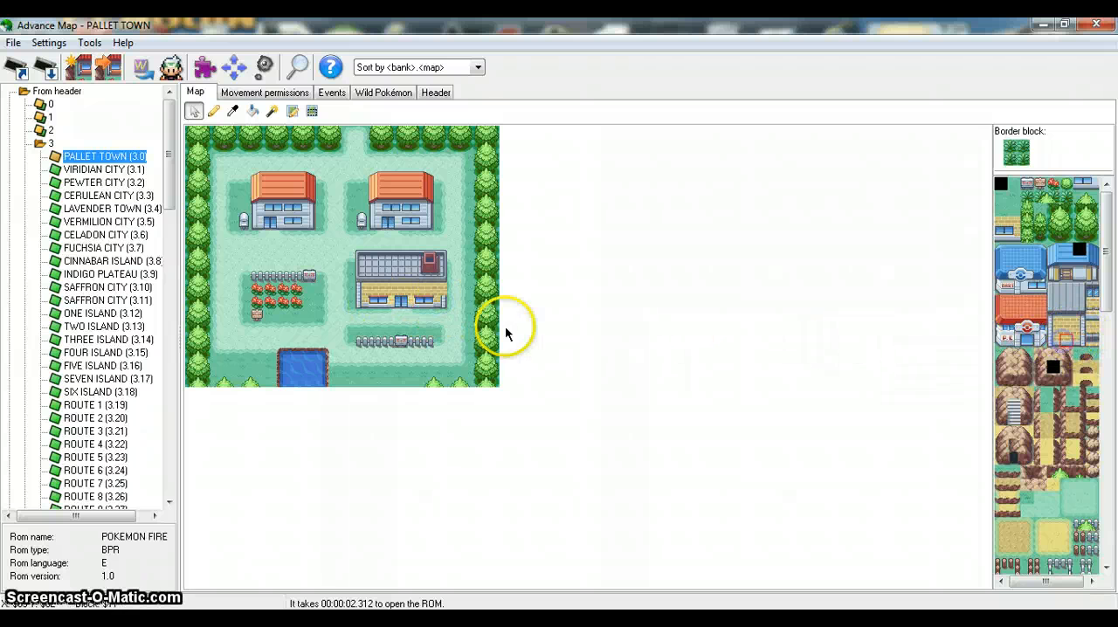
pyautogui.moveTo(380, 305)
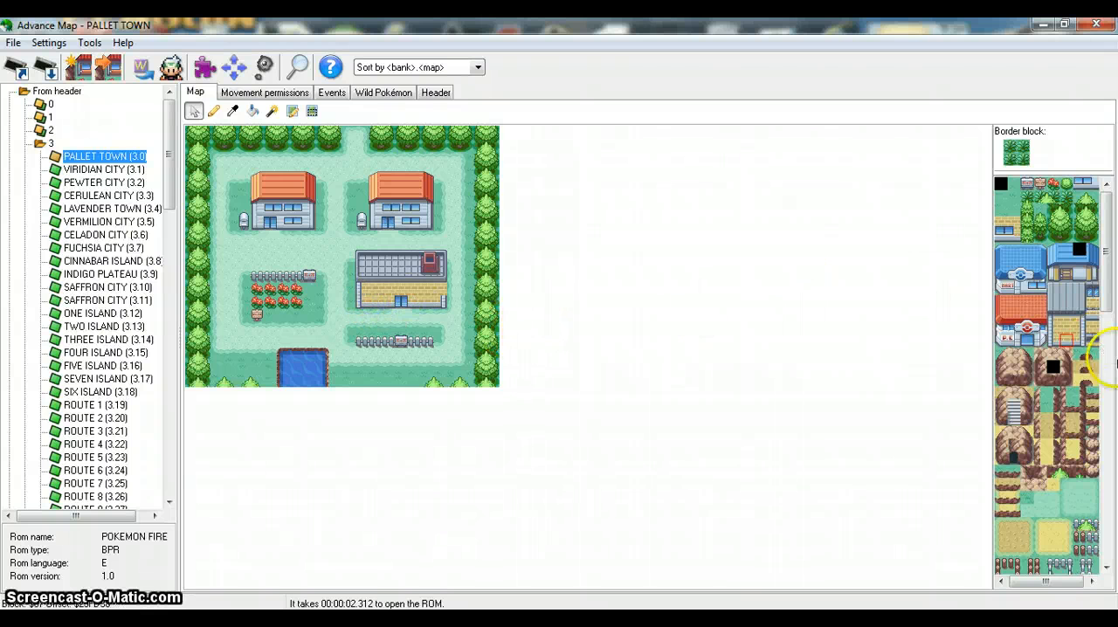
pyautogui.moveTo(463, 315)
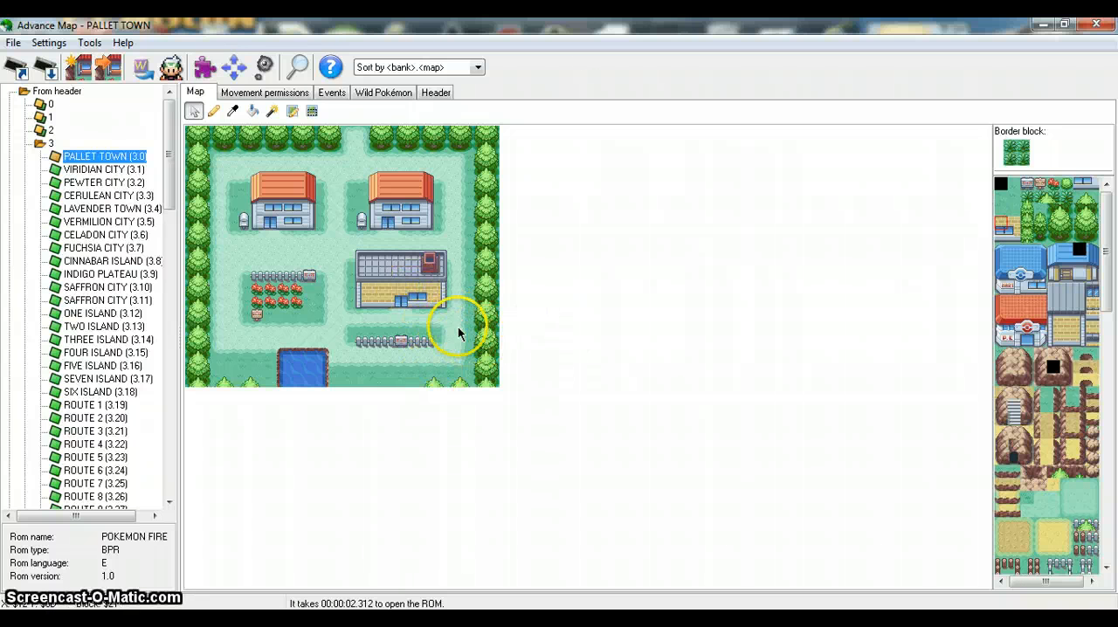
pyautogui.moveTo(1111, 391)
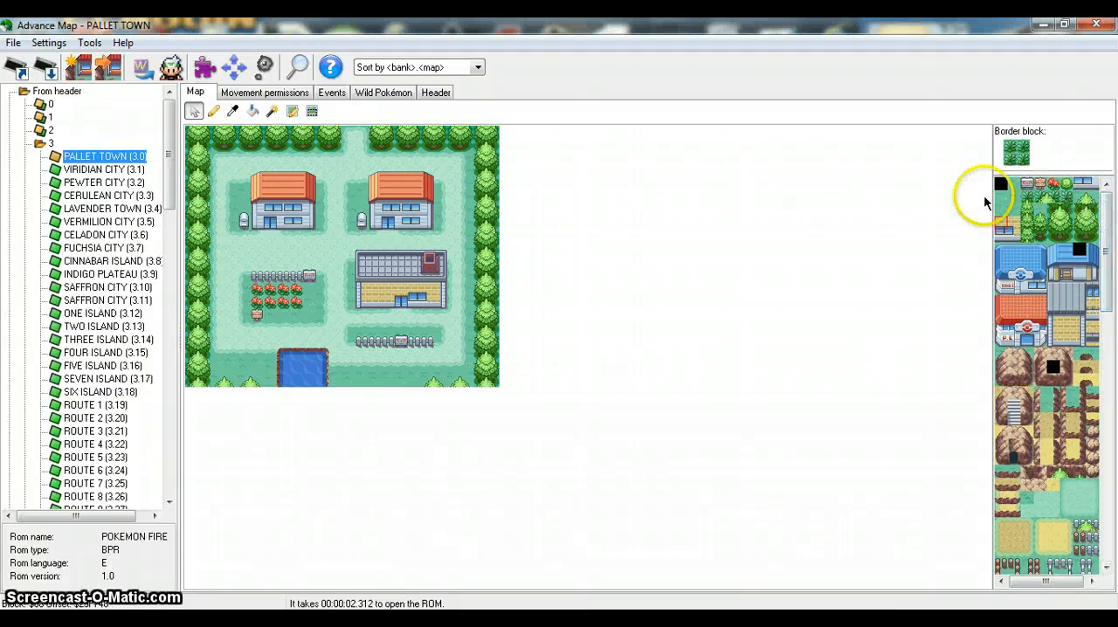
pyautogui.moveTo(358, 288)
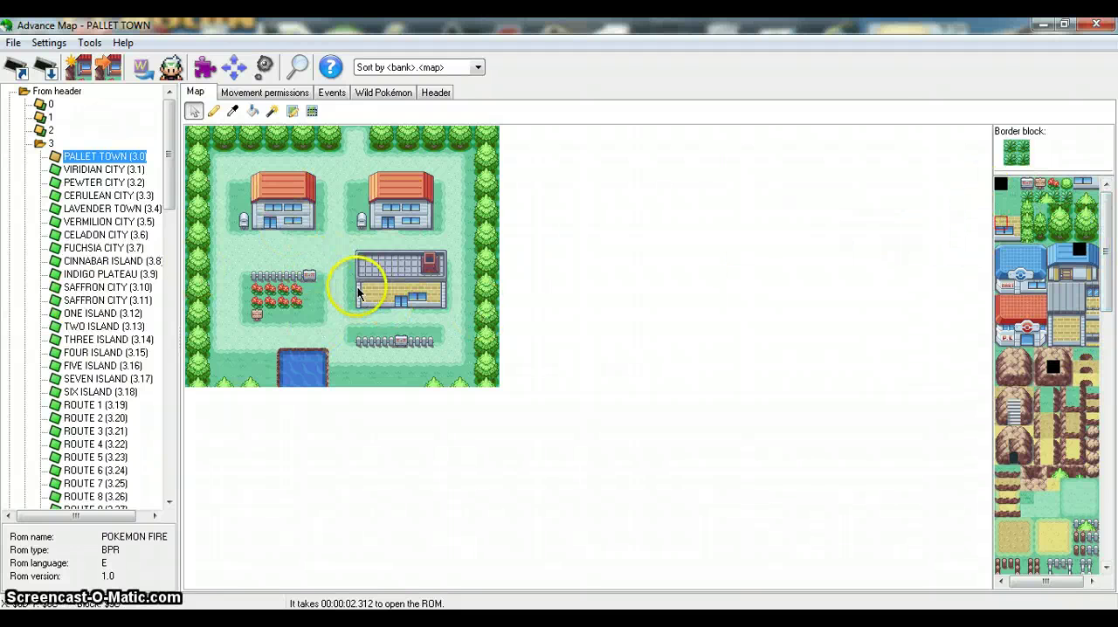
pyautogui.moveTo(307, 266)
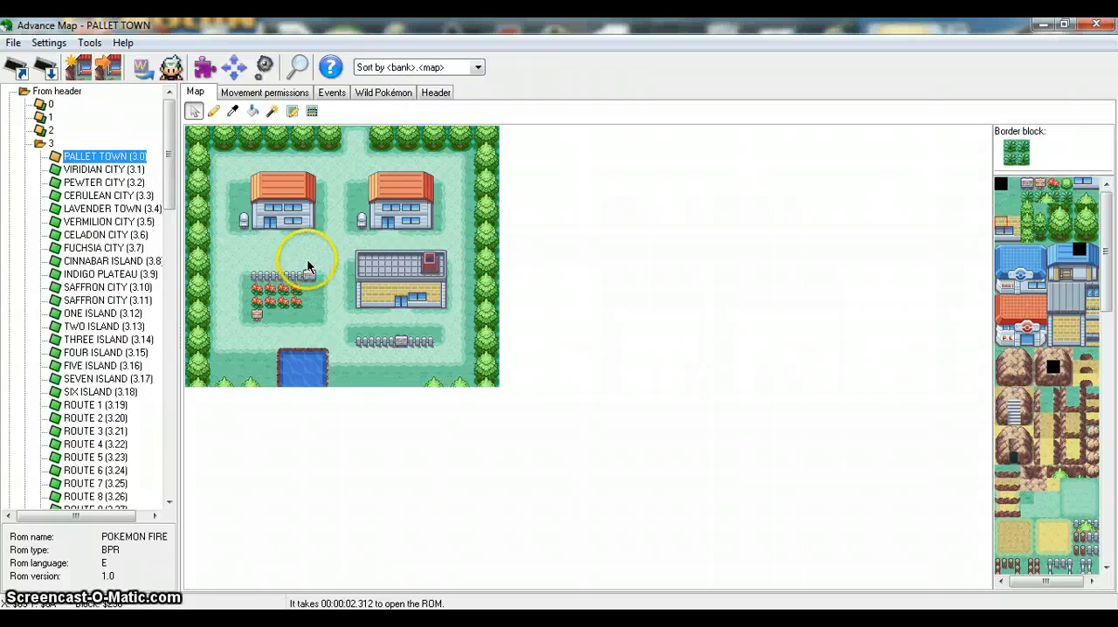
pyautogui.moveTo(435, 360)
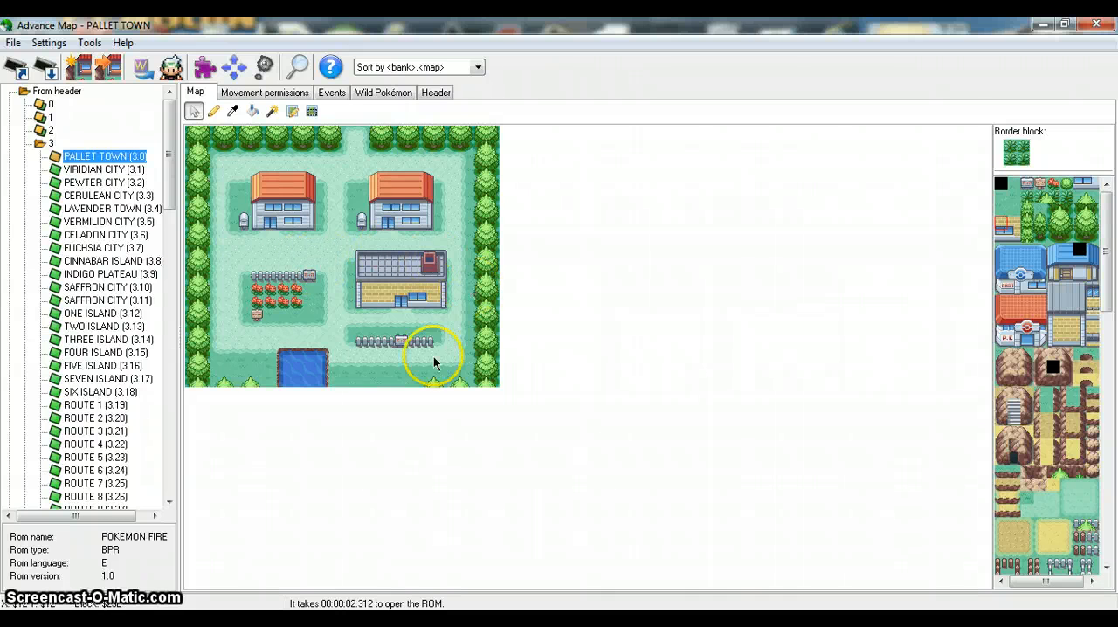
pyautogui.moveTo(206, 154)
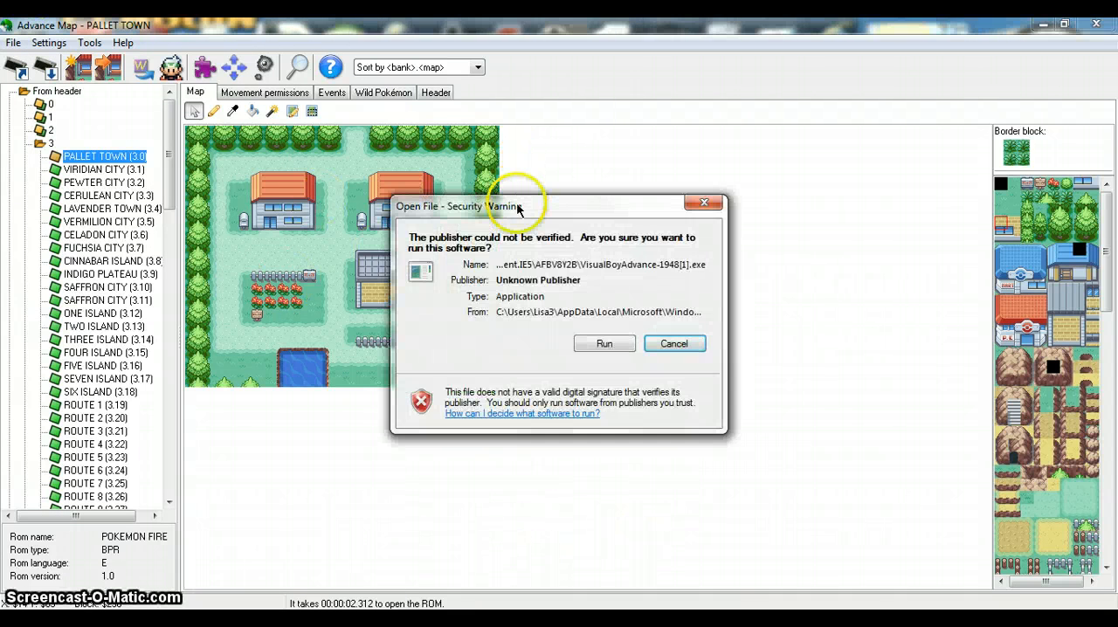
# Allow the emulator past the security warning and load Pokemon - Fire Red.GBA
pyautogui.click(604, 342)
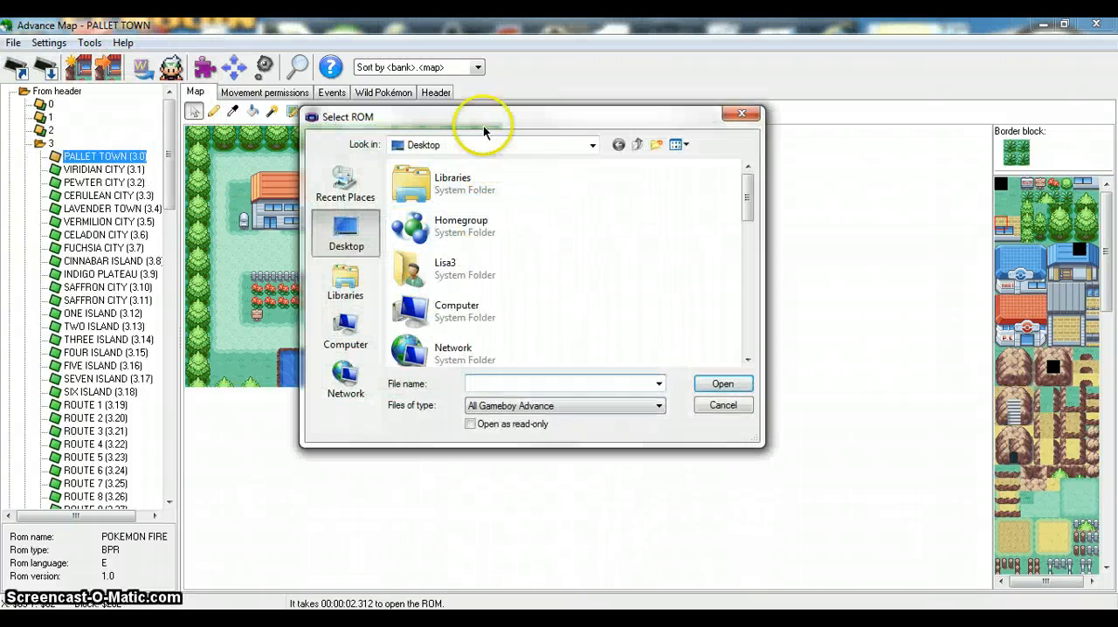
pyautogui.write('poke')
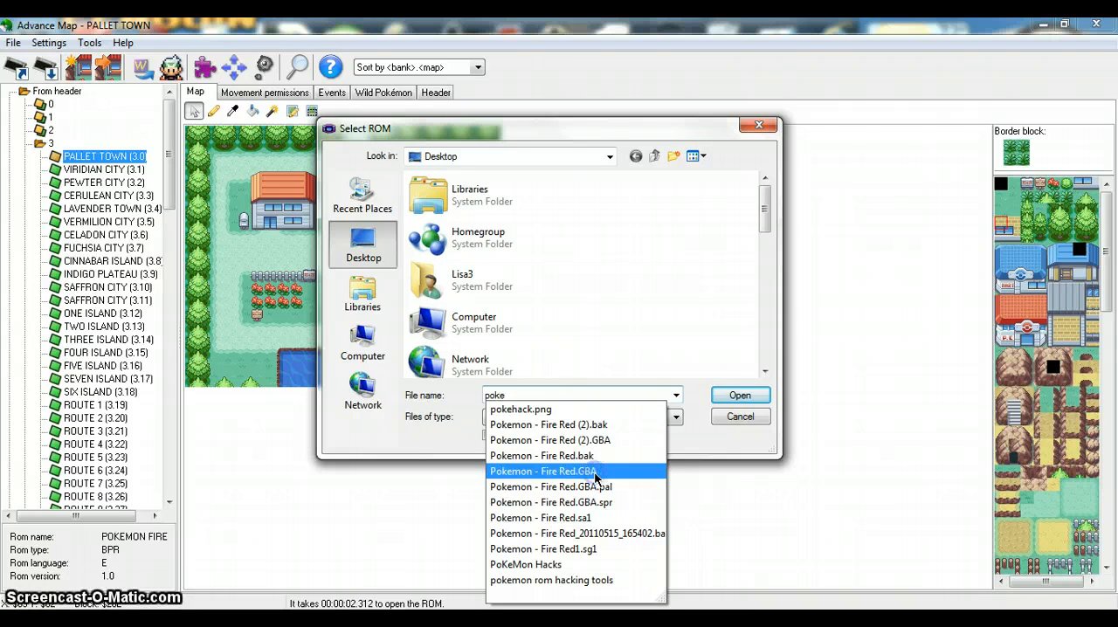
pyautogui.click(542, 471)
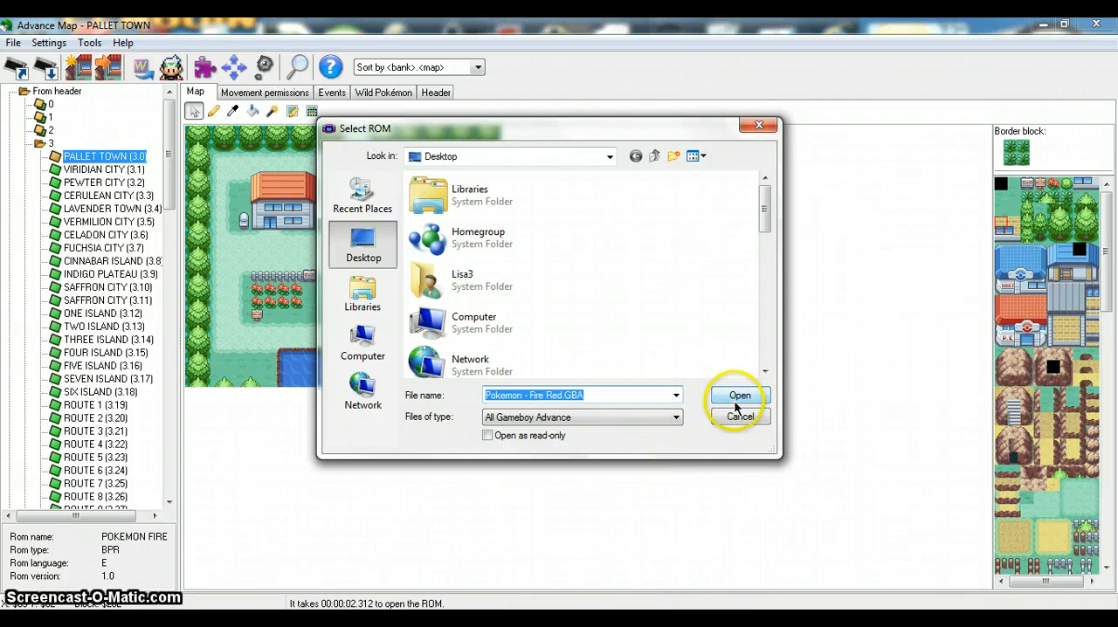
pyautogui.click(739, 394)
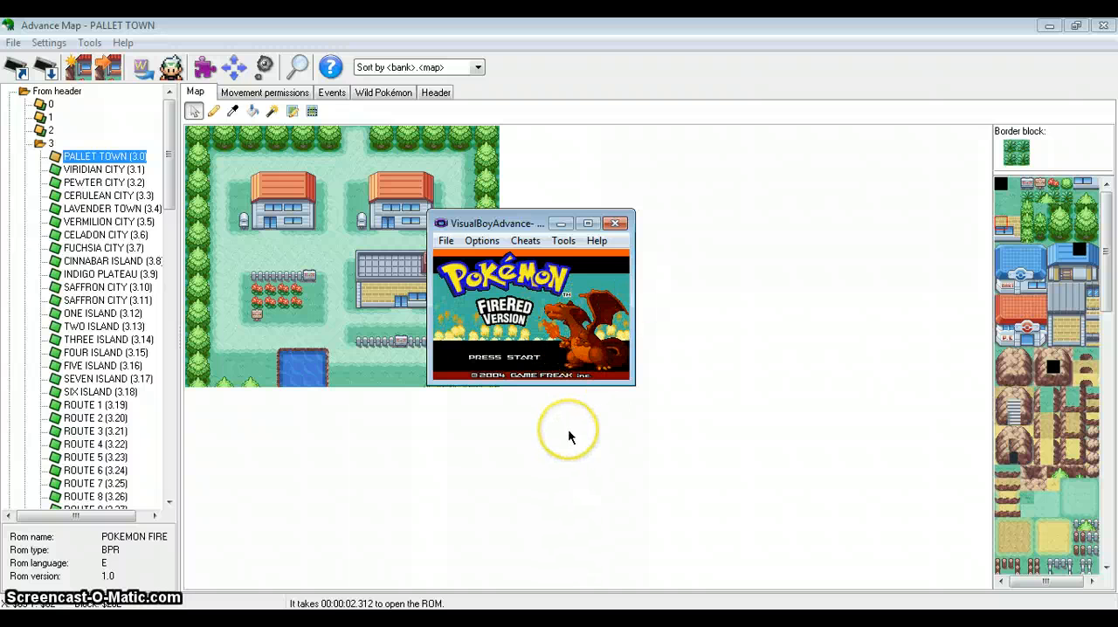
pyautogui.moveTo(560, 340)
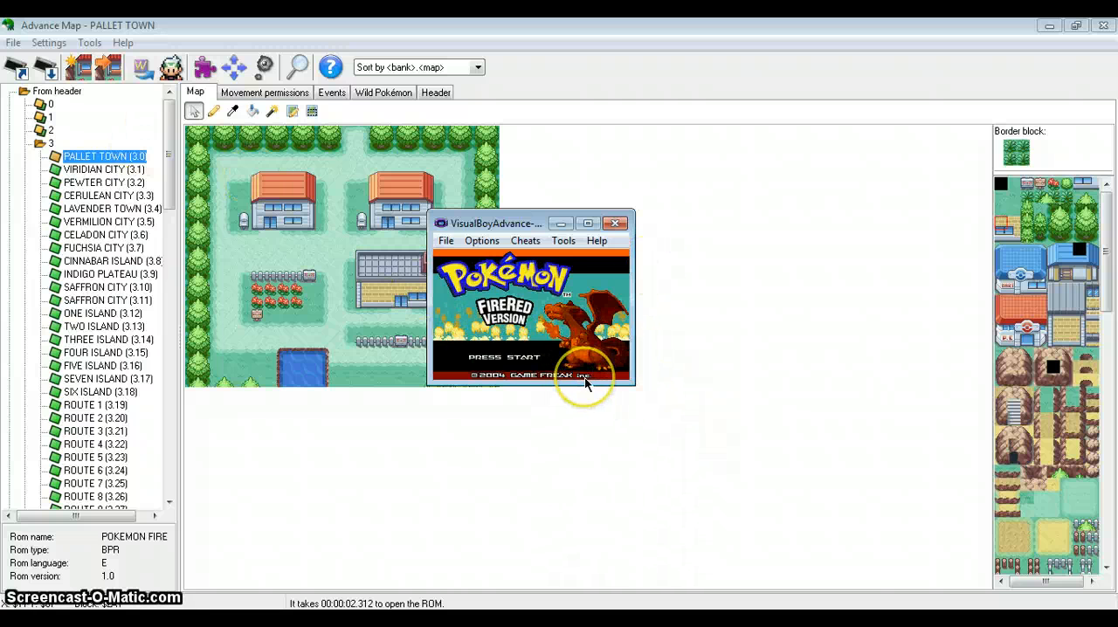
pyautogui.moveTo(129, 26)
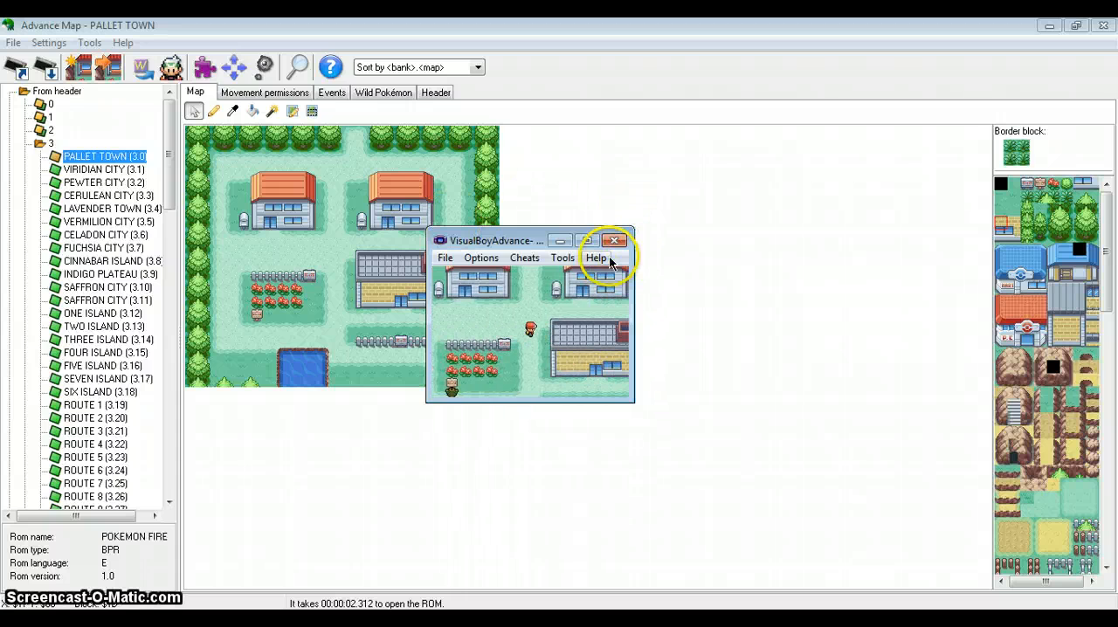
# Close VisualBoyAdvance after reaching Pallet Town in-game
pyautogui.click(615, 241)
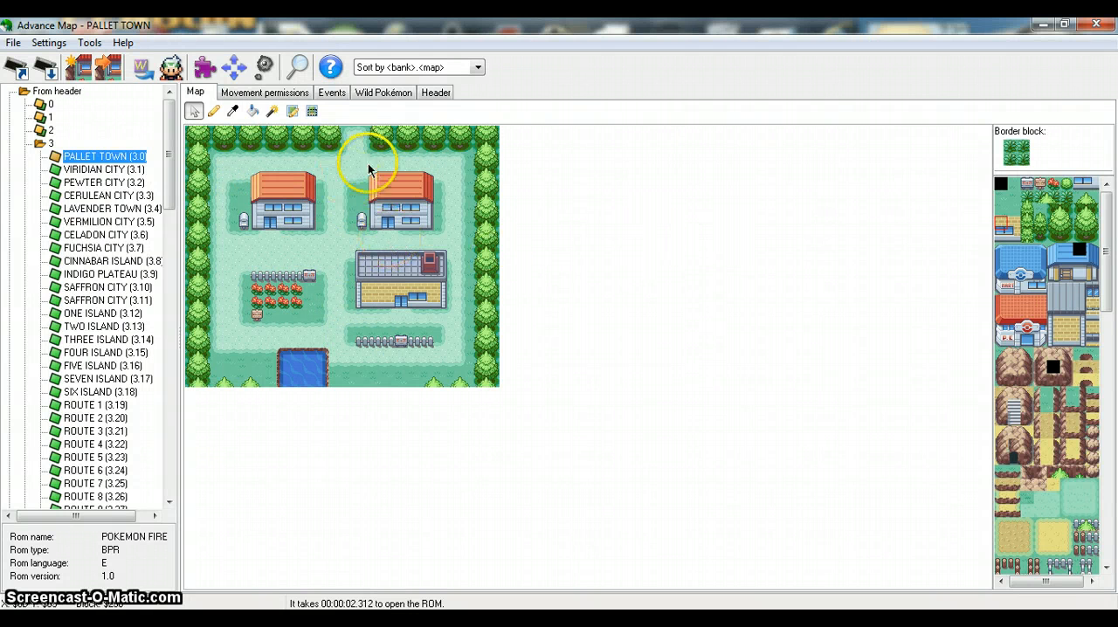
pyautogui.moveTo(527, 472)
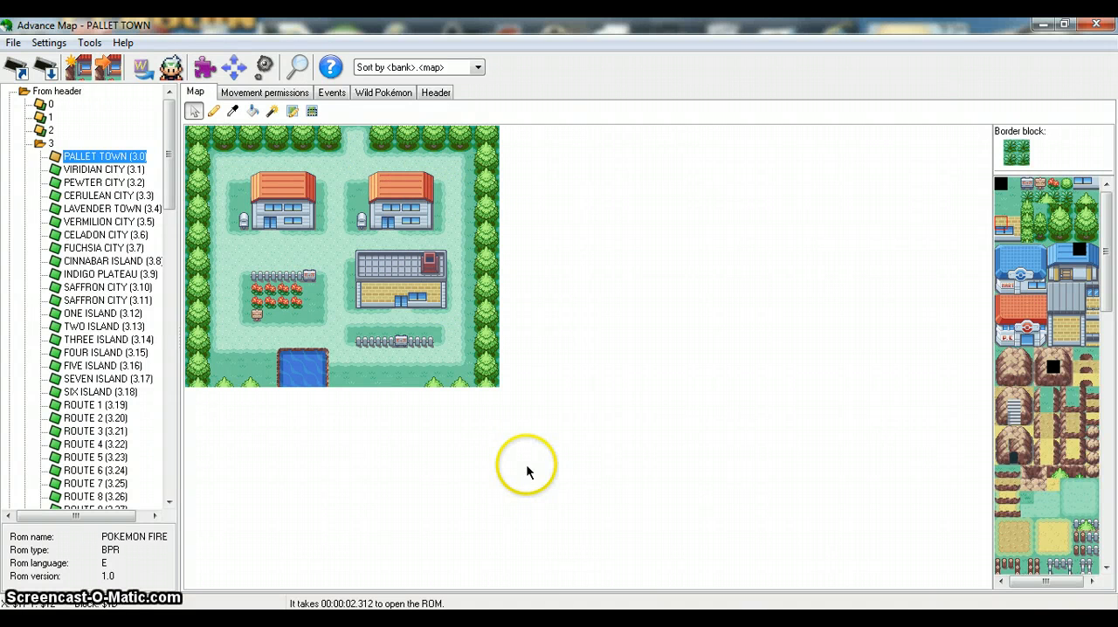
pyautogui.moveTo(279, 137)
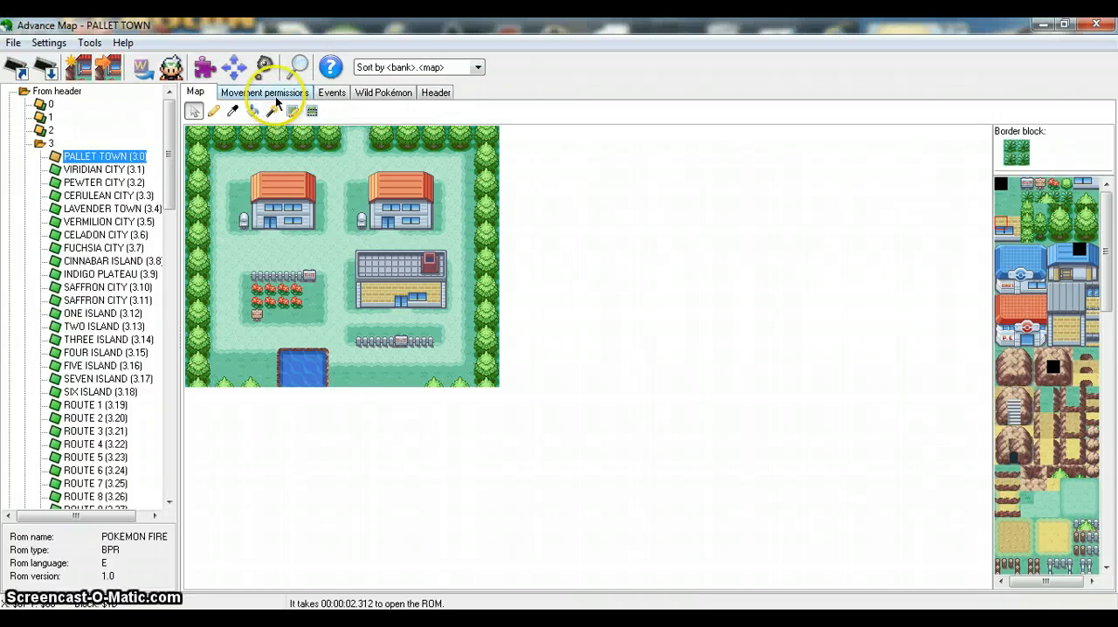
pyautogui.moveTo(70, 208)
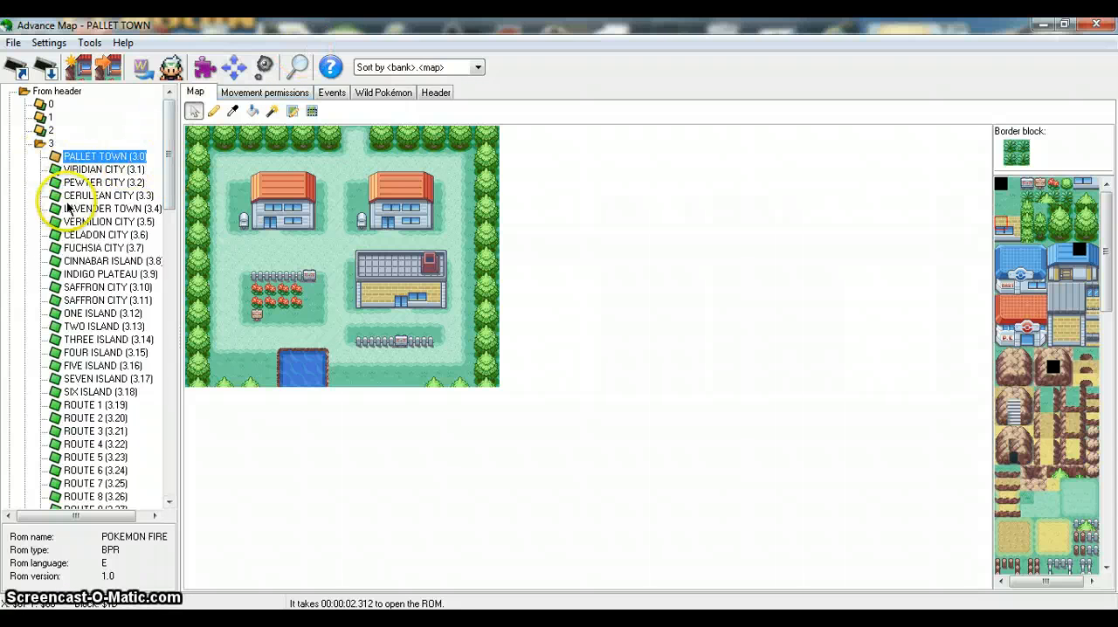
# Highlight Viridian City and Cinnabar Island in the map list, then collapse the bank
pyautogui.click(98, 168)
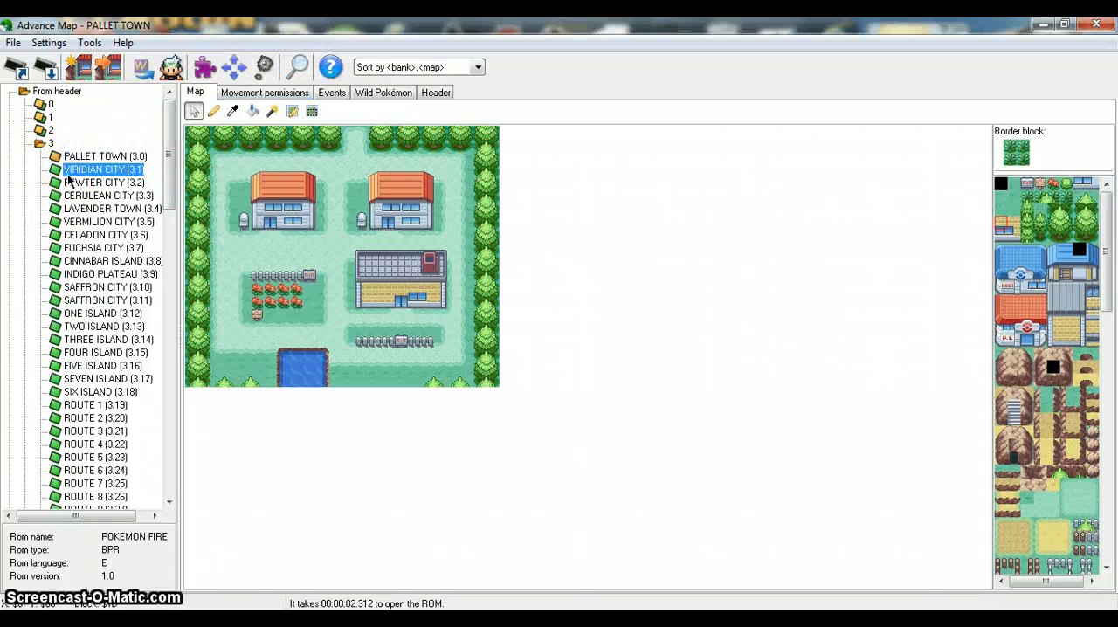
pyautogui.click(101, 220)
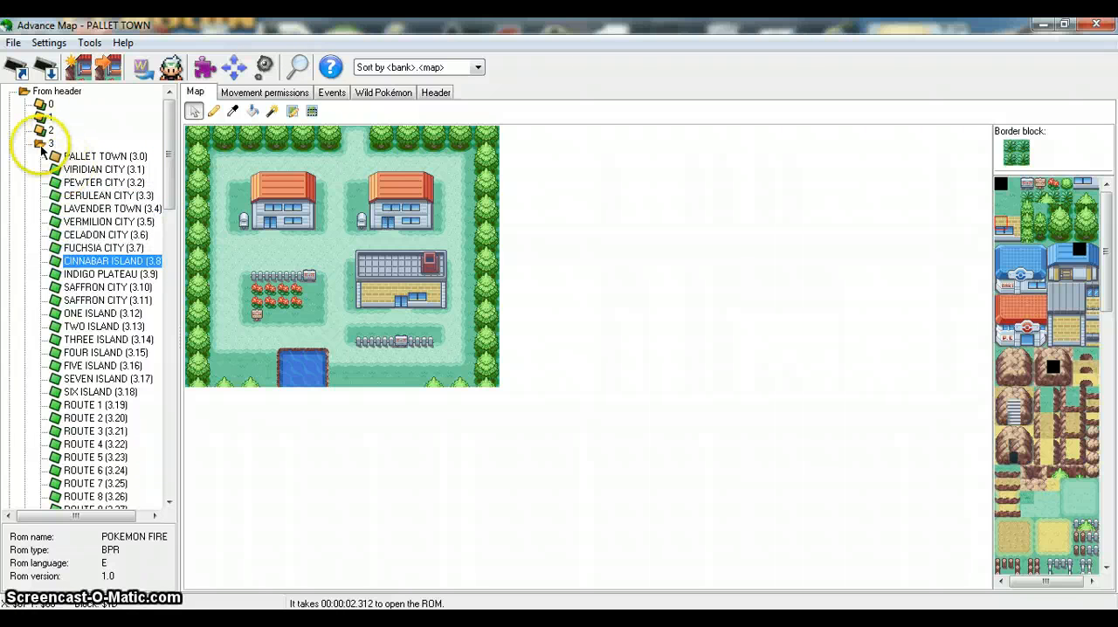
pyautogui.click(42, 144)
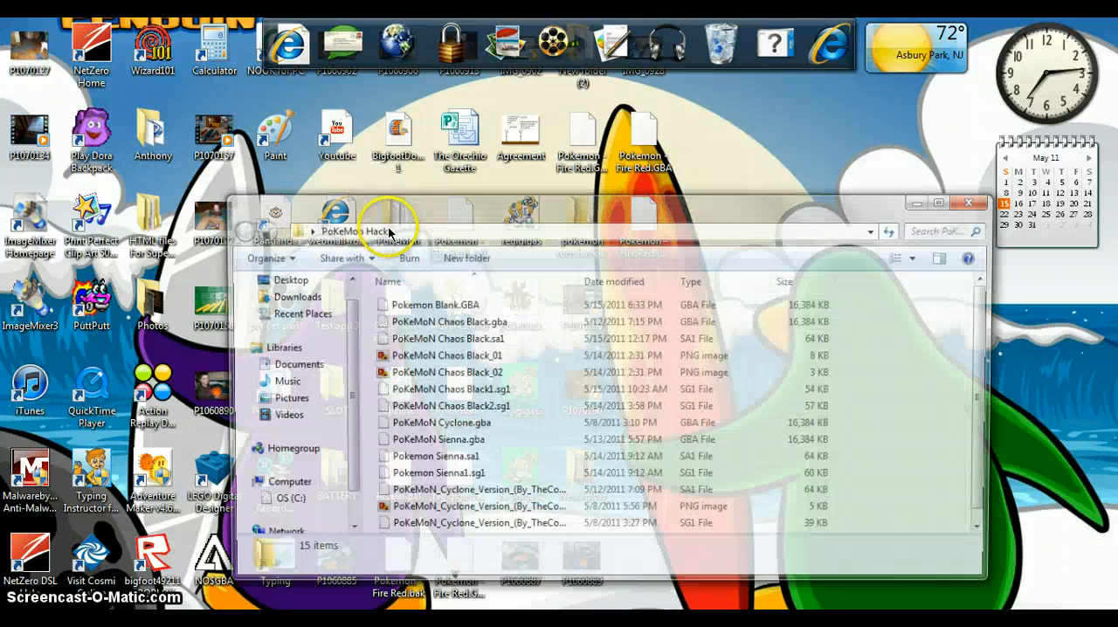
# Bring the PoKeMoN Hacks folder forward and select Pokemon Blank.GBA
pyautogui.click(440, 304)
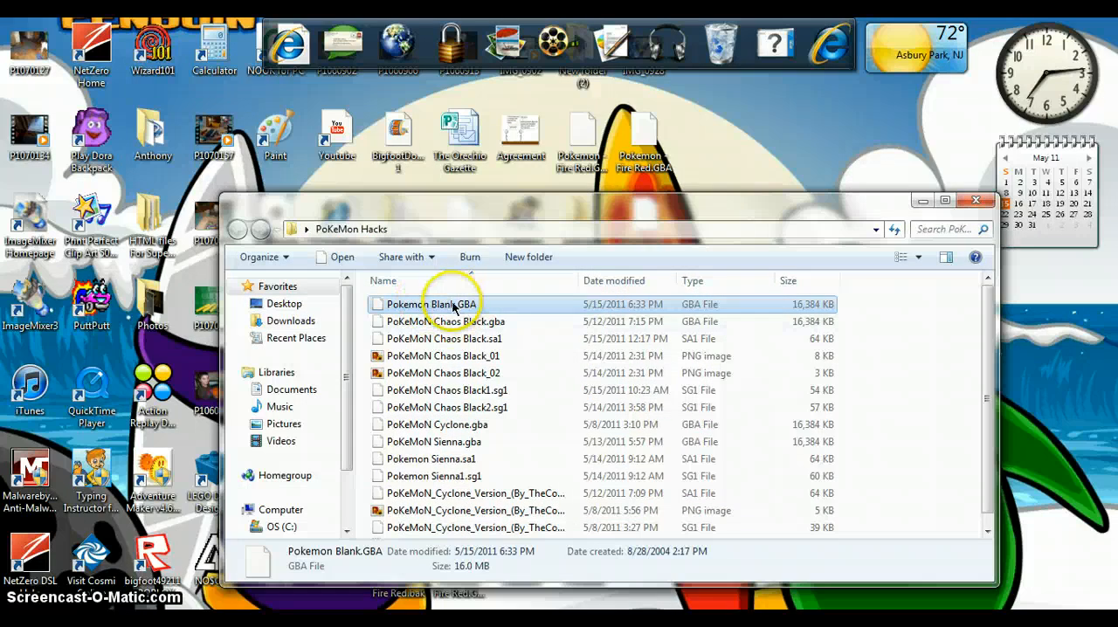
pyautogui.click(975, 199)
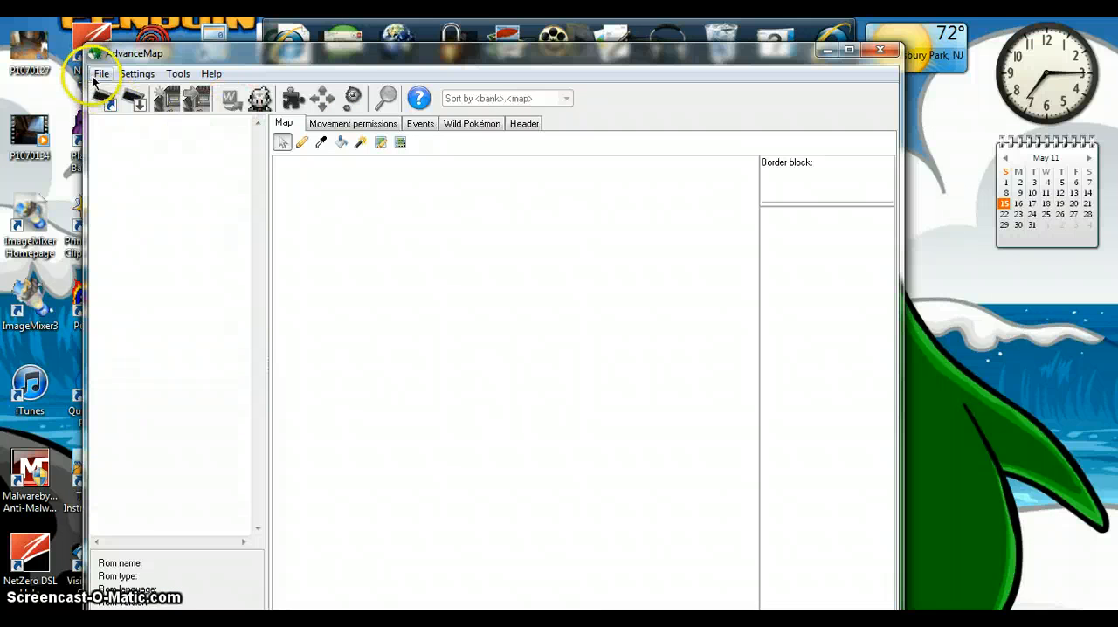
# Load the Pokemon Blank ROM from the PoKeMoN Hacks folder and expand its map tree
pyautogui.click(101, 73)
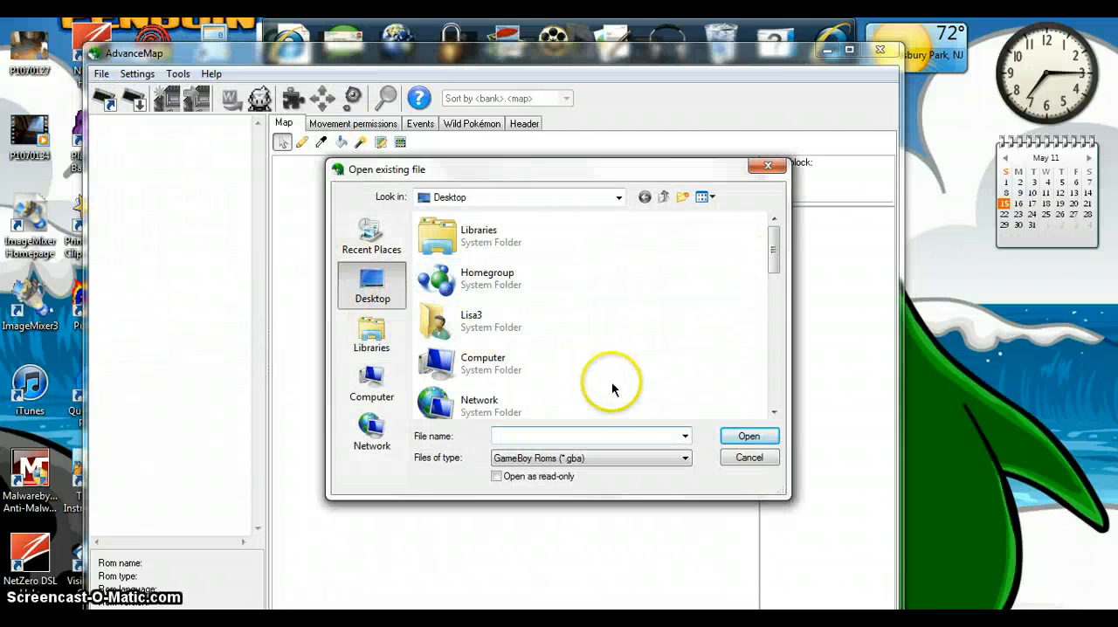
pyautogui.write('pokemon')
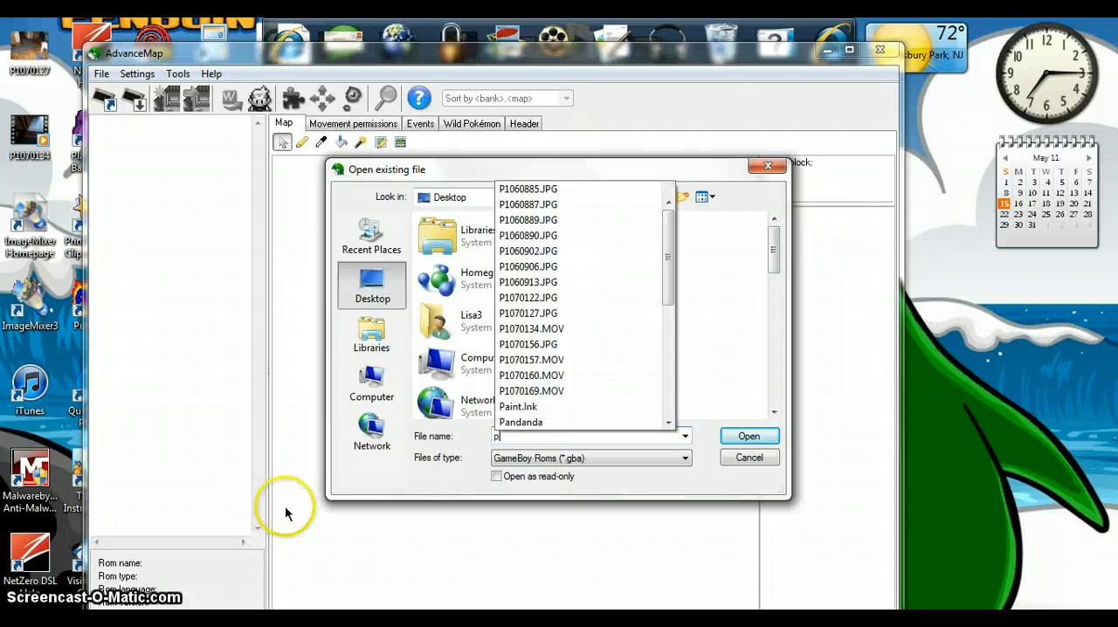
pyautogui.write('okemon Blank')
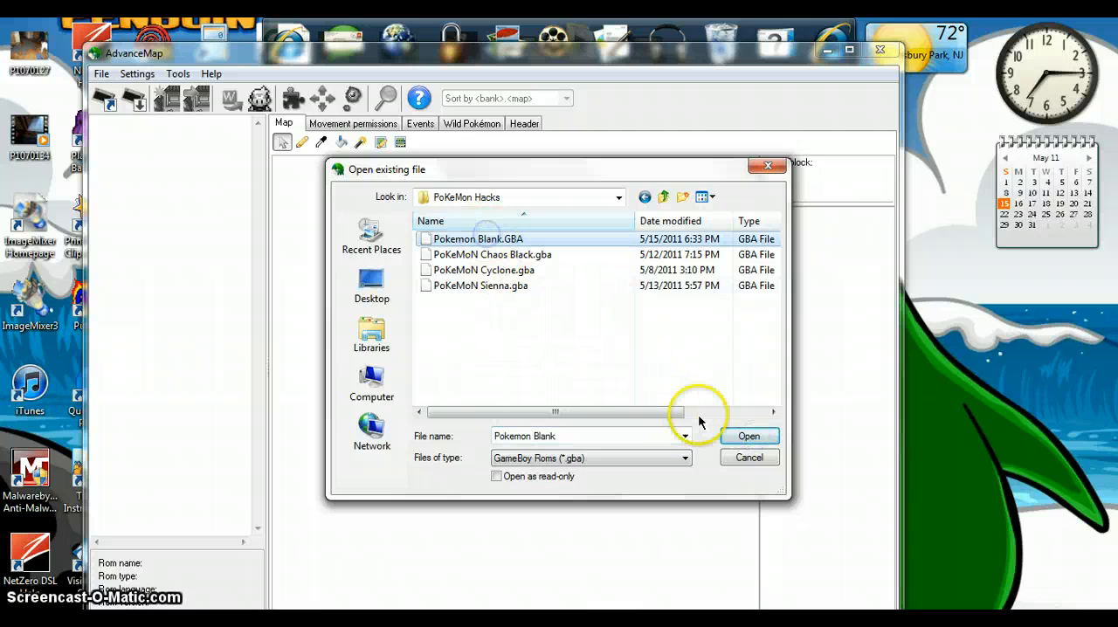
pyautogui.click(749, 437)
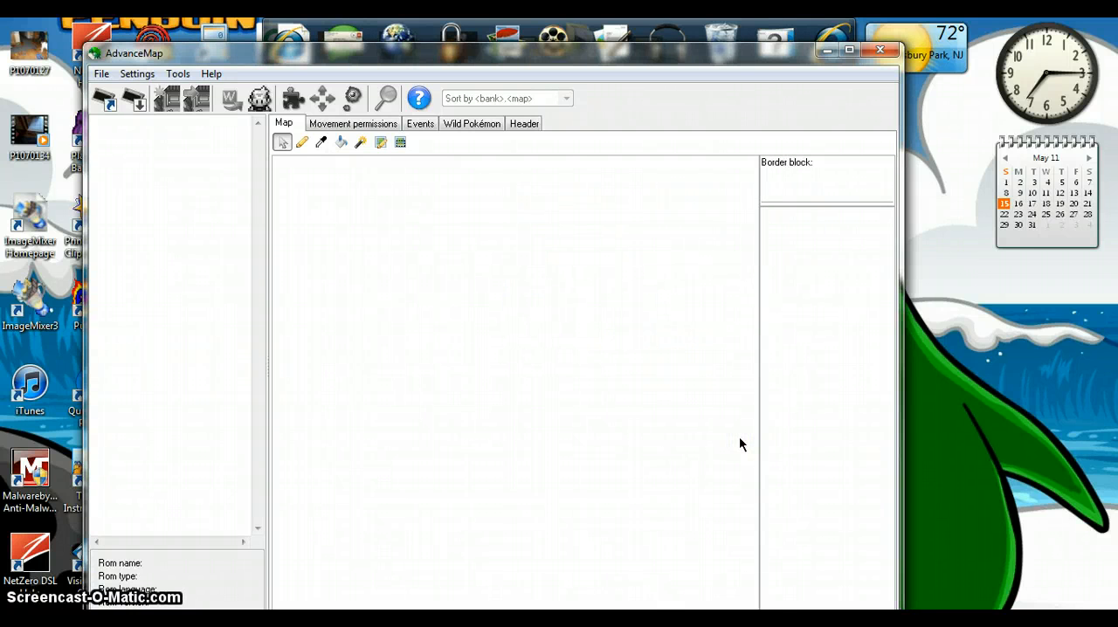
pyautogui.click(136, 99)
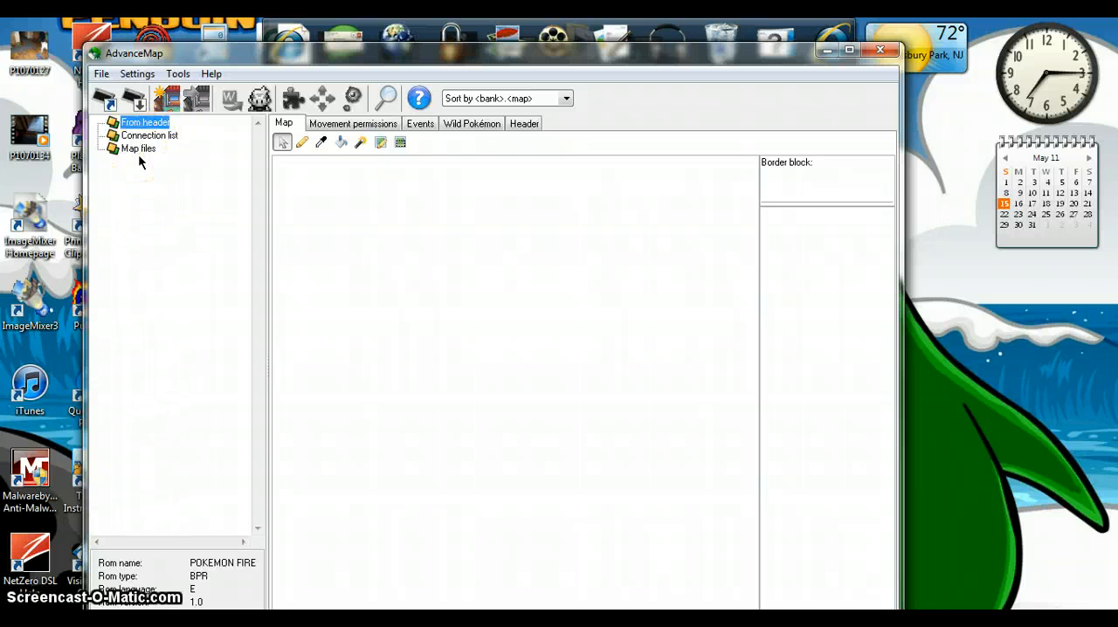
# Expand the map banks and load the LIPTOO CHAMBER town map from bank 3
pyautogui.click(108, 122)
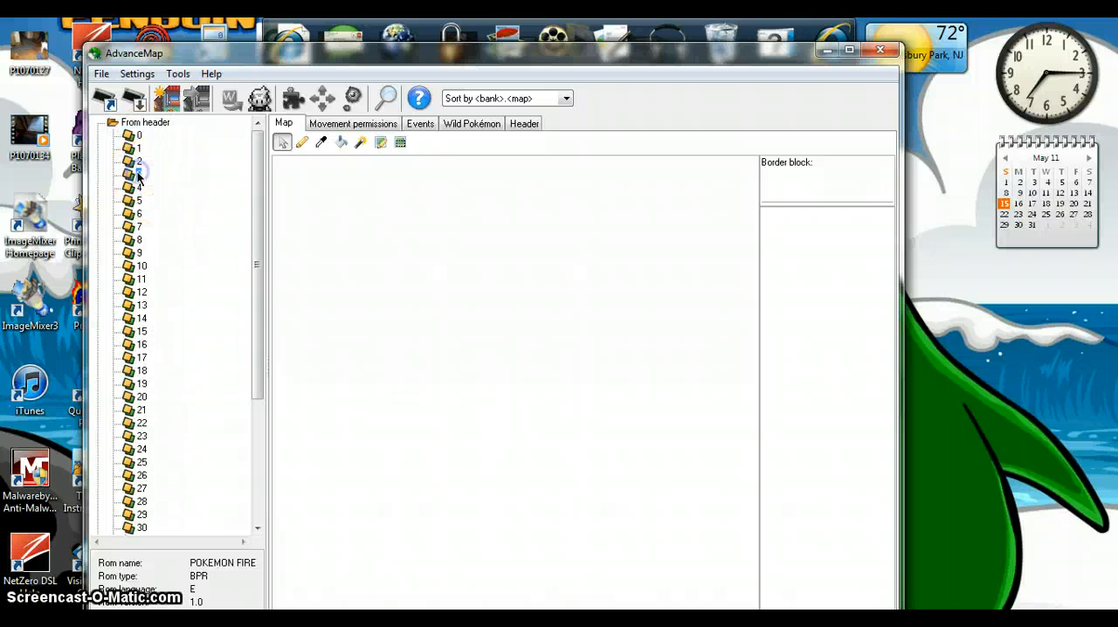
pyautogui.click(127, 172)
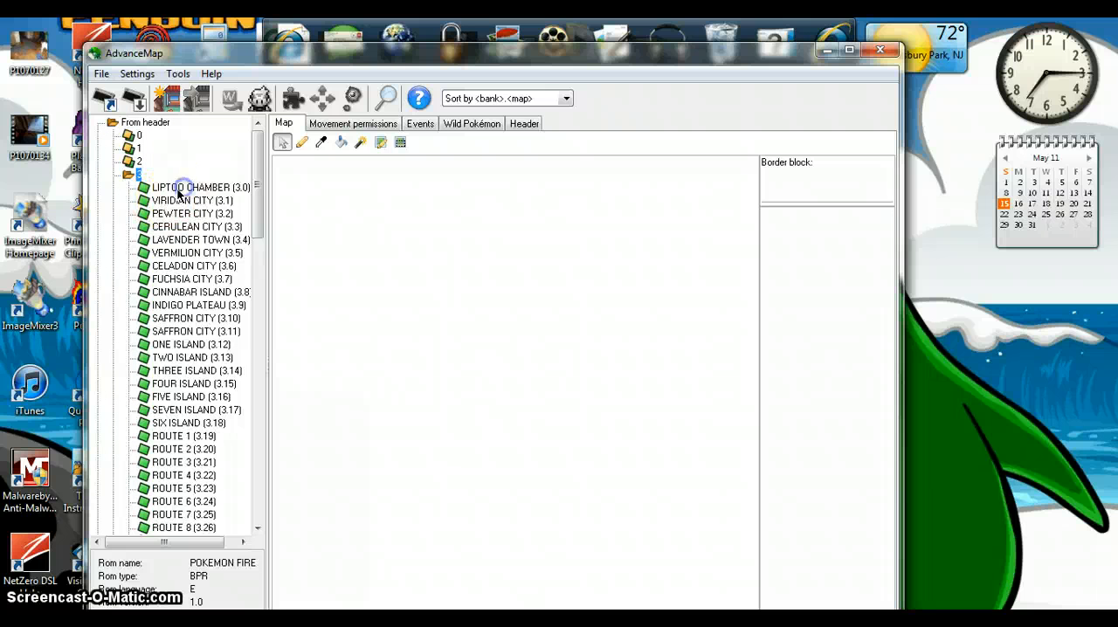
pyautogui.click(184, 187)
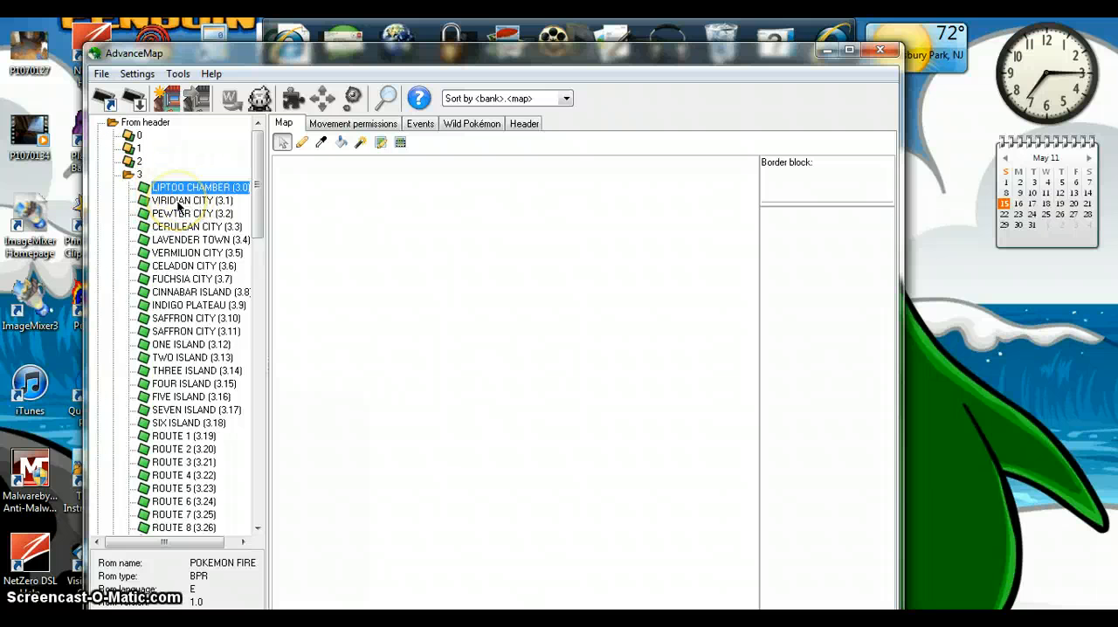
pyautogui.doubleClick(199, 187)
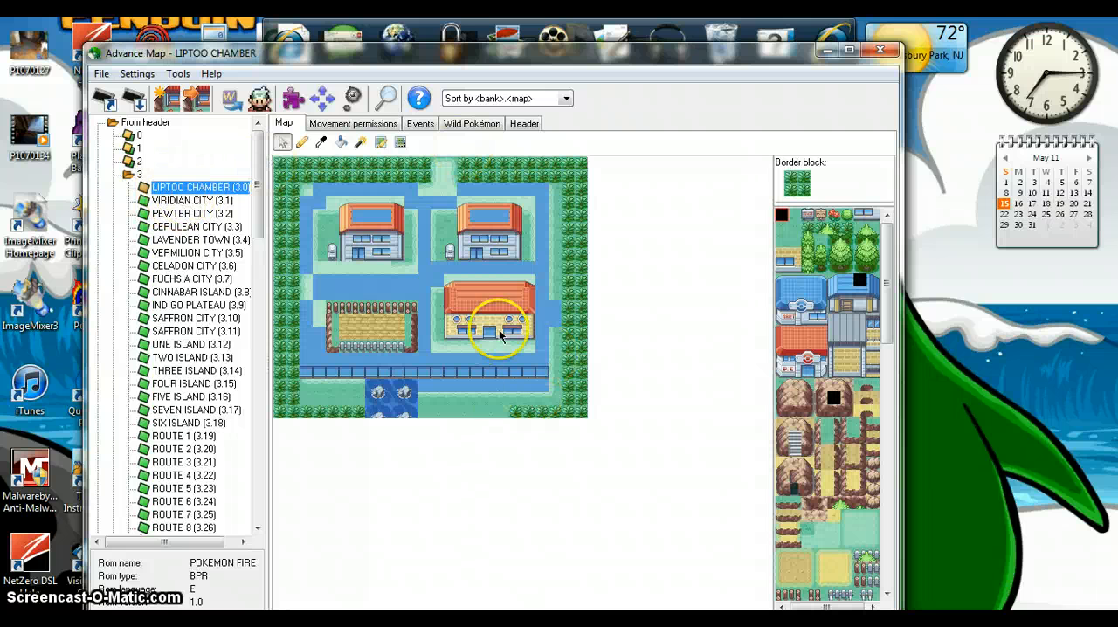
pyautogui.moveTo(78, 154)
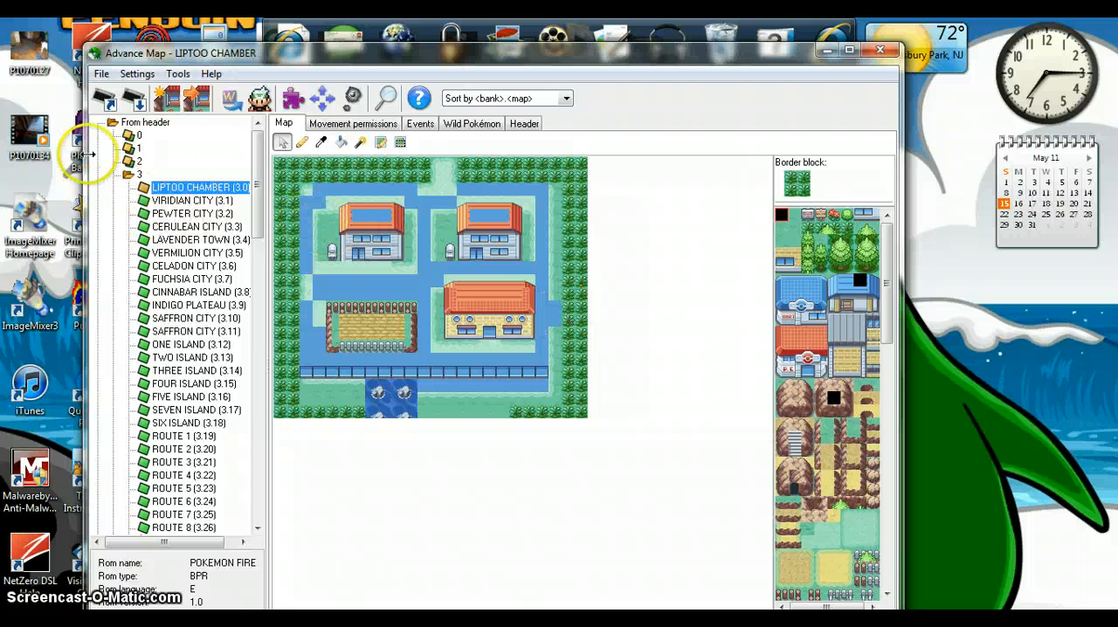
# View the Pallet Town interiors 4.0, 4.1 and the 4.3 lab, discarding unsaved changes
pyautogui.click(123, 173)
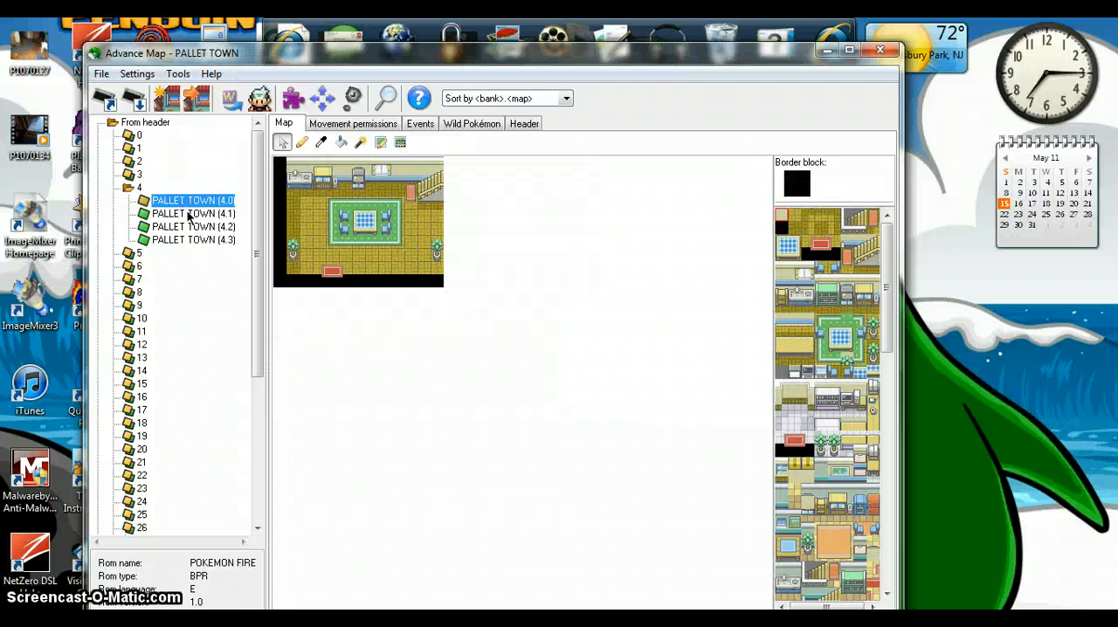
pyautogui.click(192, 213)
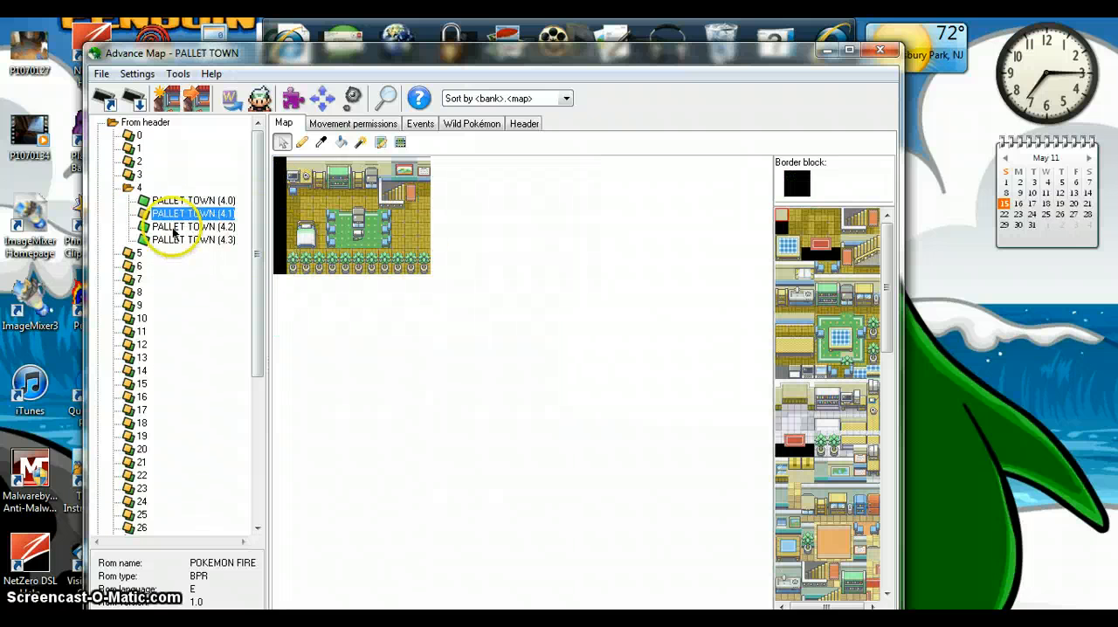
pyautogui.click(189, 239)
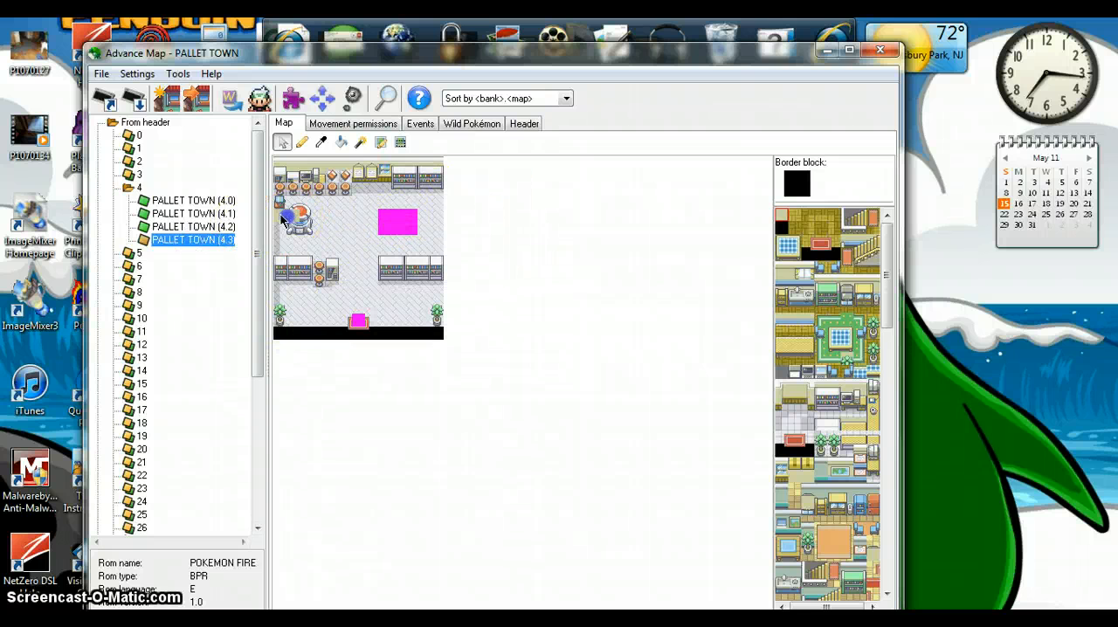
pyautogui.click(129, 187)
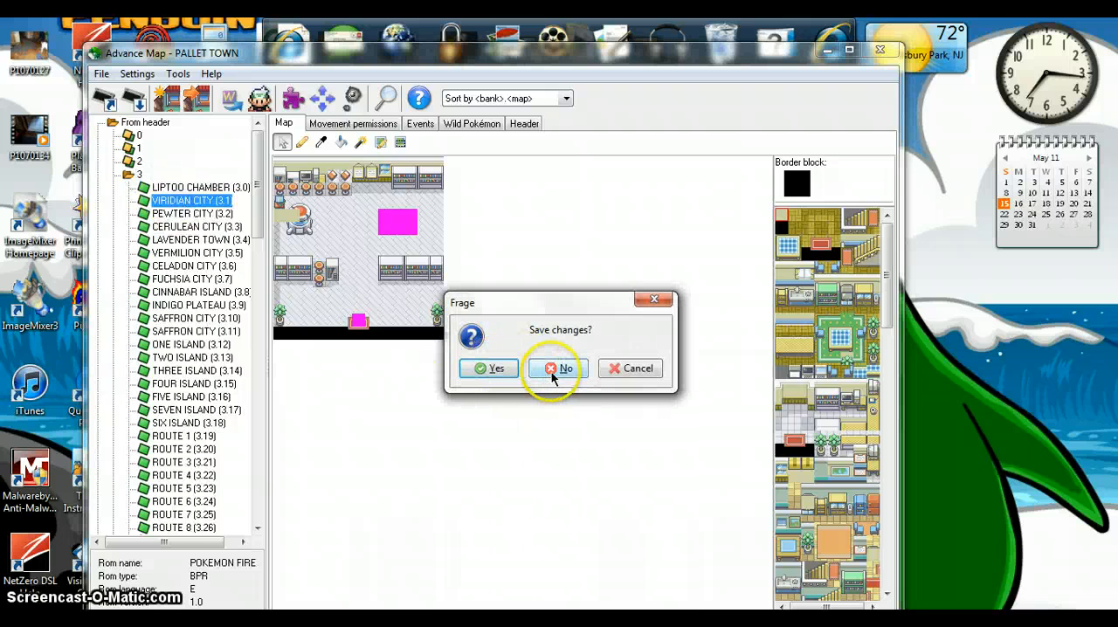
pyautogui.click(556, 368)
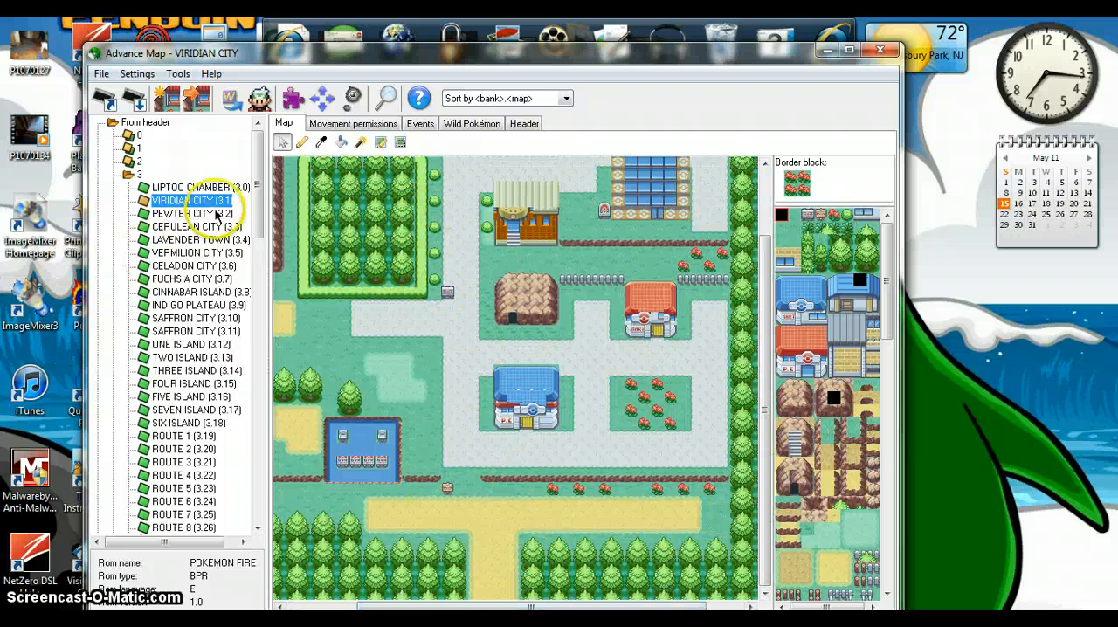
# Load the Pewter City and Cerulean City maps, ending on a list-index error
pyautogui.click(183, 213)
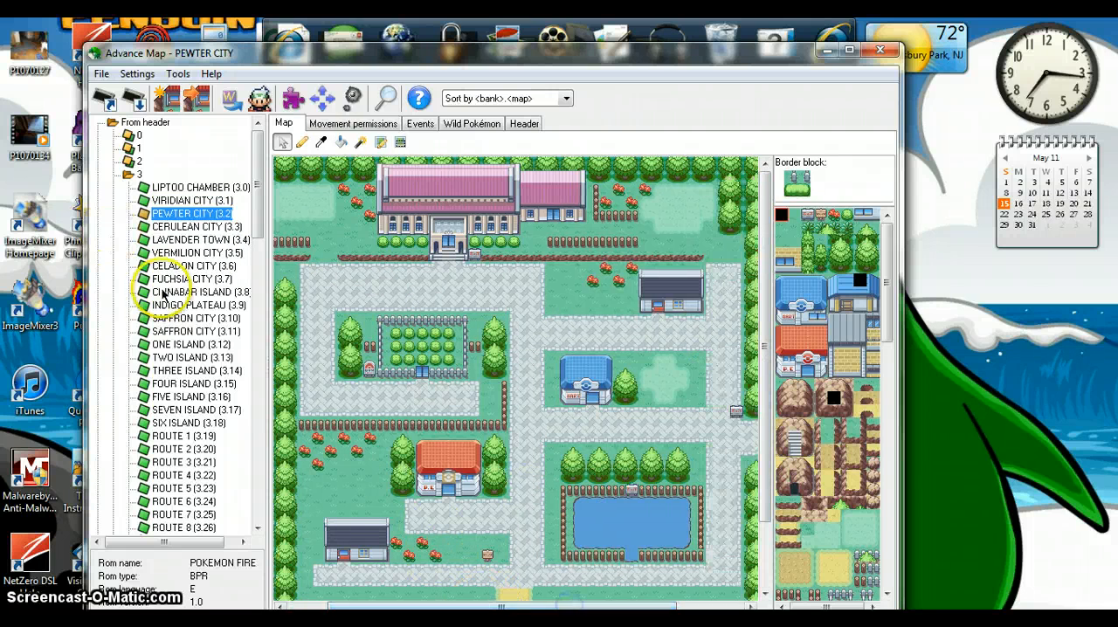
pyautogui.click(189, 227)
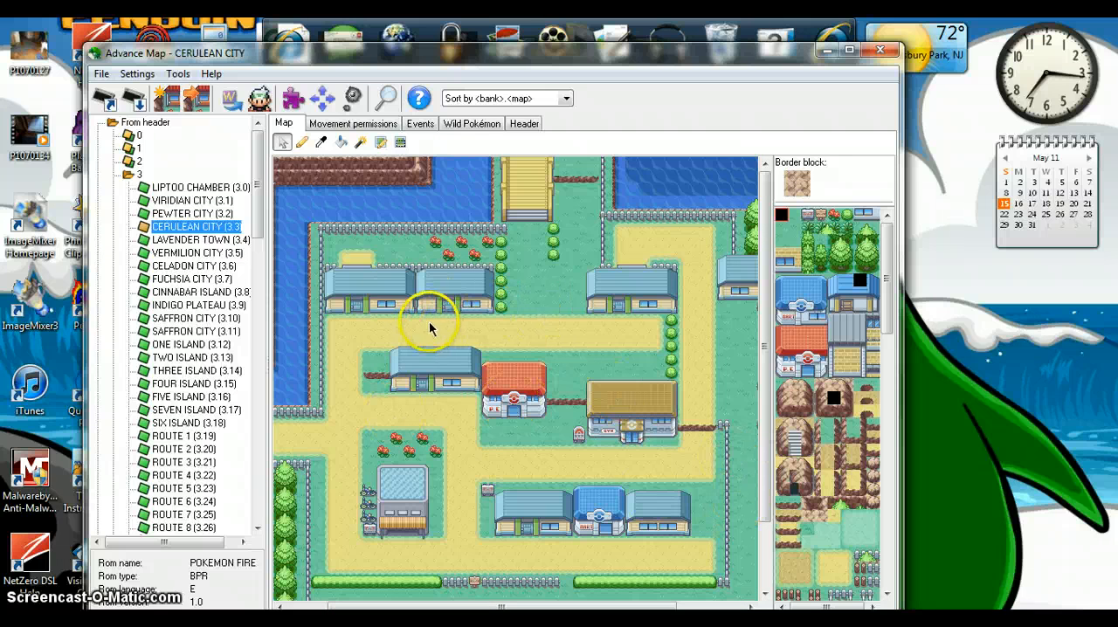
pyautogui.moveTo(206, 61)
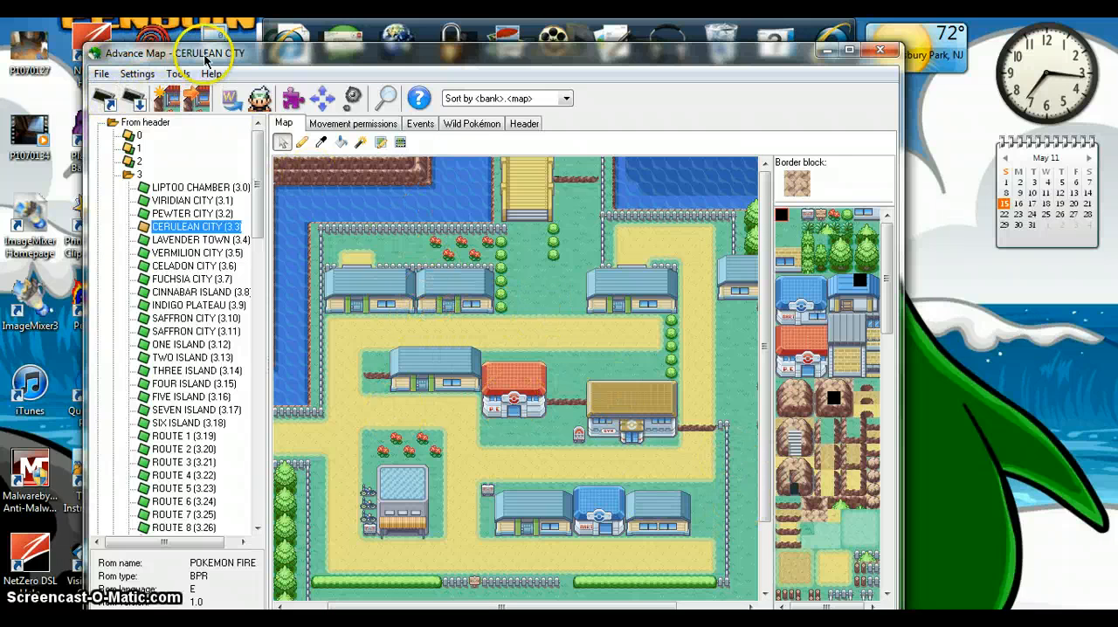
pyautogui.click(110, 99)
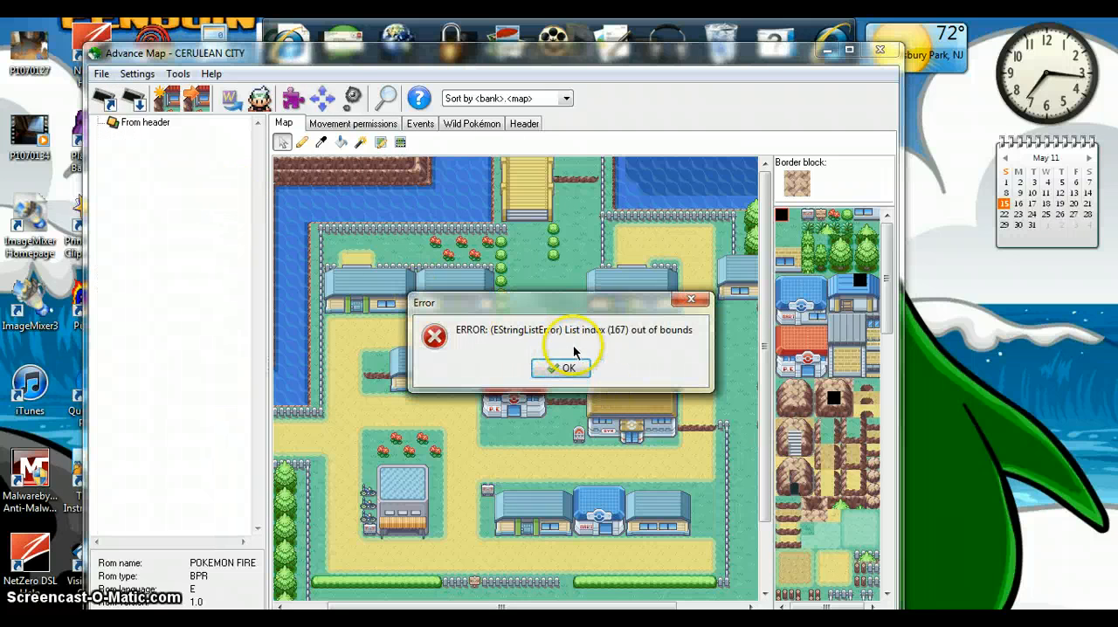
# Dismiss the error and load the PoKeMoN Chaos Black ROM instead
pyautogui.click(561, 367)
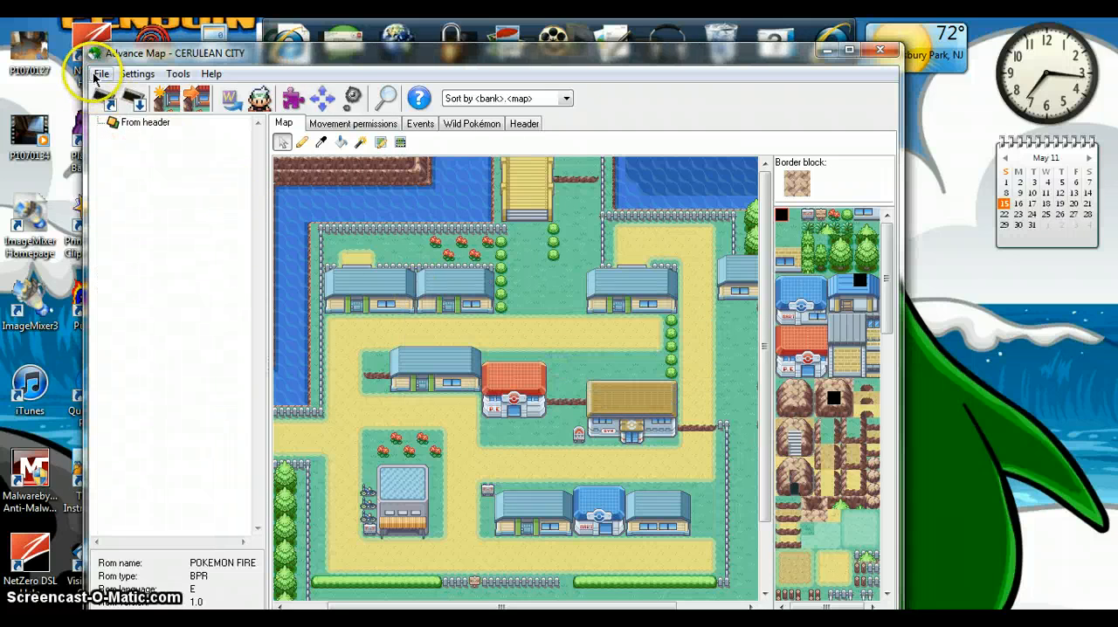
pyautogui.click(145, 123)
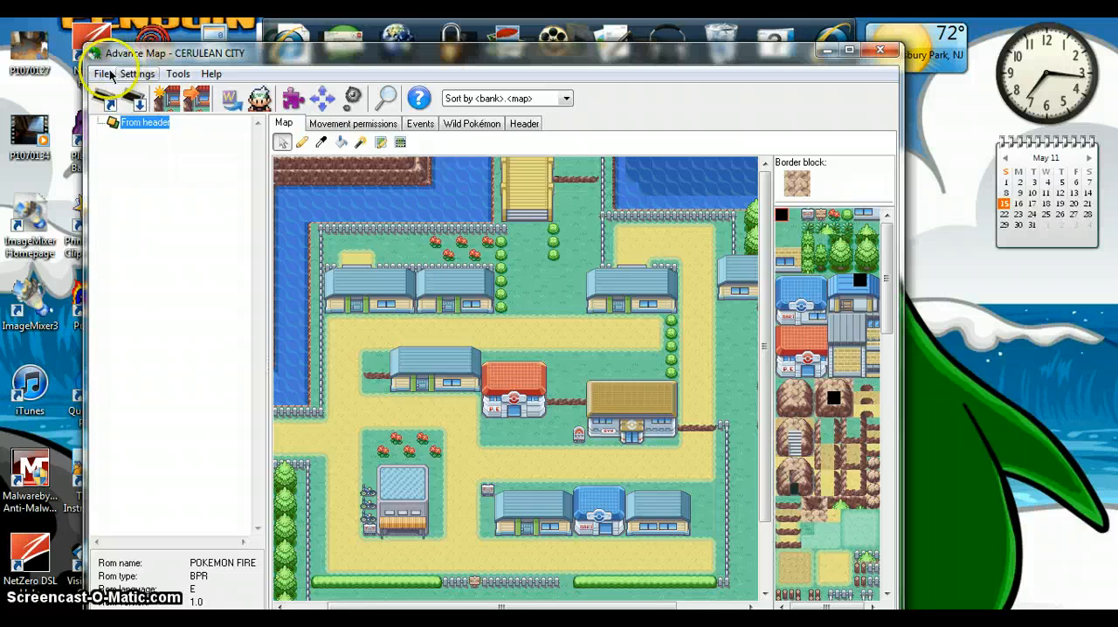
pyautogui.click(104, 74)
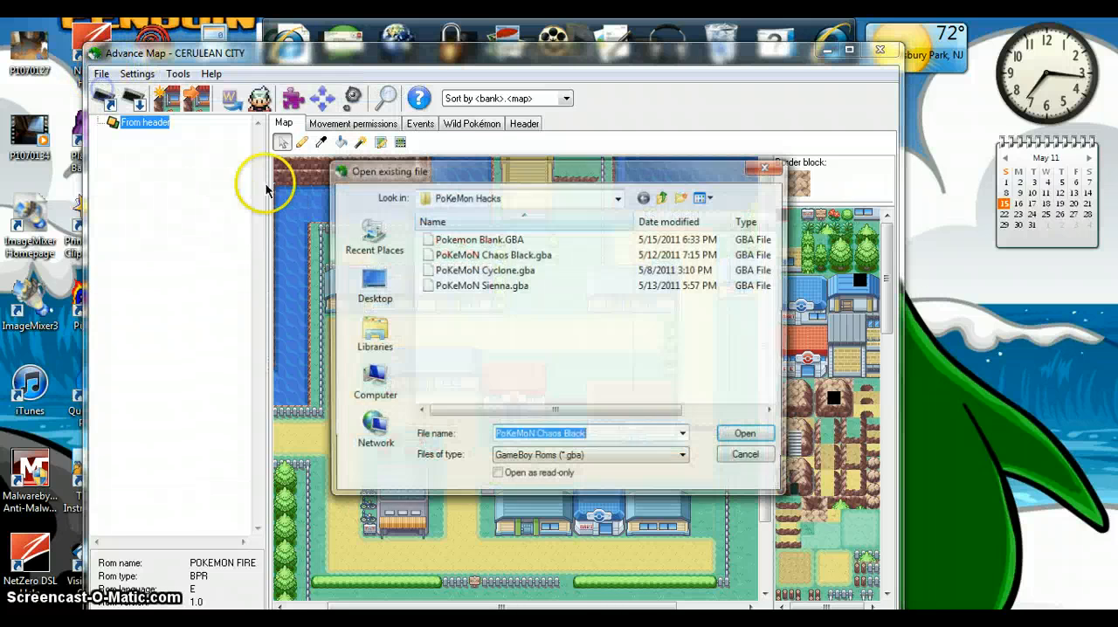
pyautogui.click(744, 433)
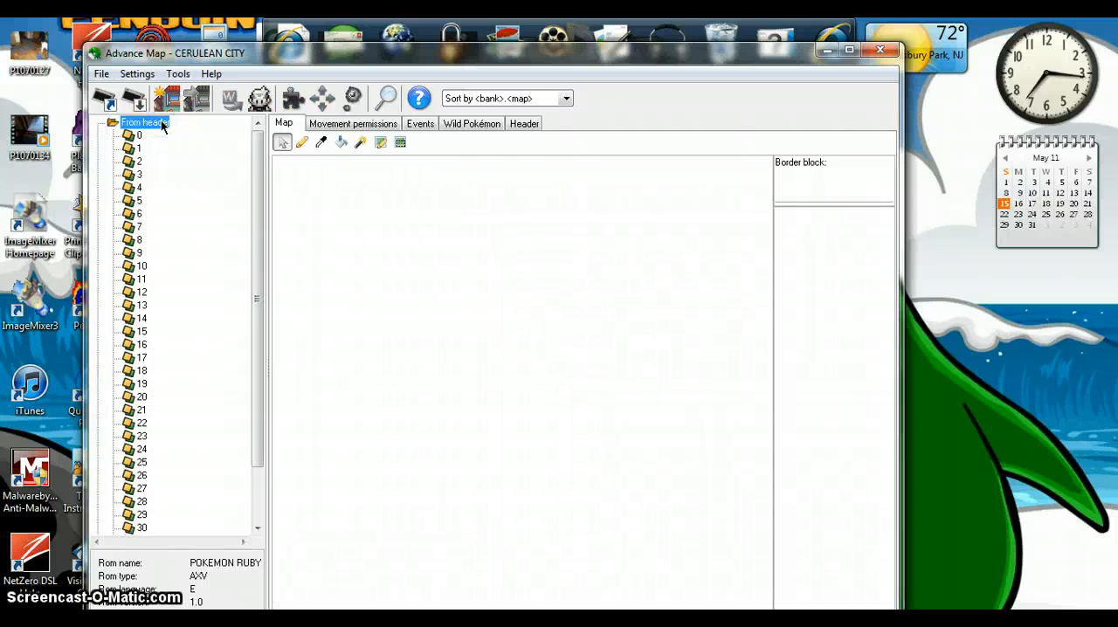
# Peek at Lavaridge Town in bank 4 and Oldale Town in bank 2, then expand bank 0
pyautogui.click(138, 173)
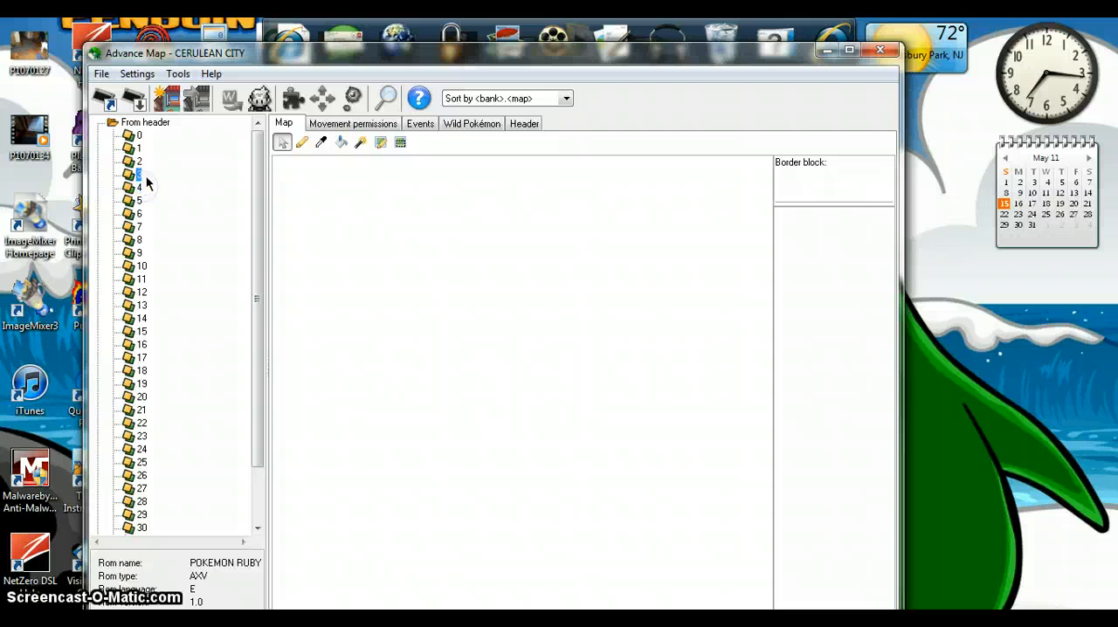
pyautogui.click(128, 187)
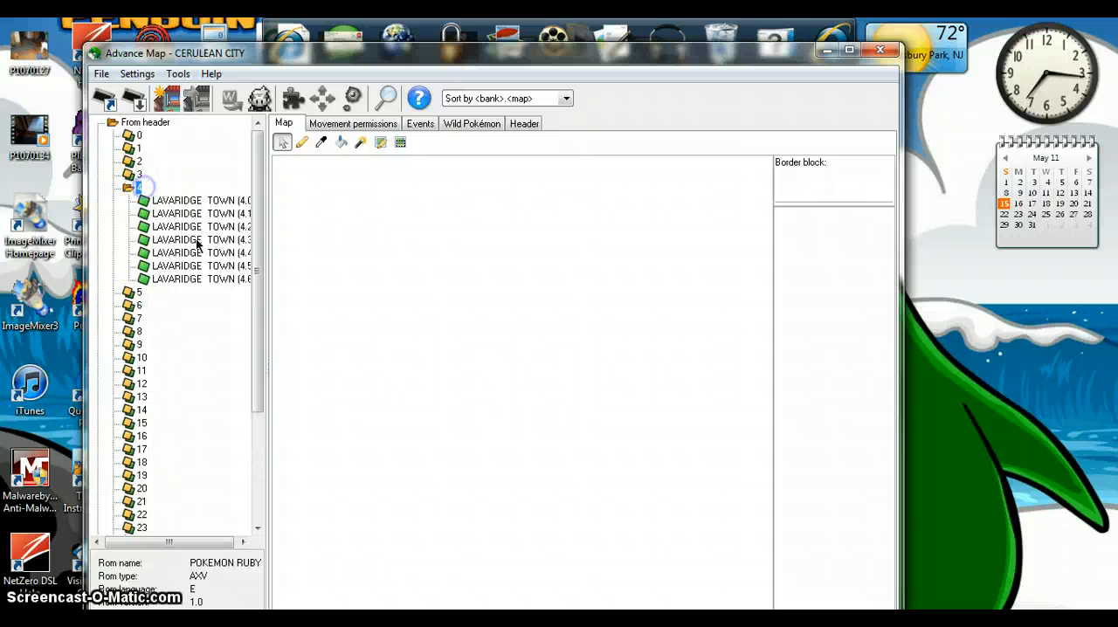
pyautogui.click(130, 187)
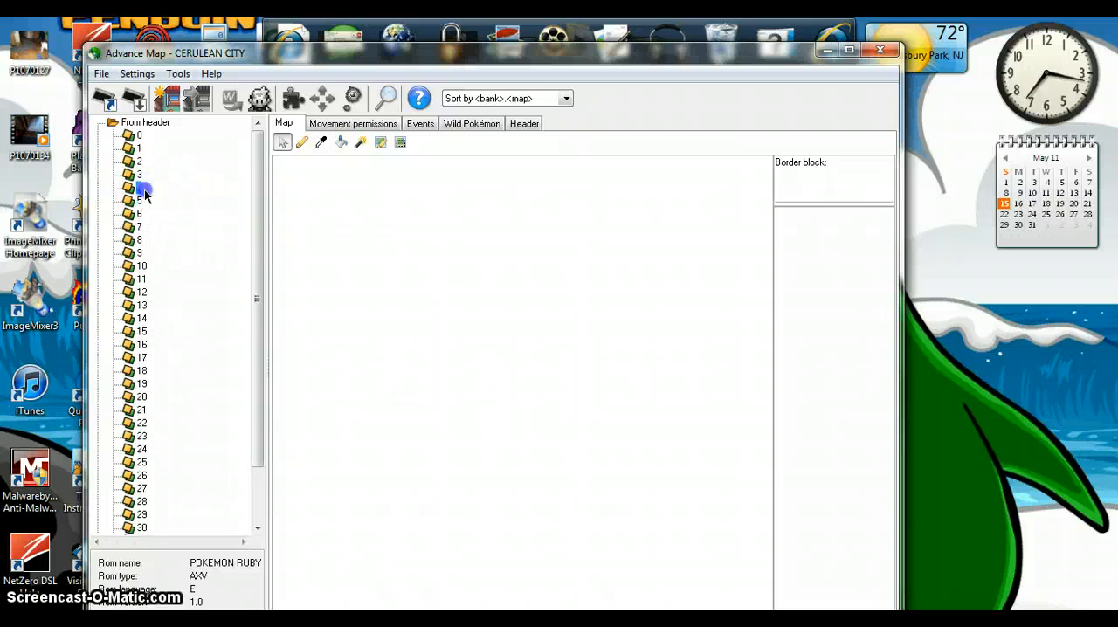
pyautogui.click(140, 187)
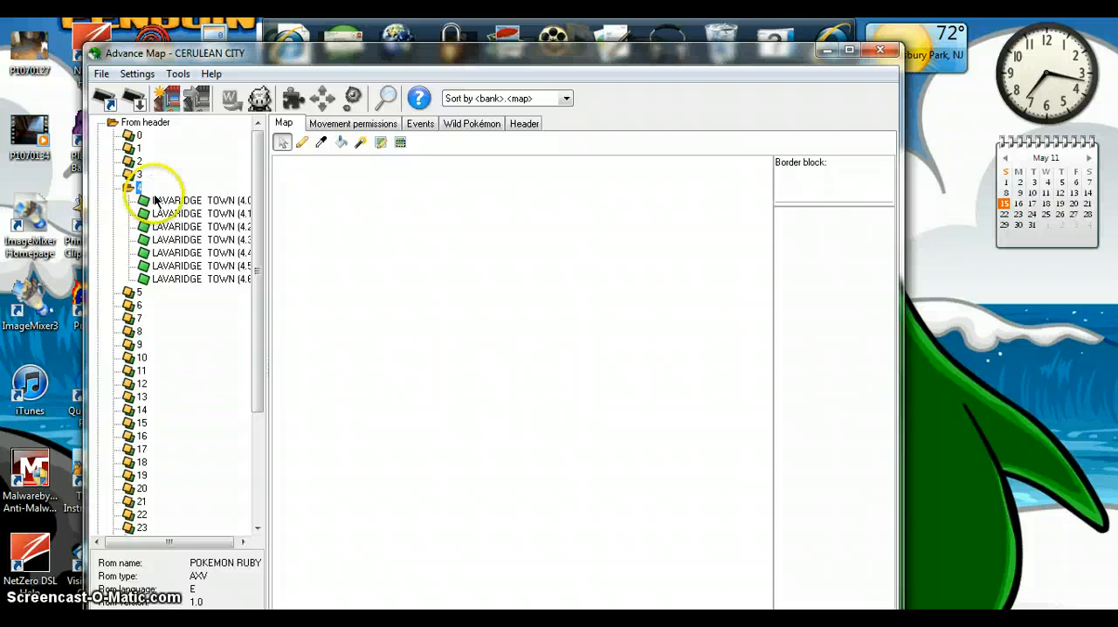
pyautogui.click(129, 187)
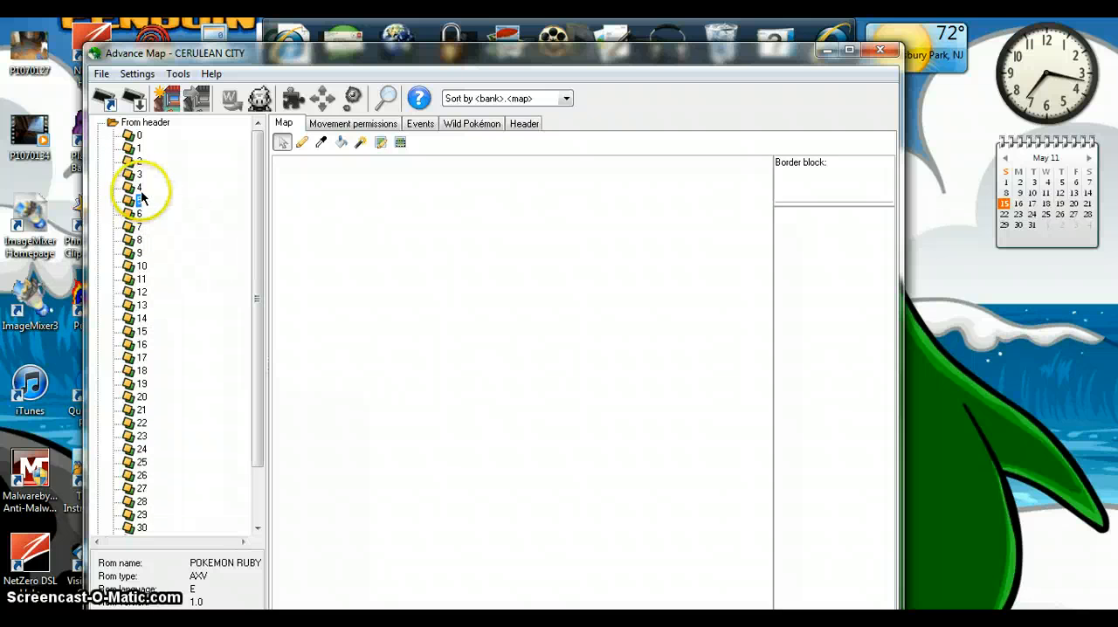
pyautogui.click(138, 161)
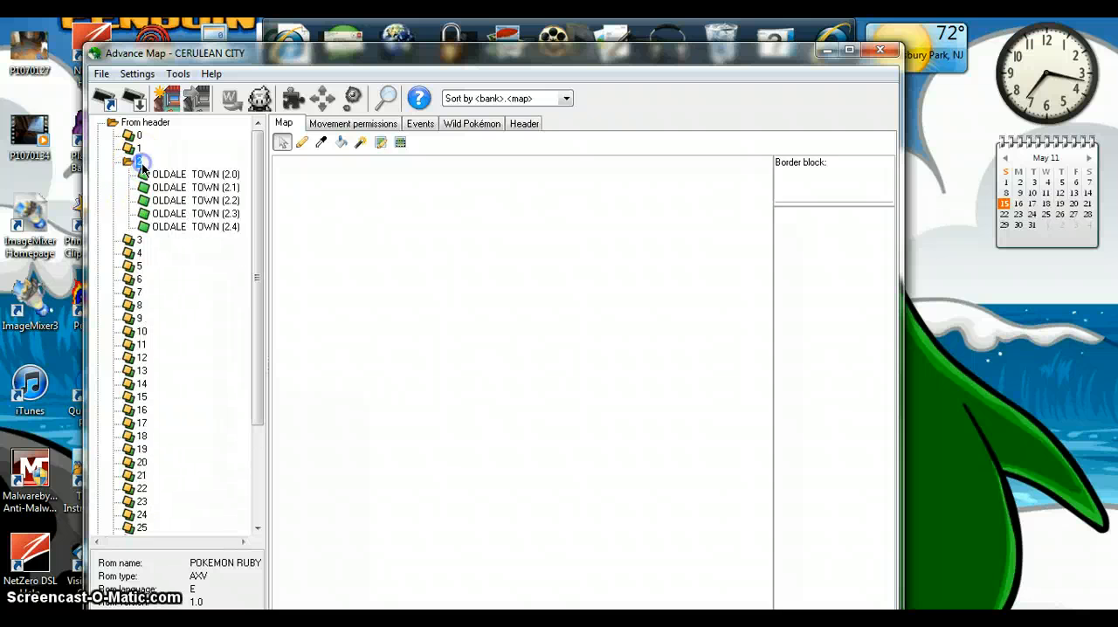
pyautogui.click(129, 161)
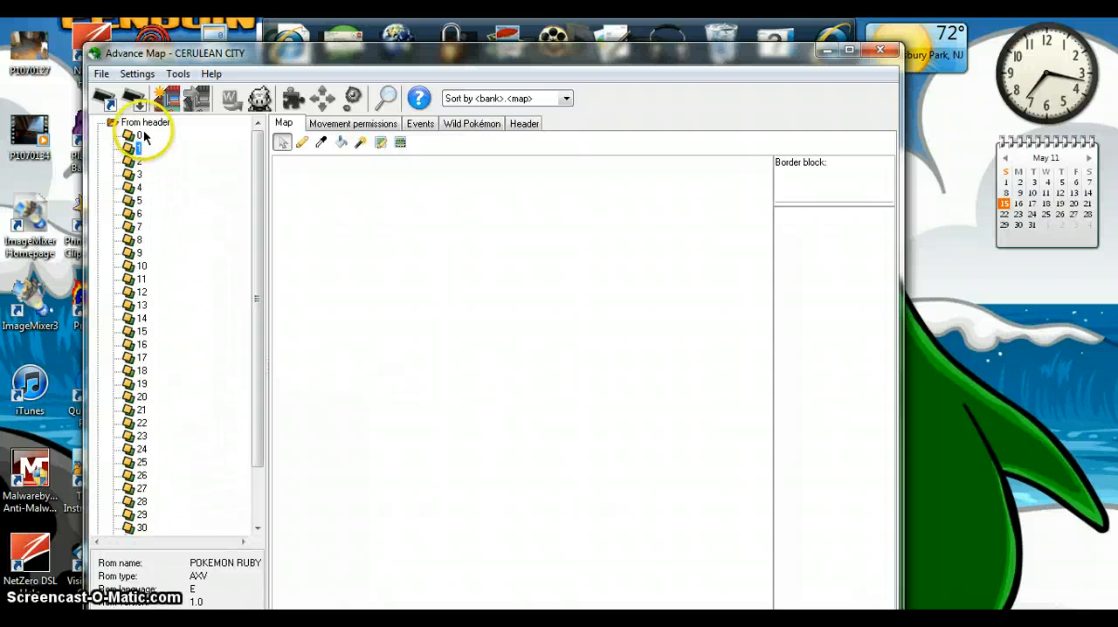
pyautogui.click(112, 133)
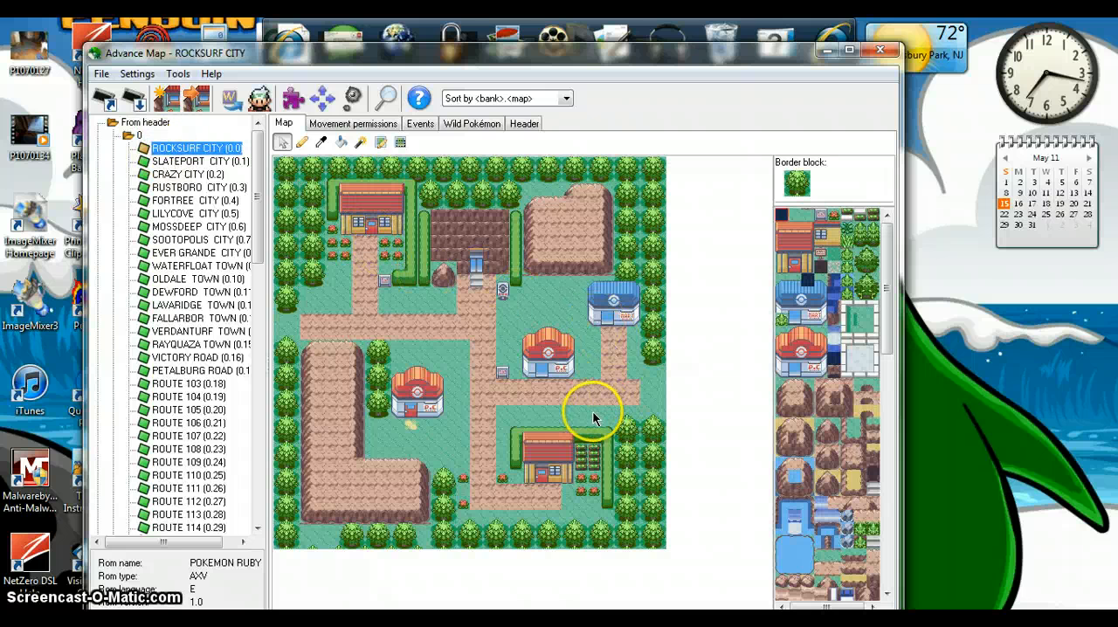
# Load Slateport City, then Crazy City after answering the save-changes prompt
pyautogui.click(188, 161)
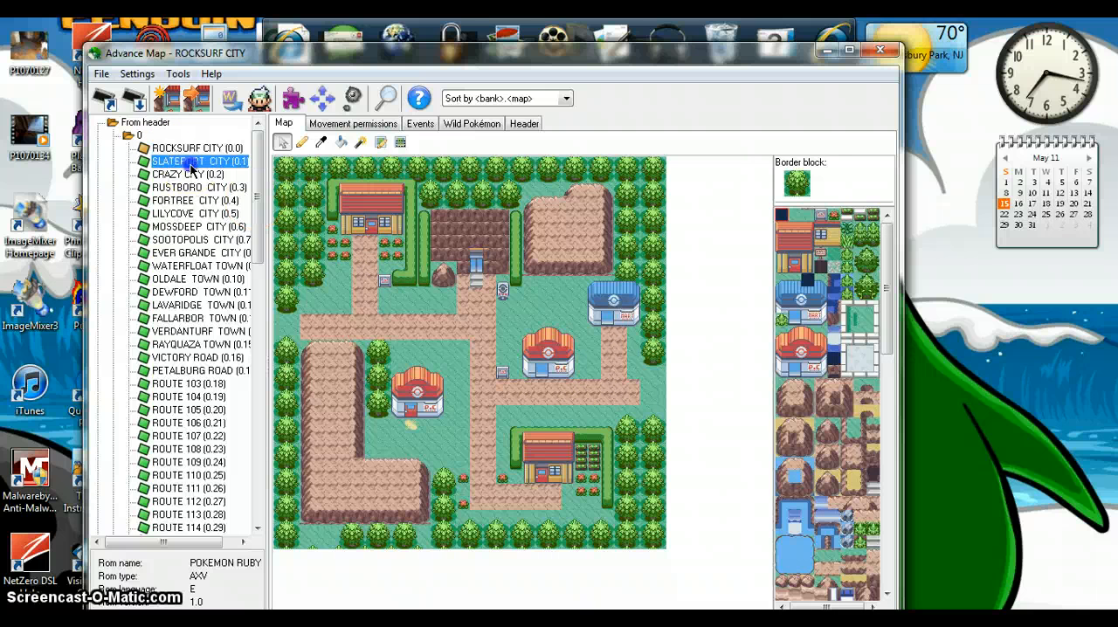
pyautogui.click(190, 161)
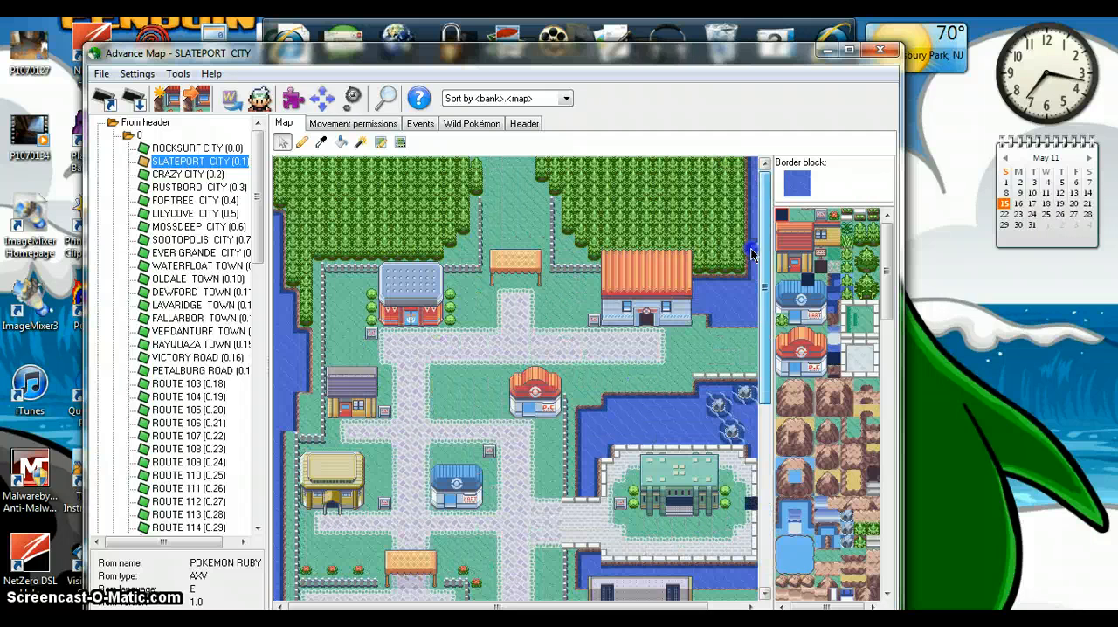
pyautogui.click(189, 172)
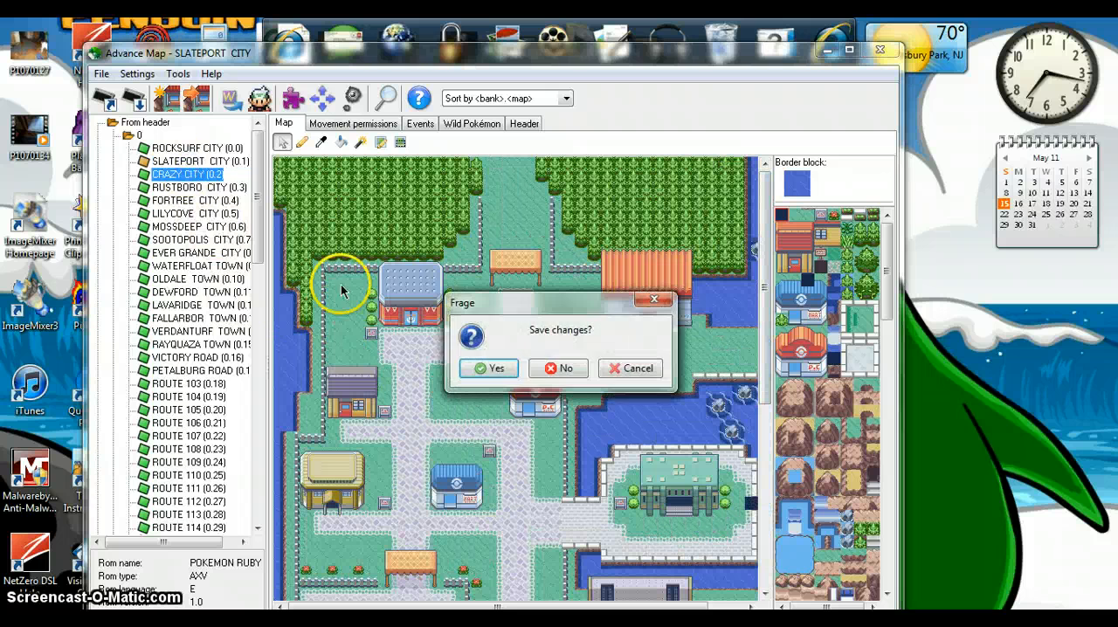
pyautogui.click(557, 366)
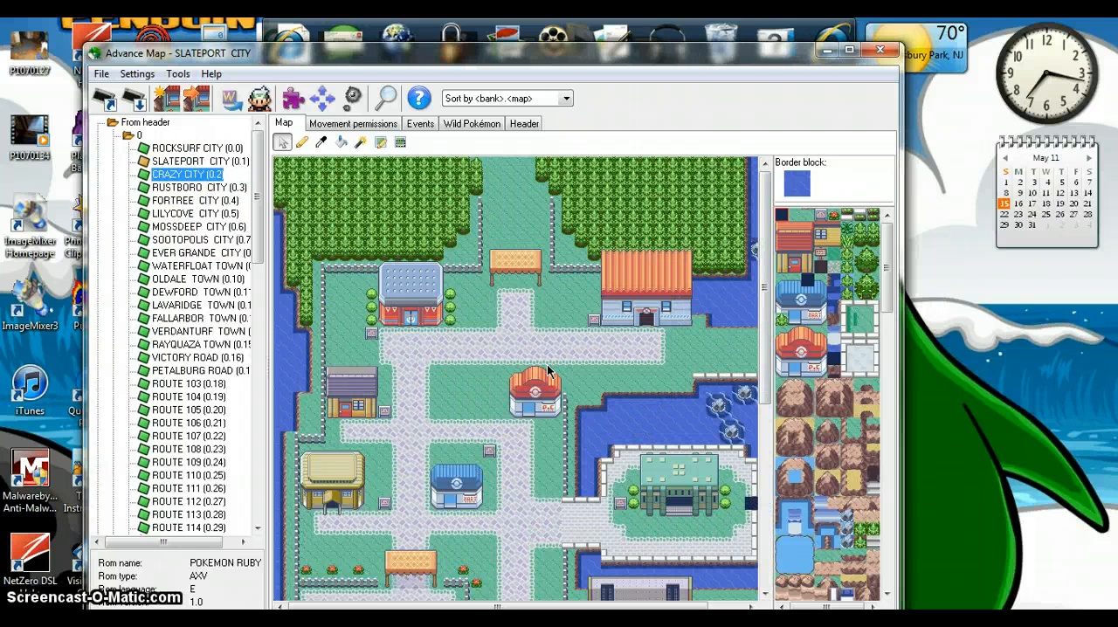
pyautogui.click(185, 173)
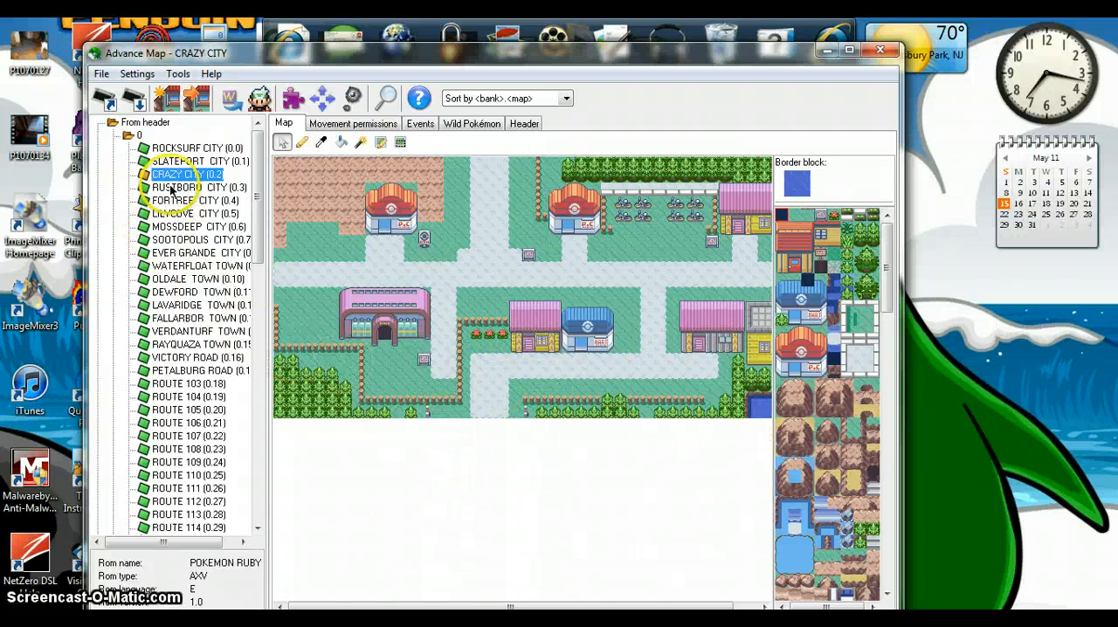
# Flip through Rustboro, Fortree, Lilycove, Mossdeep and Sootopolis City maps
pyautogui.click(183, 187)
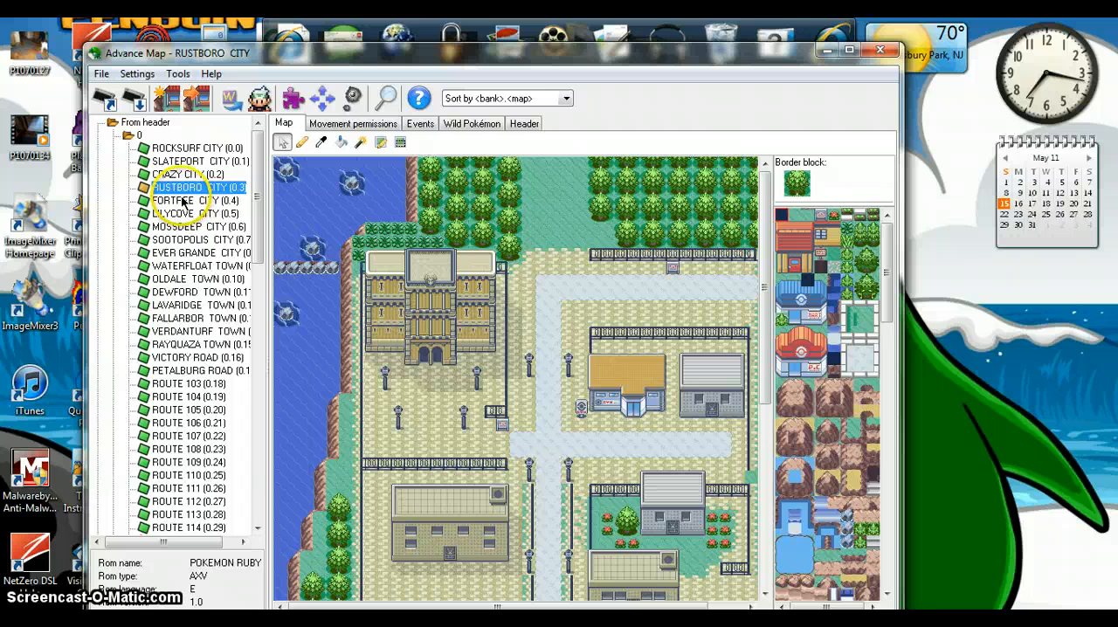
pyautogui.click(188, 199)
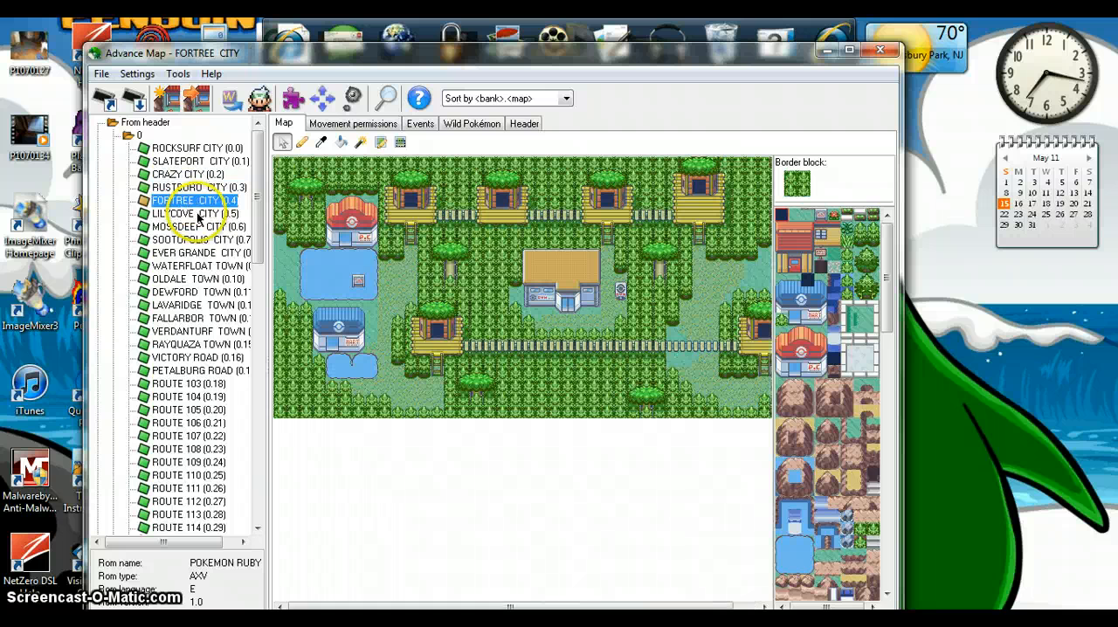
pyautogui.click(184, 213)
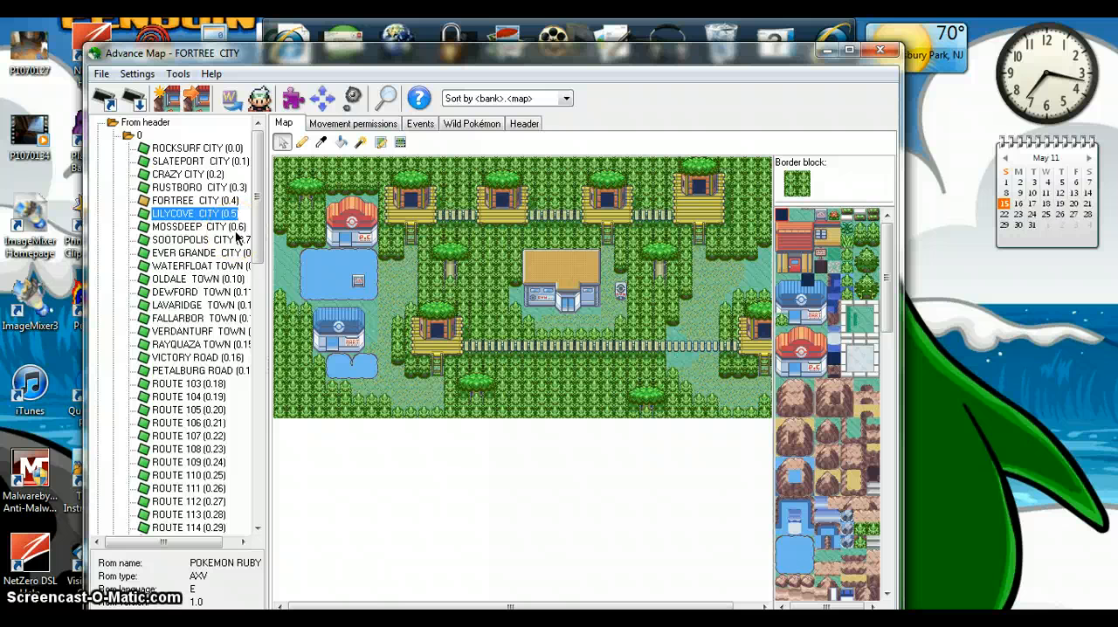
pyautogui.click(194, 227)
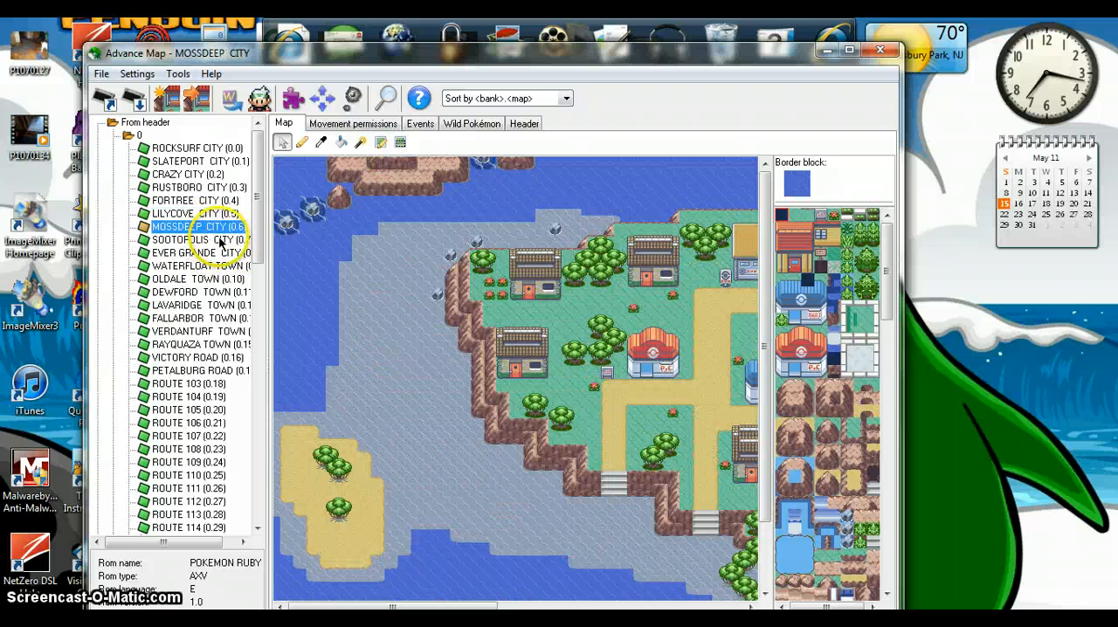
pyautogui.click(187, 239)
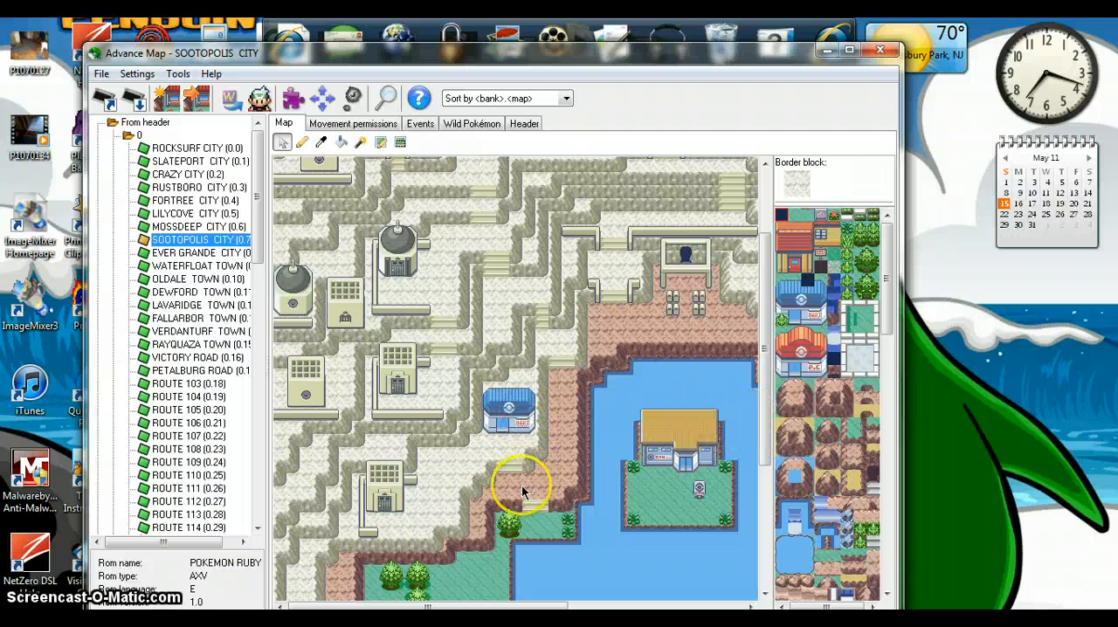
pyautogui.moveTo(531, 493)
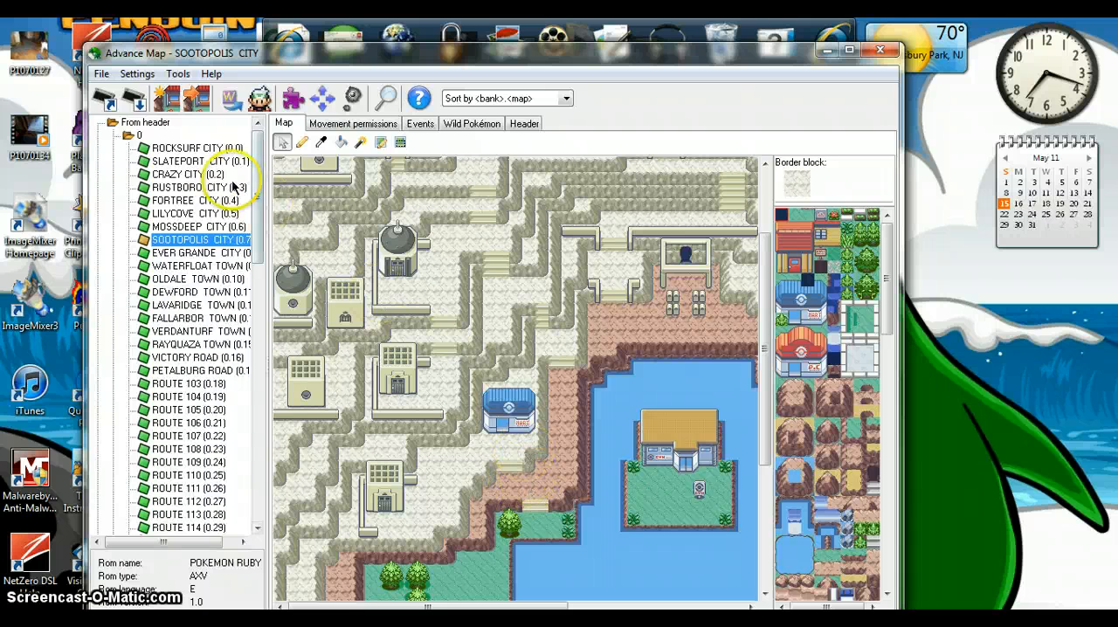
pyautogui.click(112, 73)
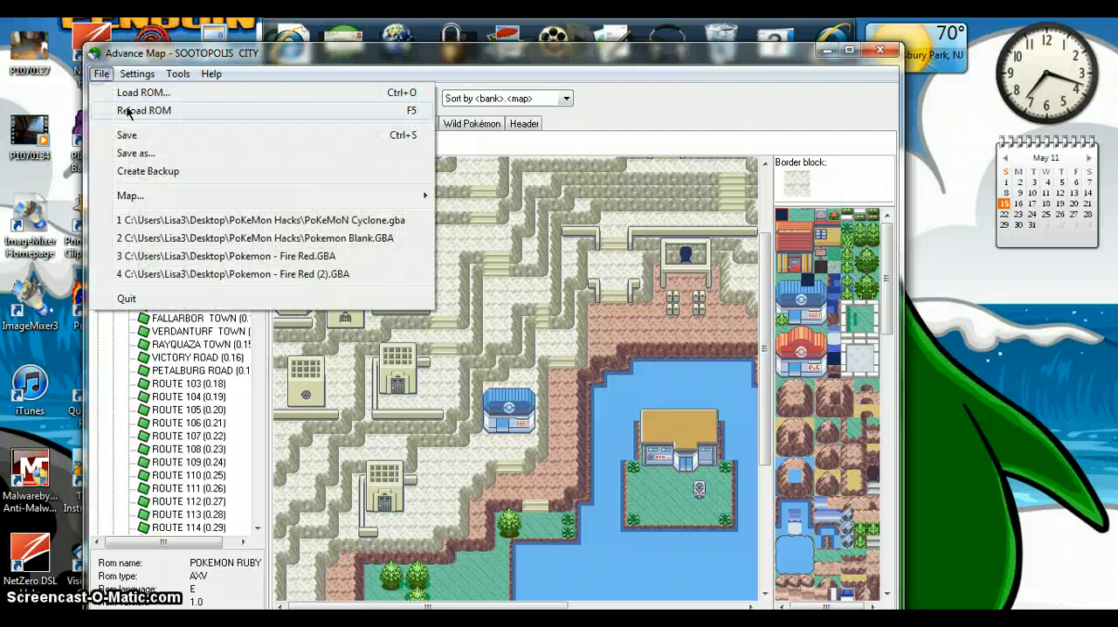
pyautogui.click(140, 95)
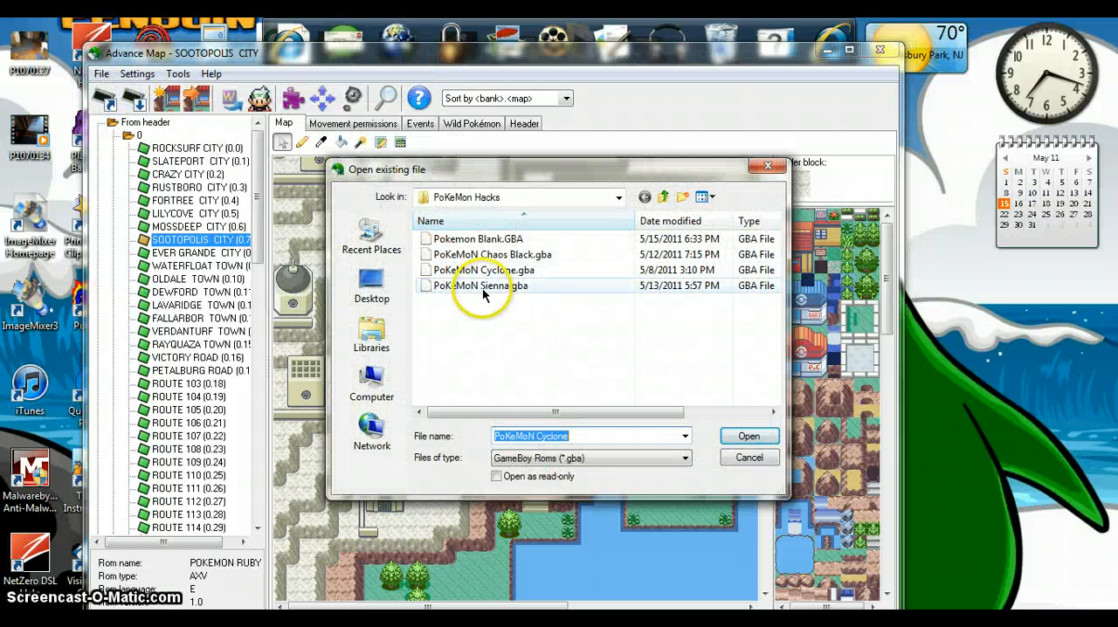
pyautogui.click(747, 436)
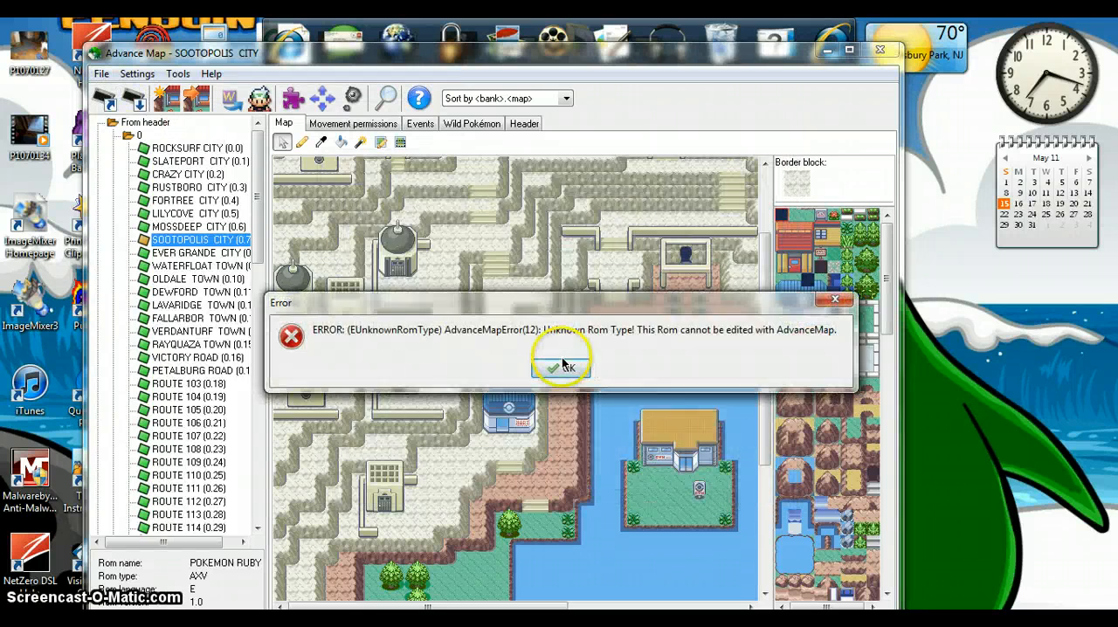
pyautogui.click(560, 367)
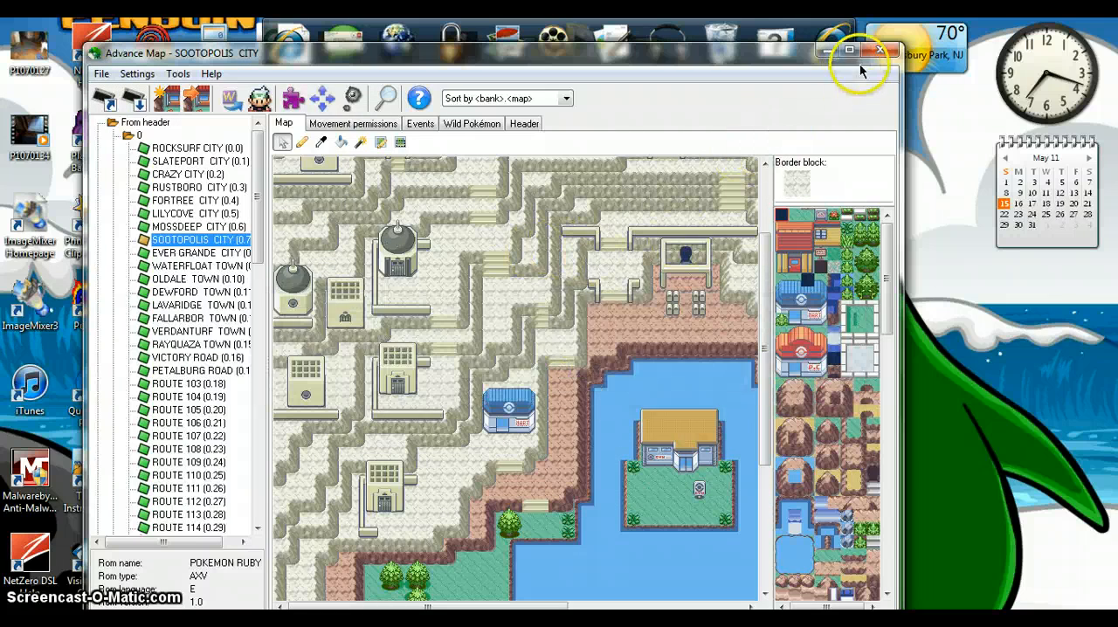
# Minimize the AdvanceMap window so the Windows desktop and its icons show
pyautogui.click(877, 49)
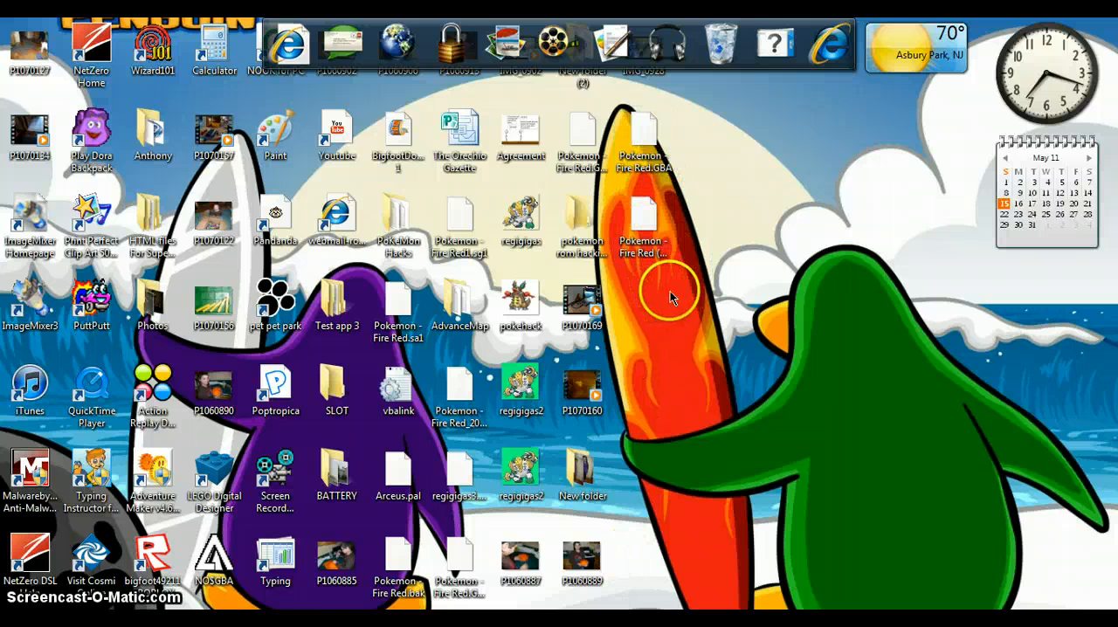
pyautogui.moveTo(690, 281)
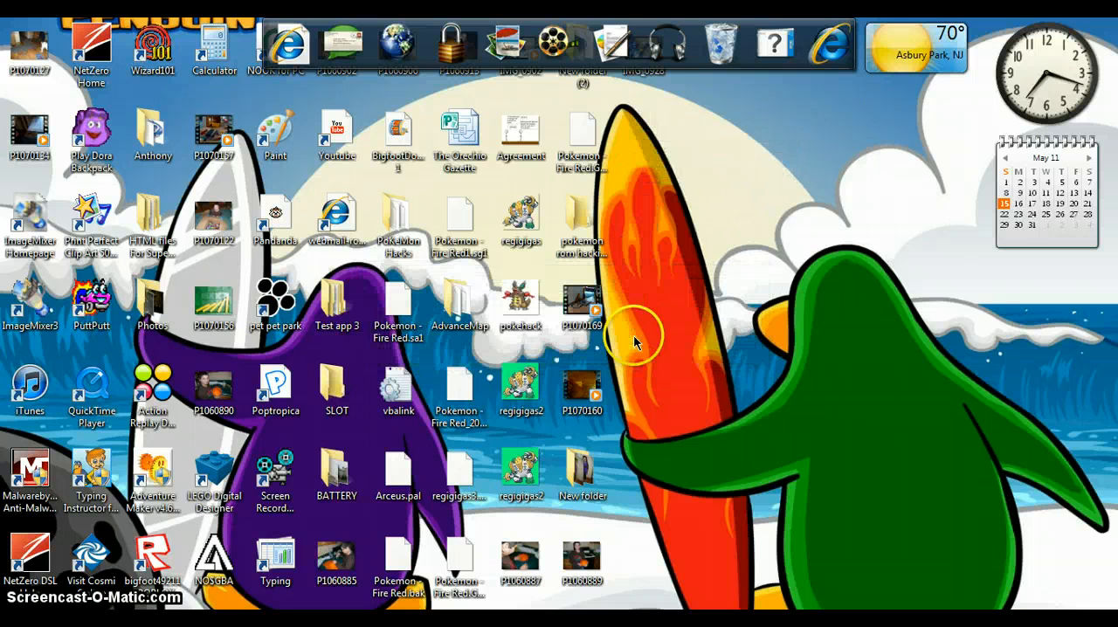
pyautogui.moveTo(195, 555)
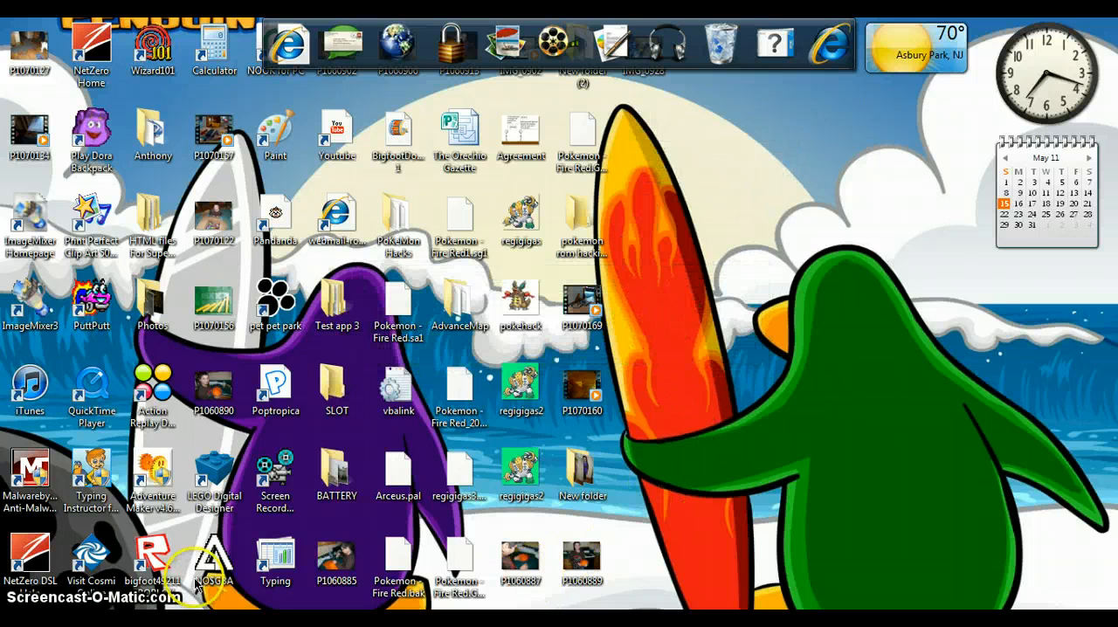